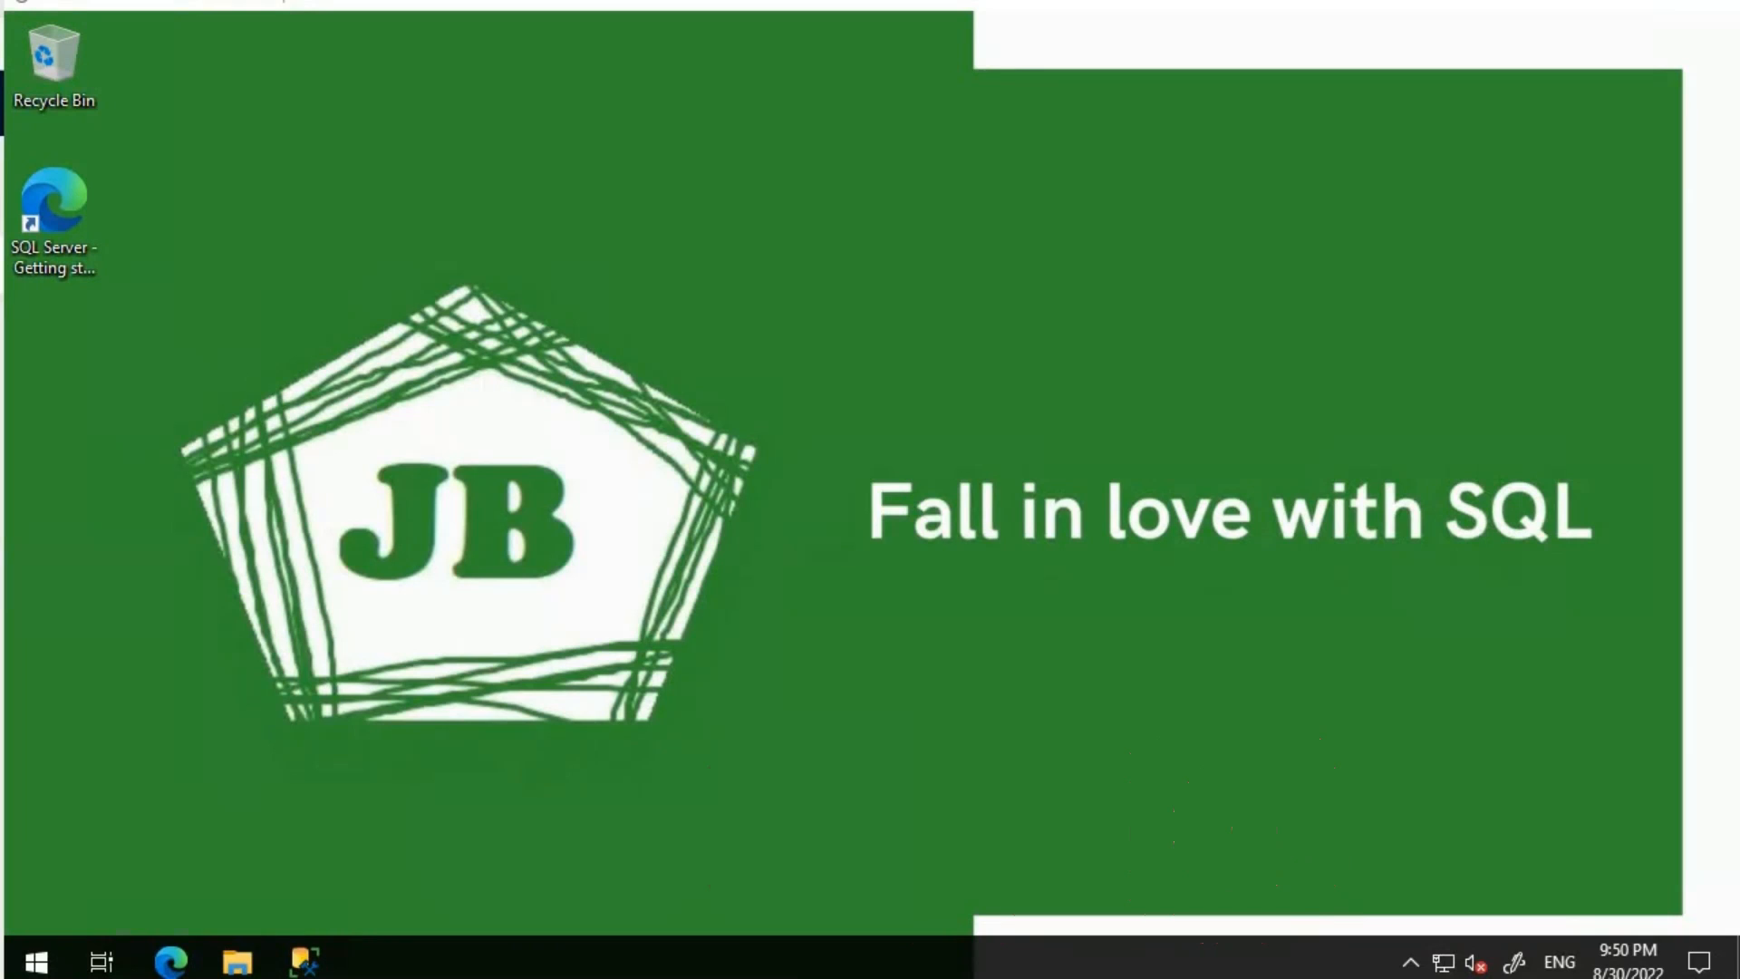
Bring up the Debugging Tools for Windows docs at the 'Install Debugging Tools for Windows' section.
left_click(168, 960)
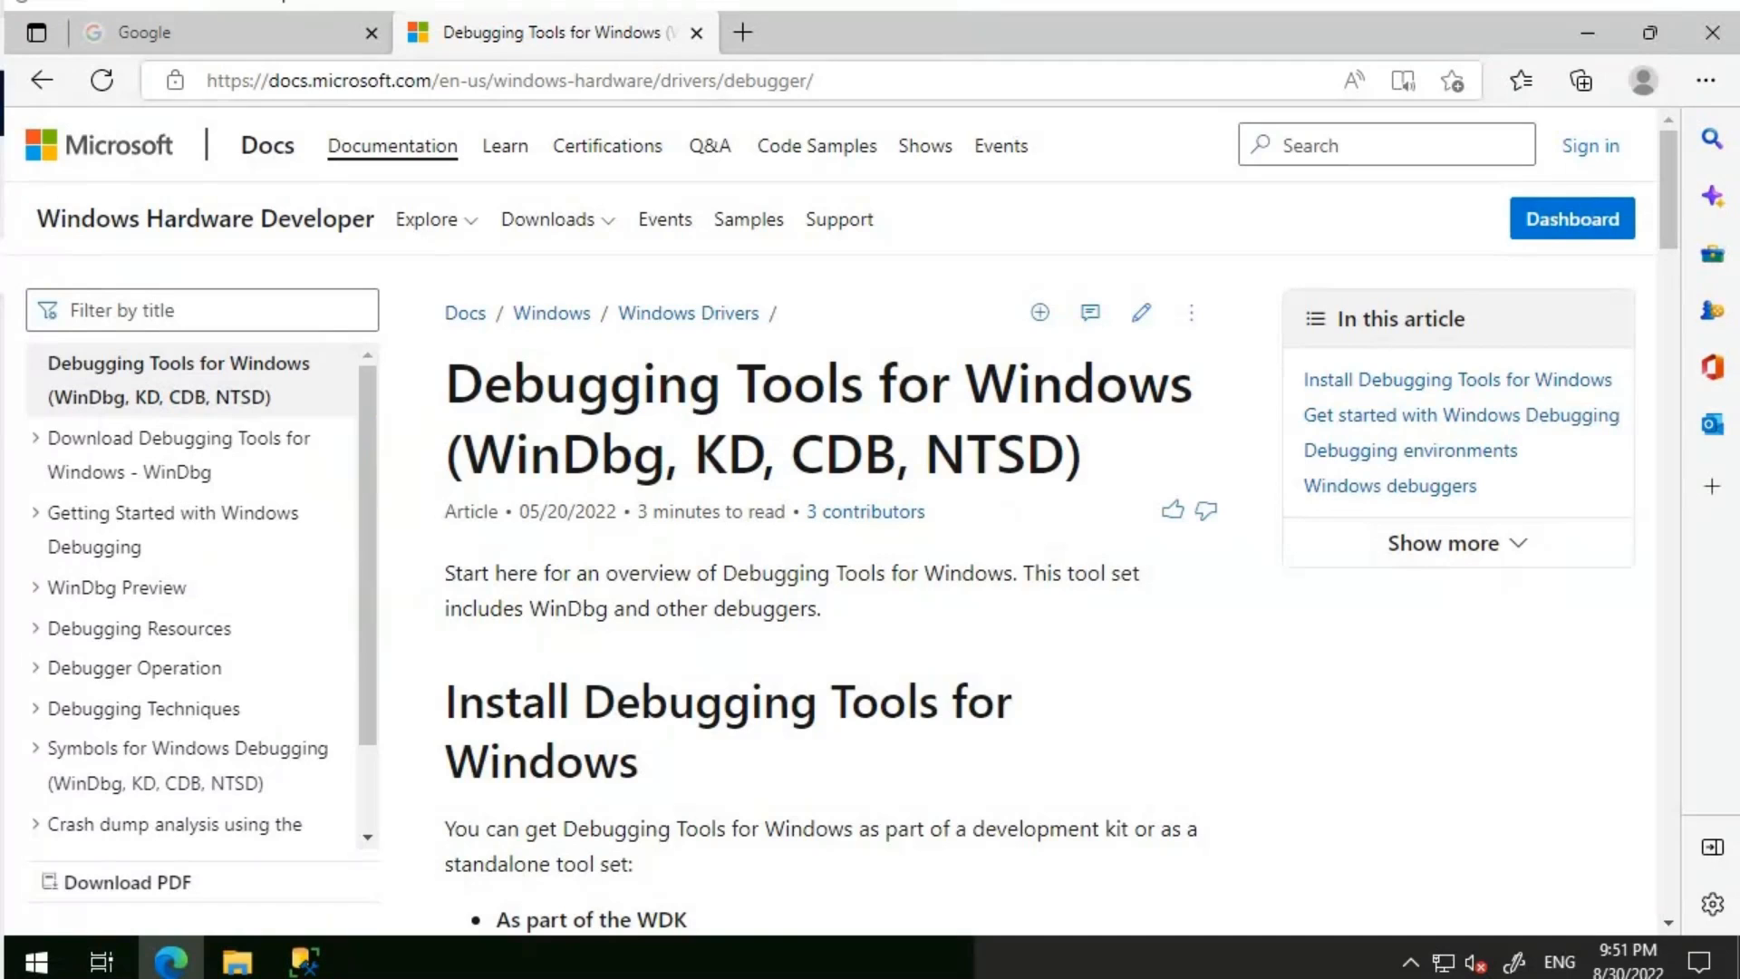
scroll("down", 3)
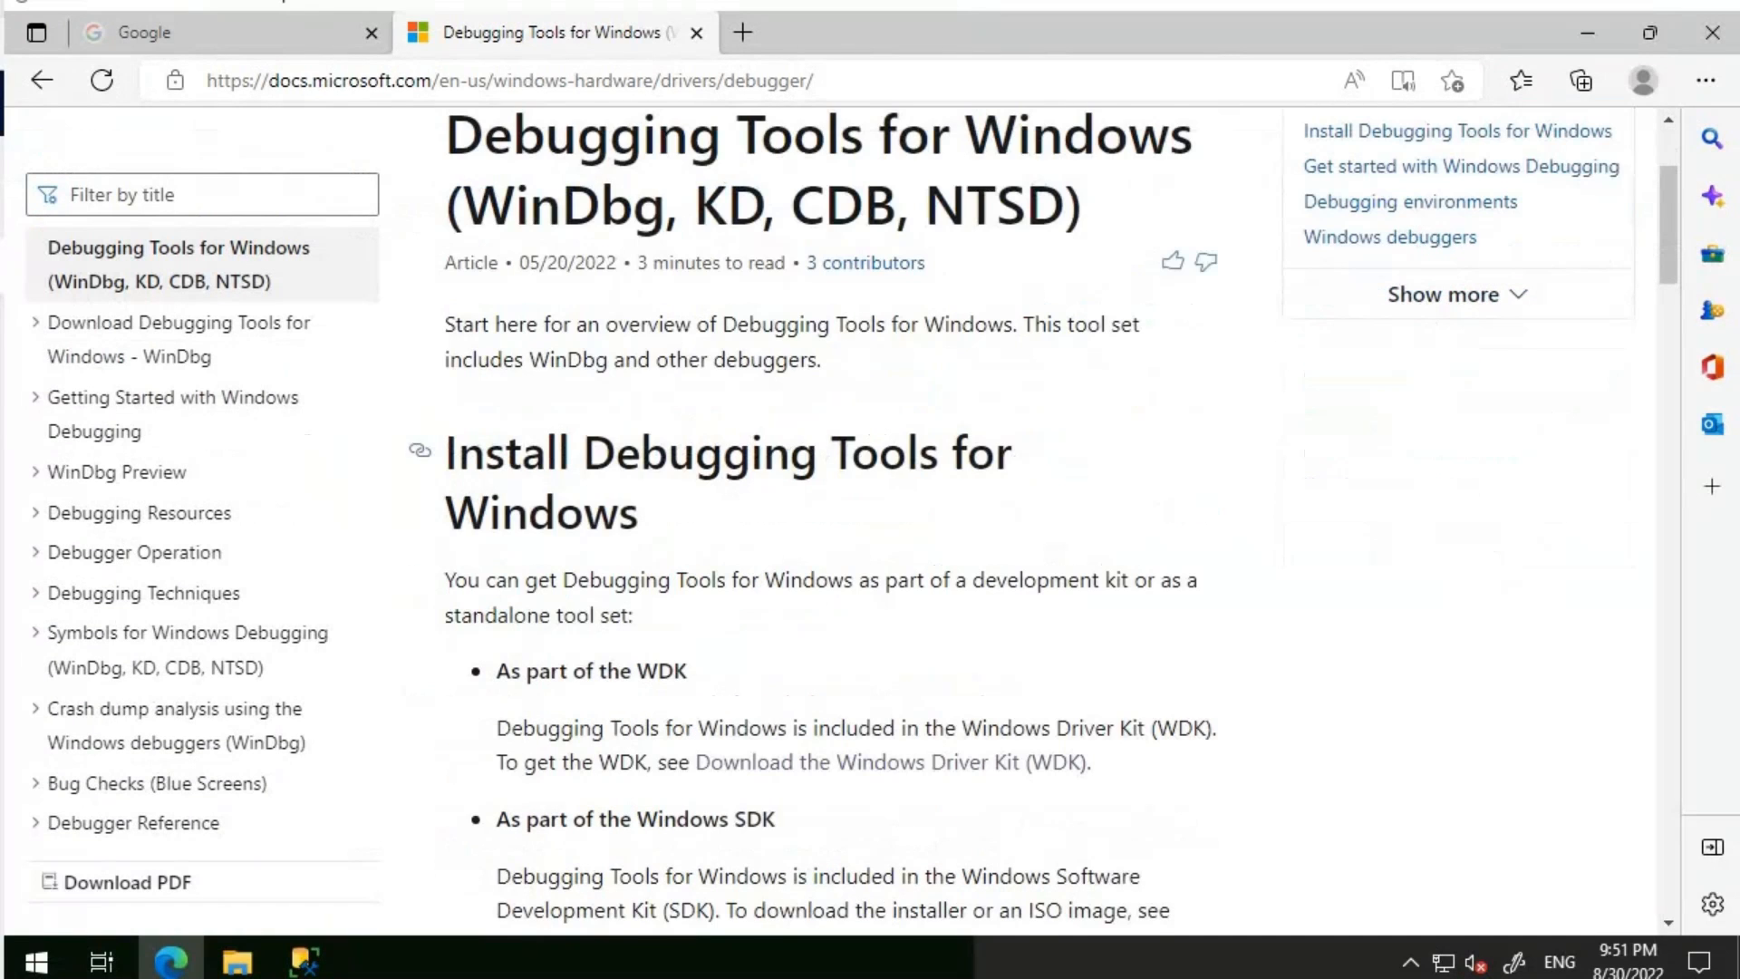
scroll("down", 3)
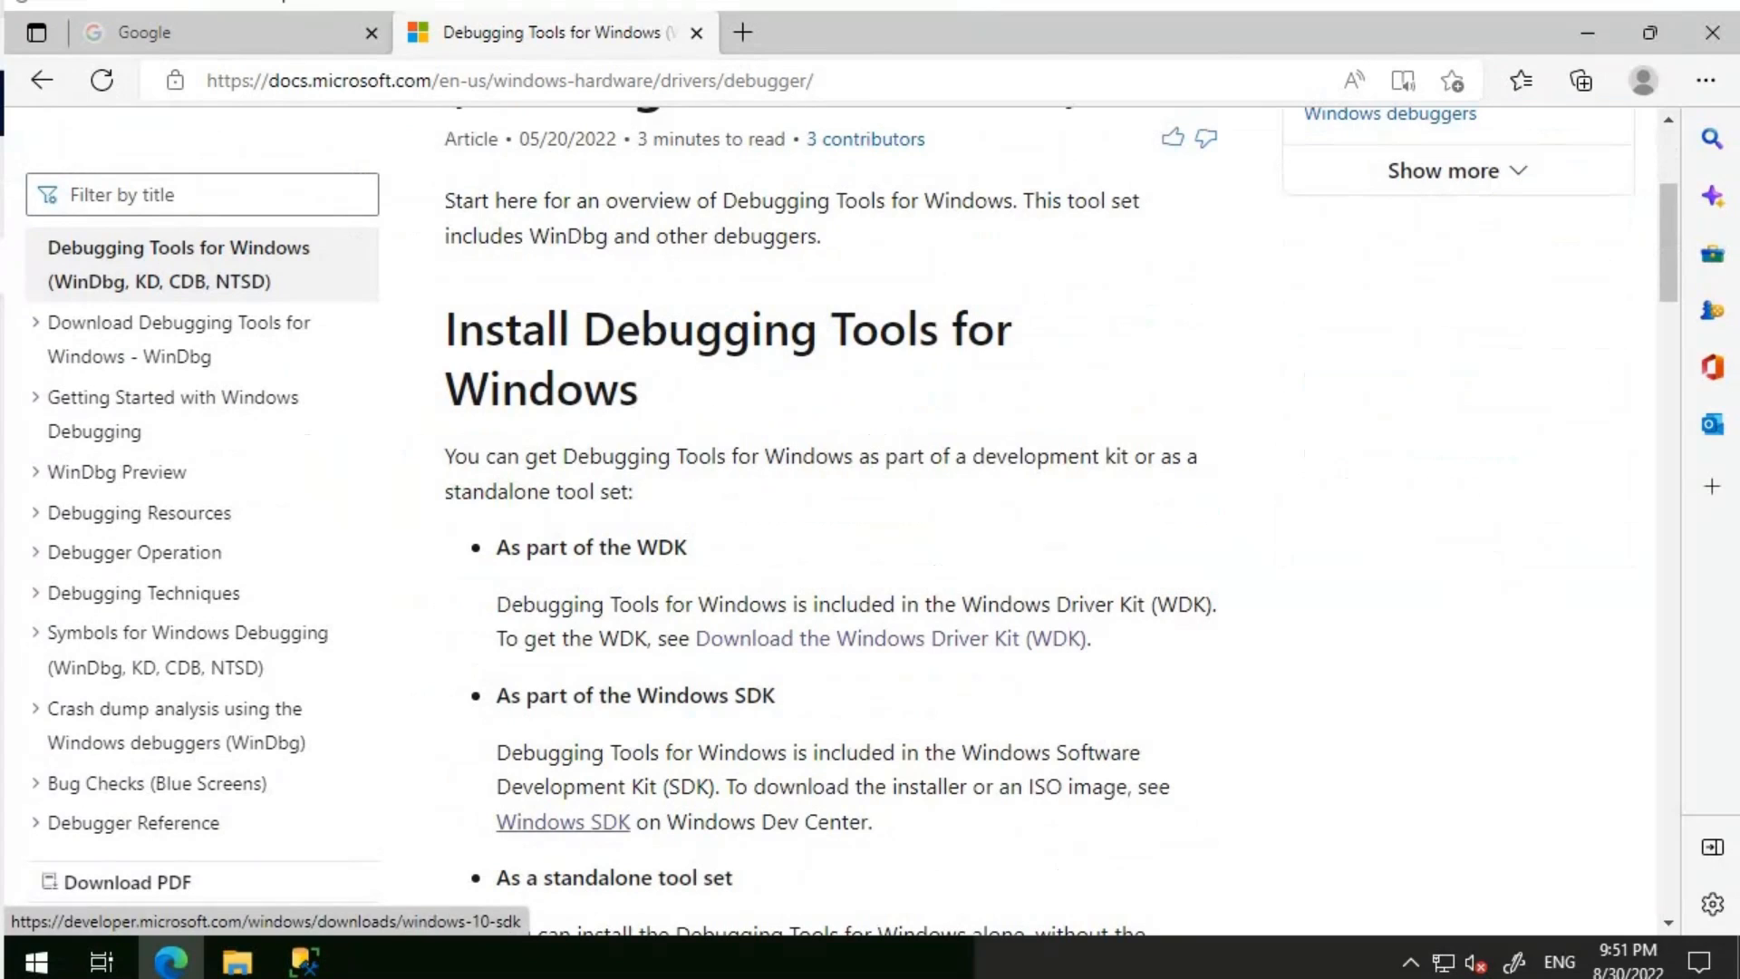
From Downloads, open the WindowsSDK disc image so WinSDKSetup starts.
left_click(236, 960)
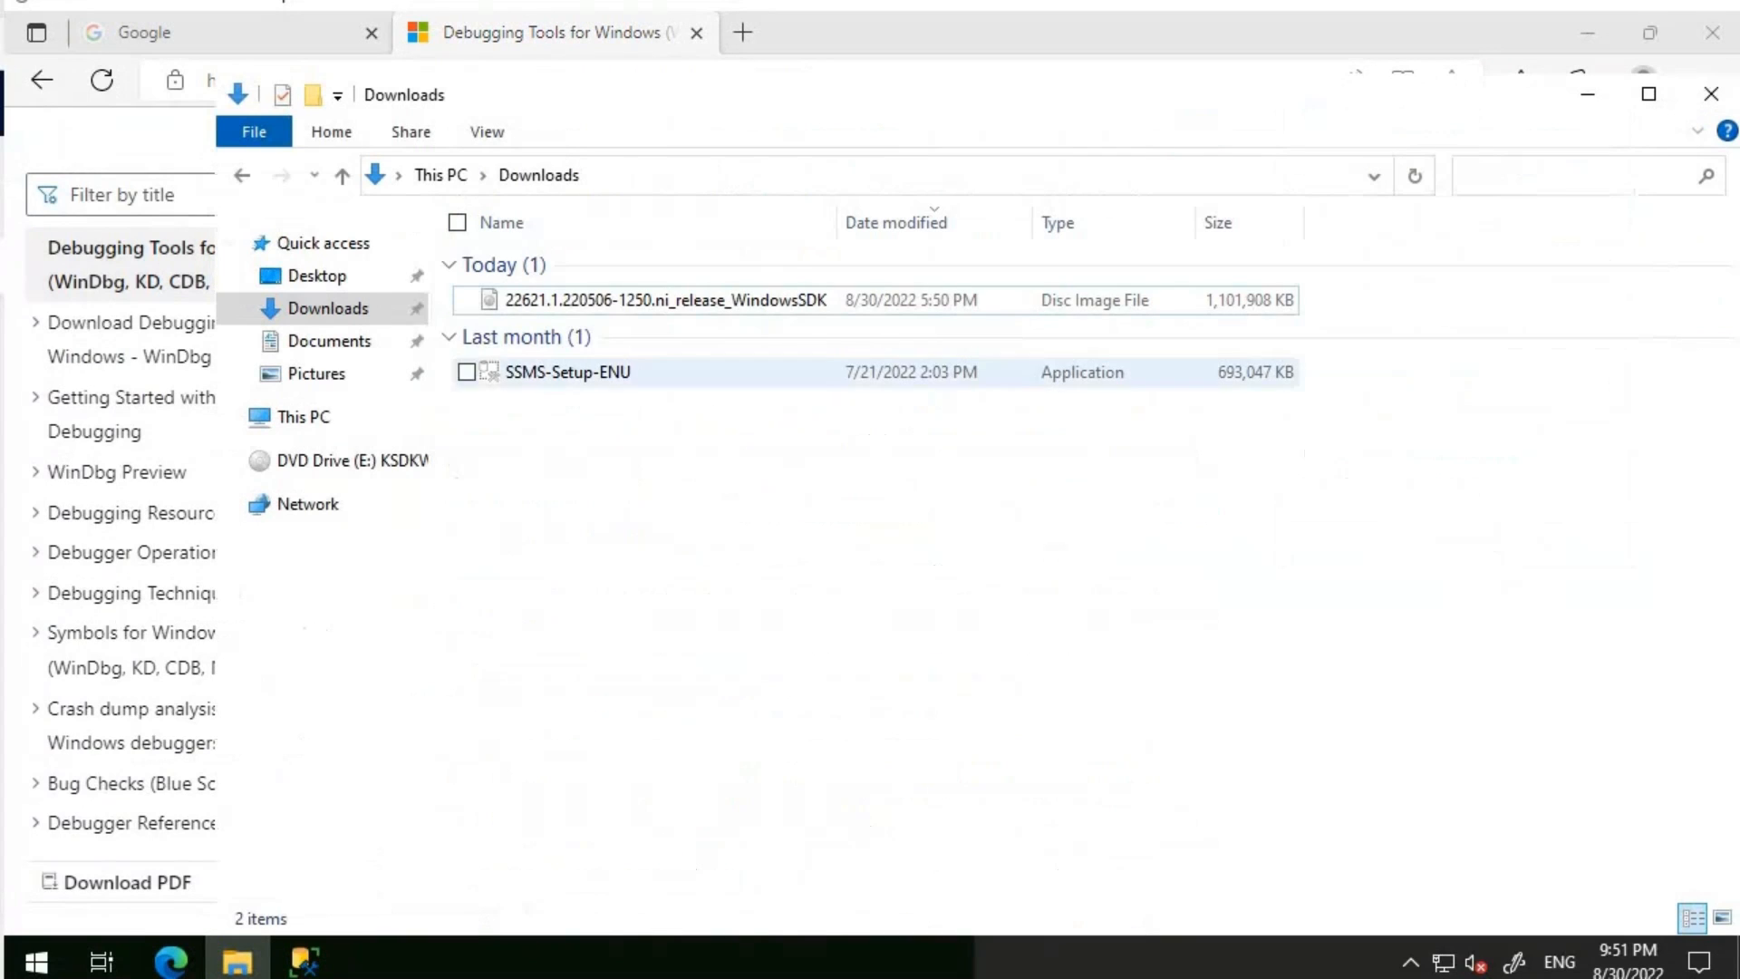
mouse_move(666, 299)
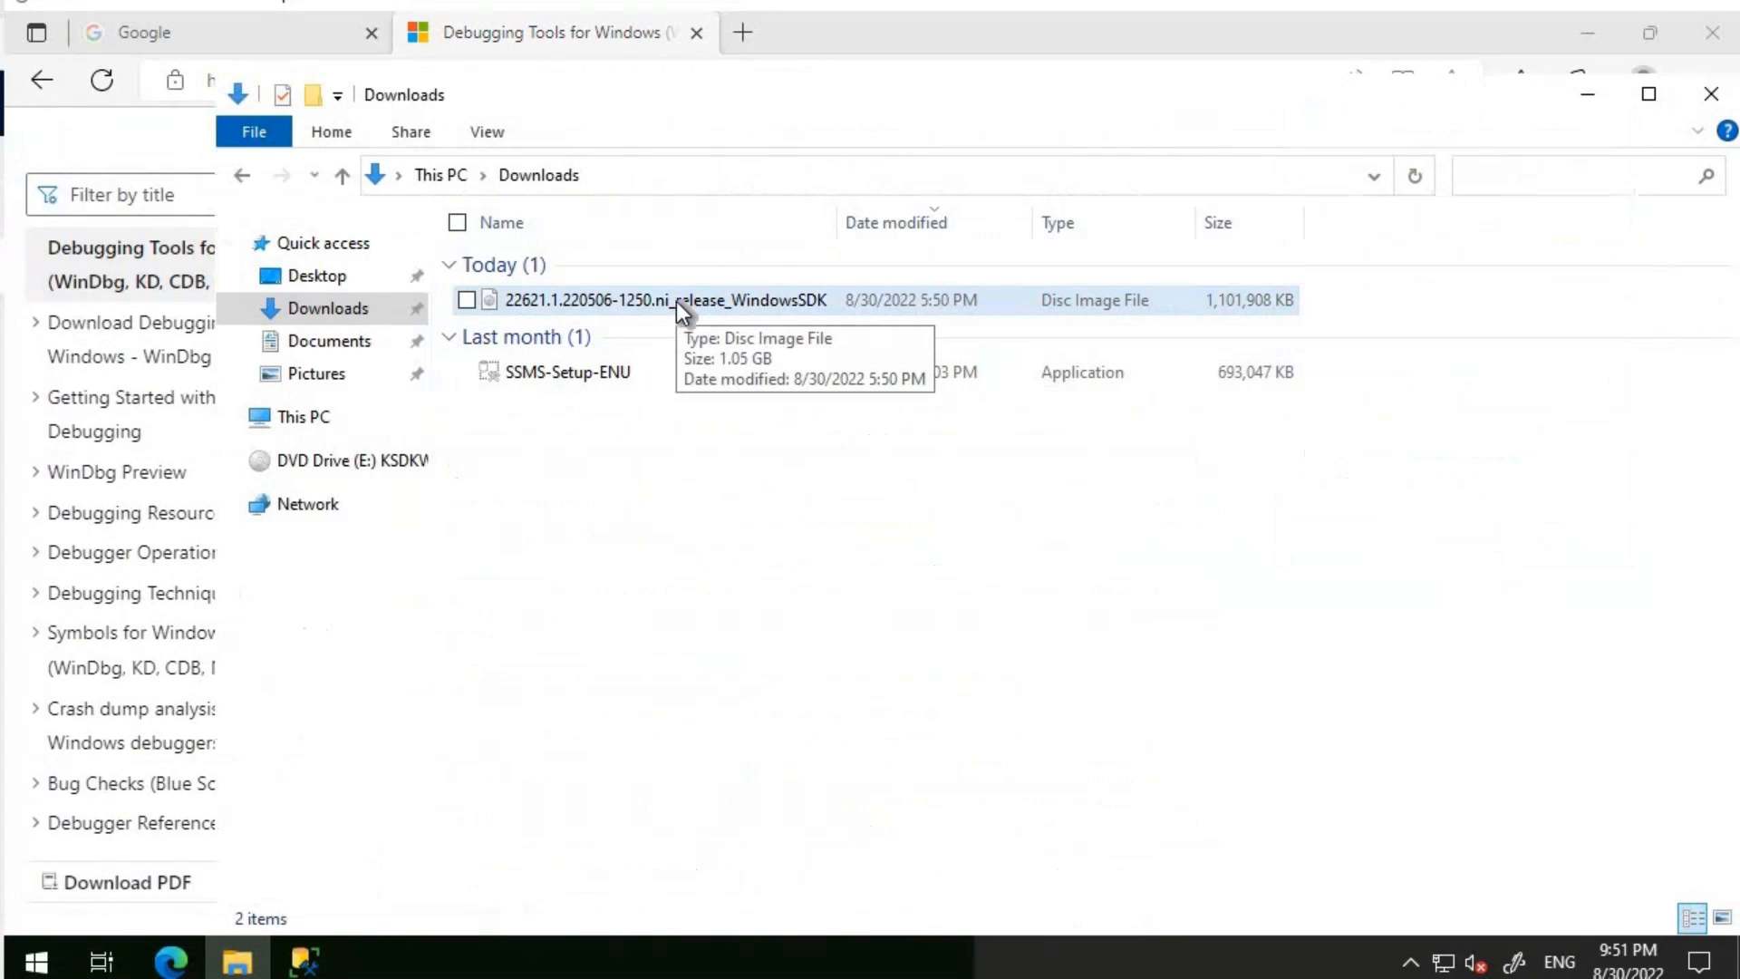
left_click(665, 299)
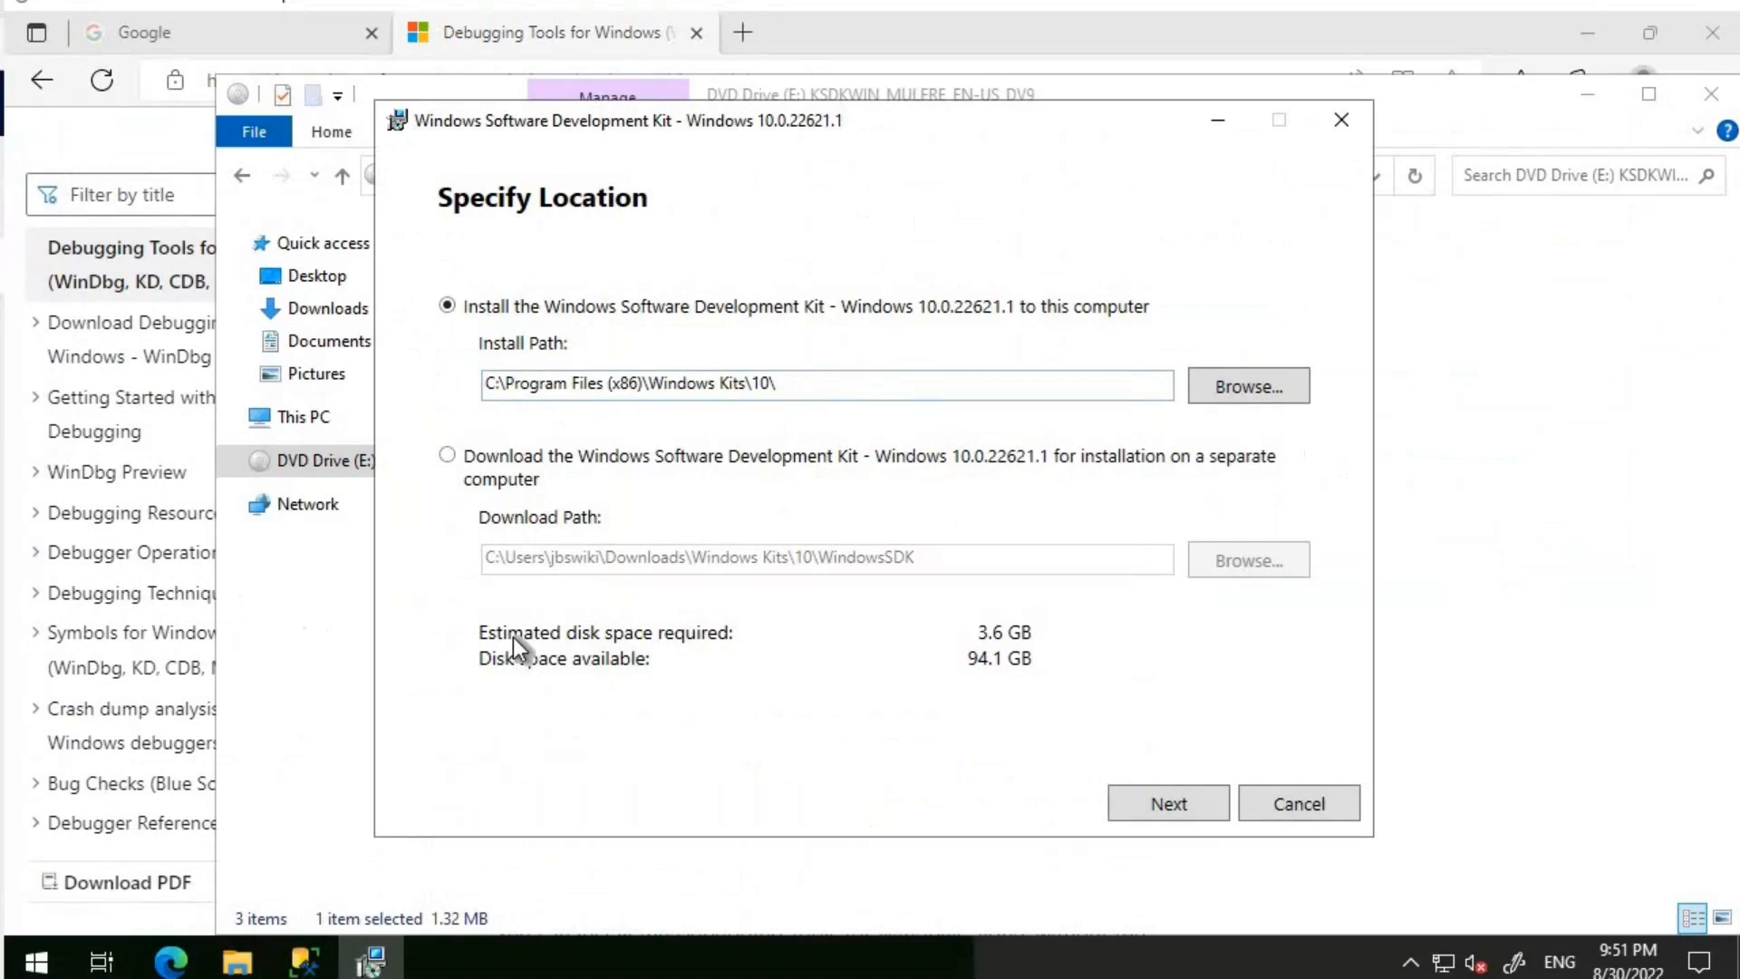
mouse_move(591, 643)
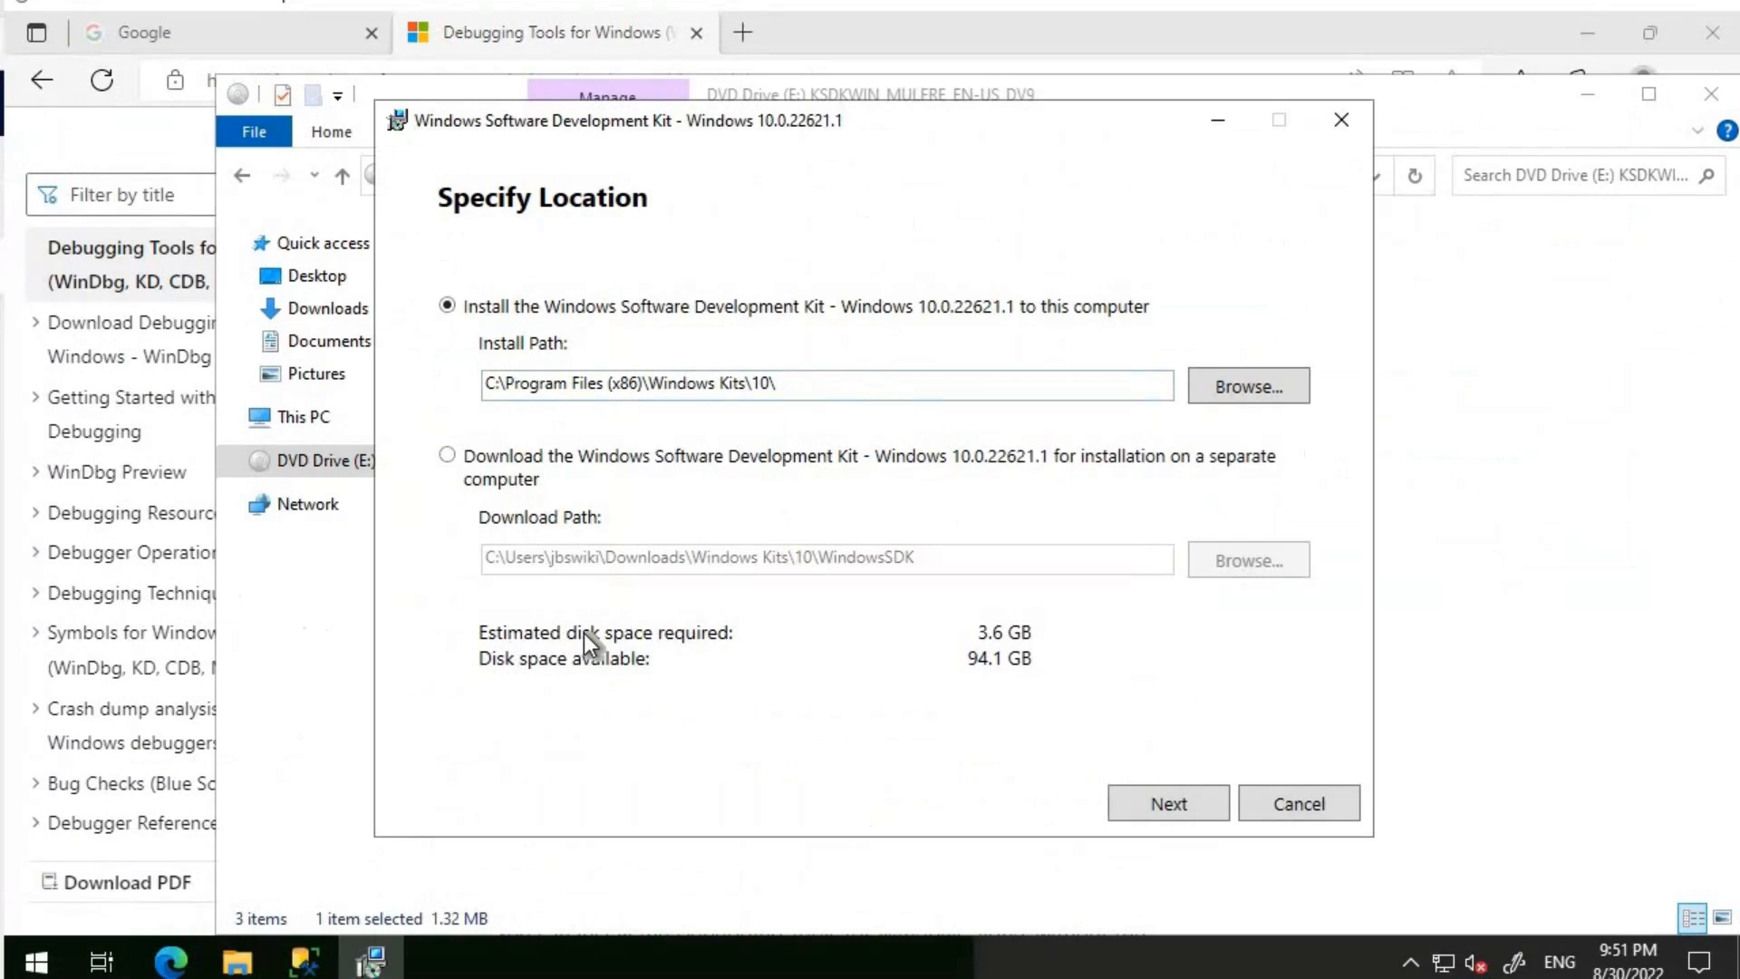
mouse_move(720, 651)
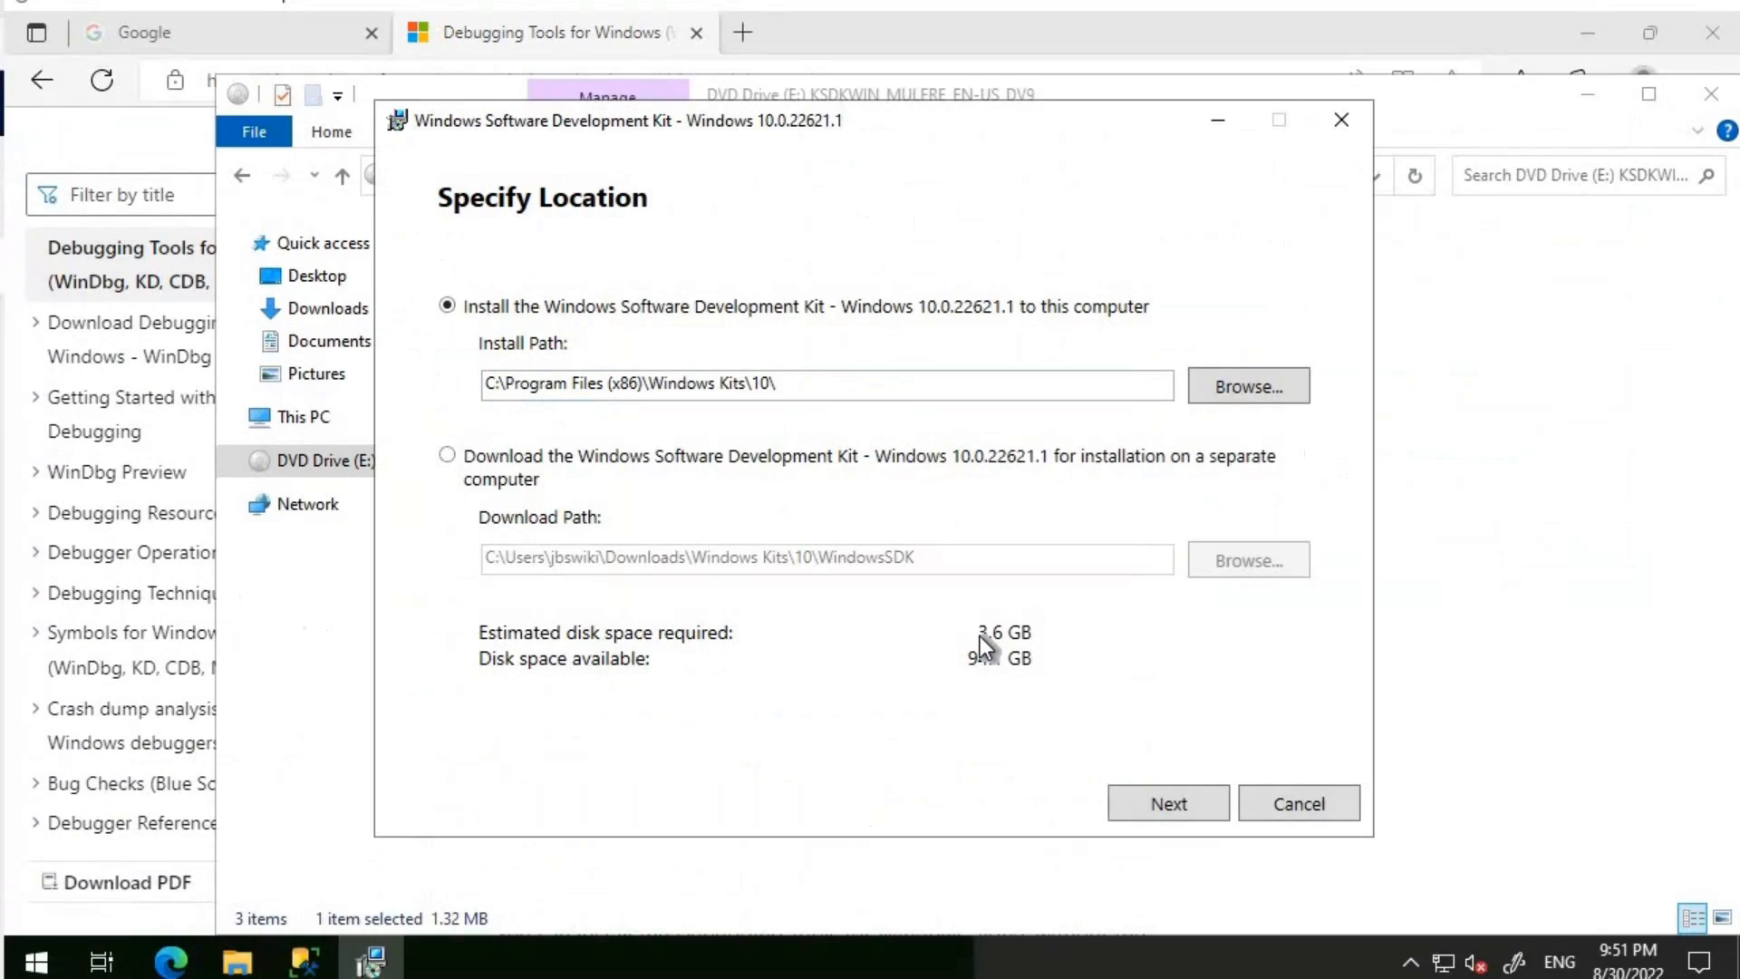
mouse_move(897, 648)
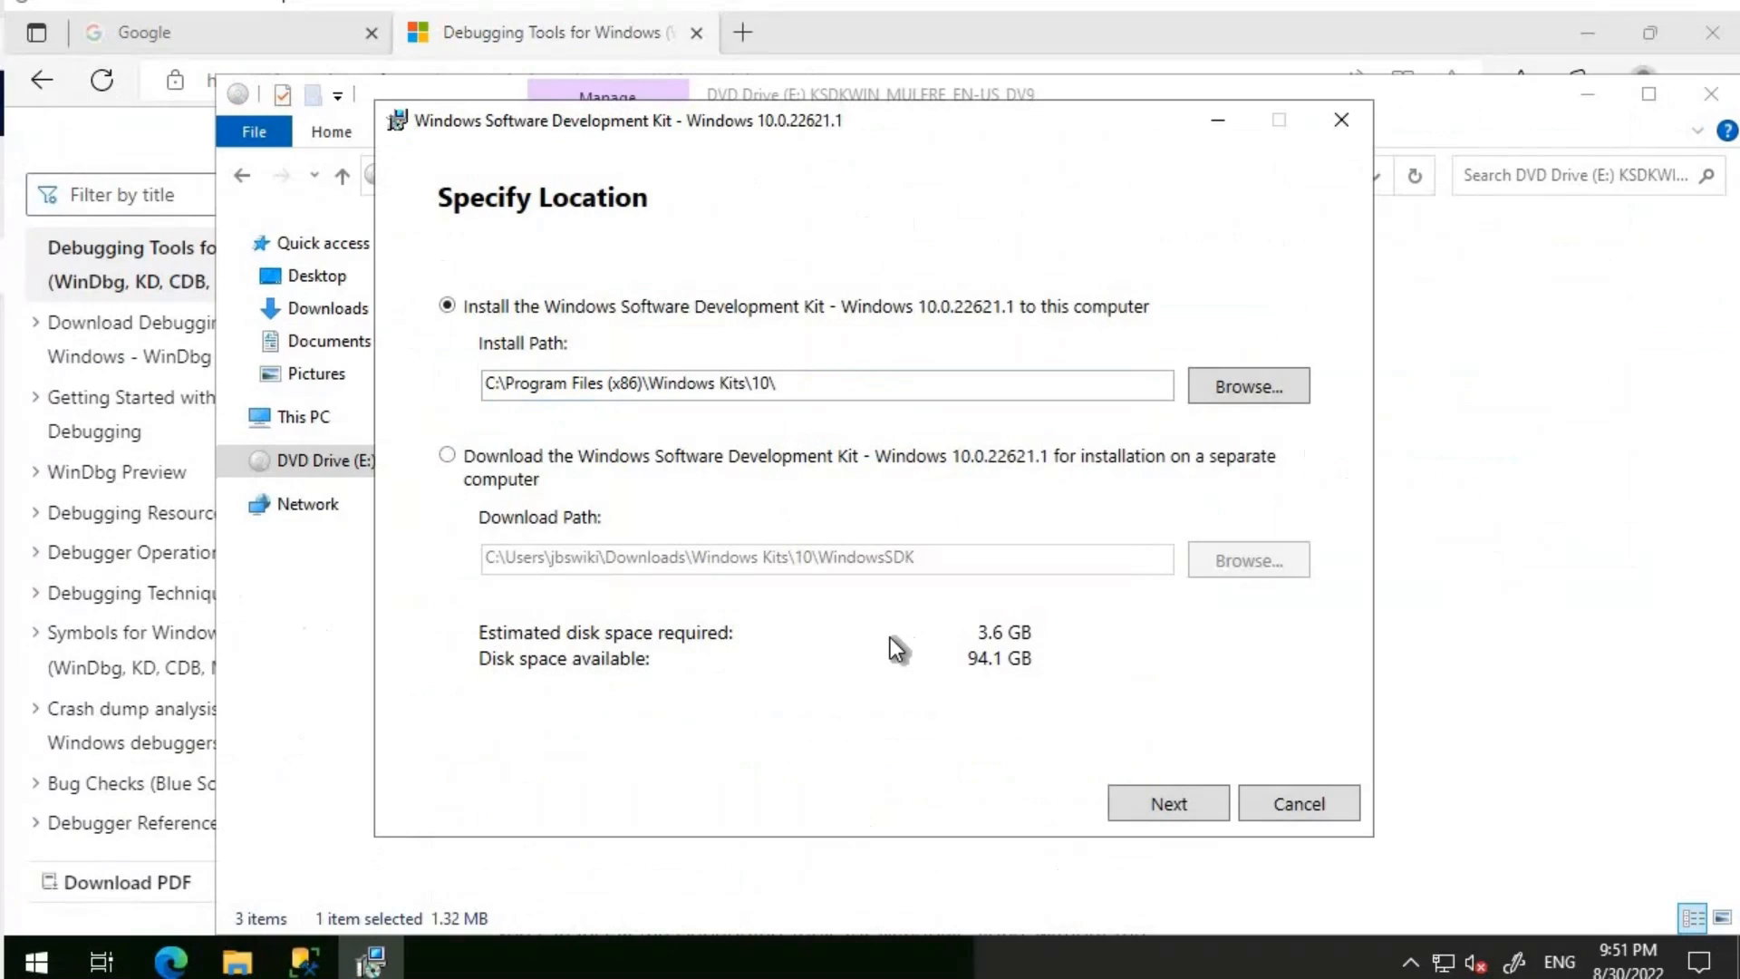
mouse_move(926, 648)
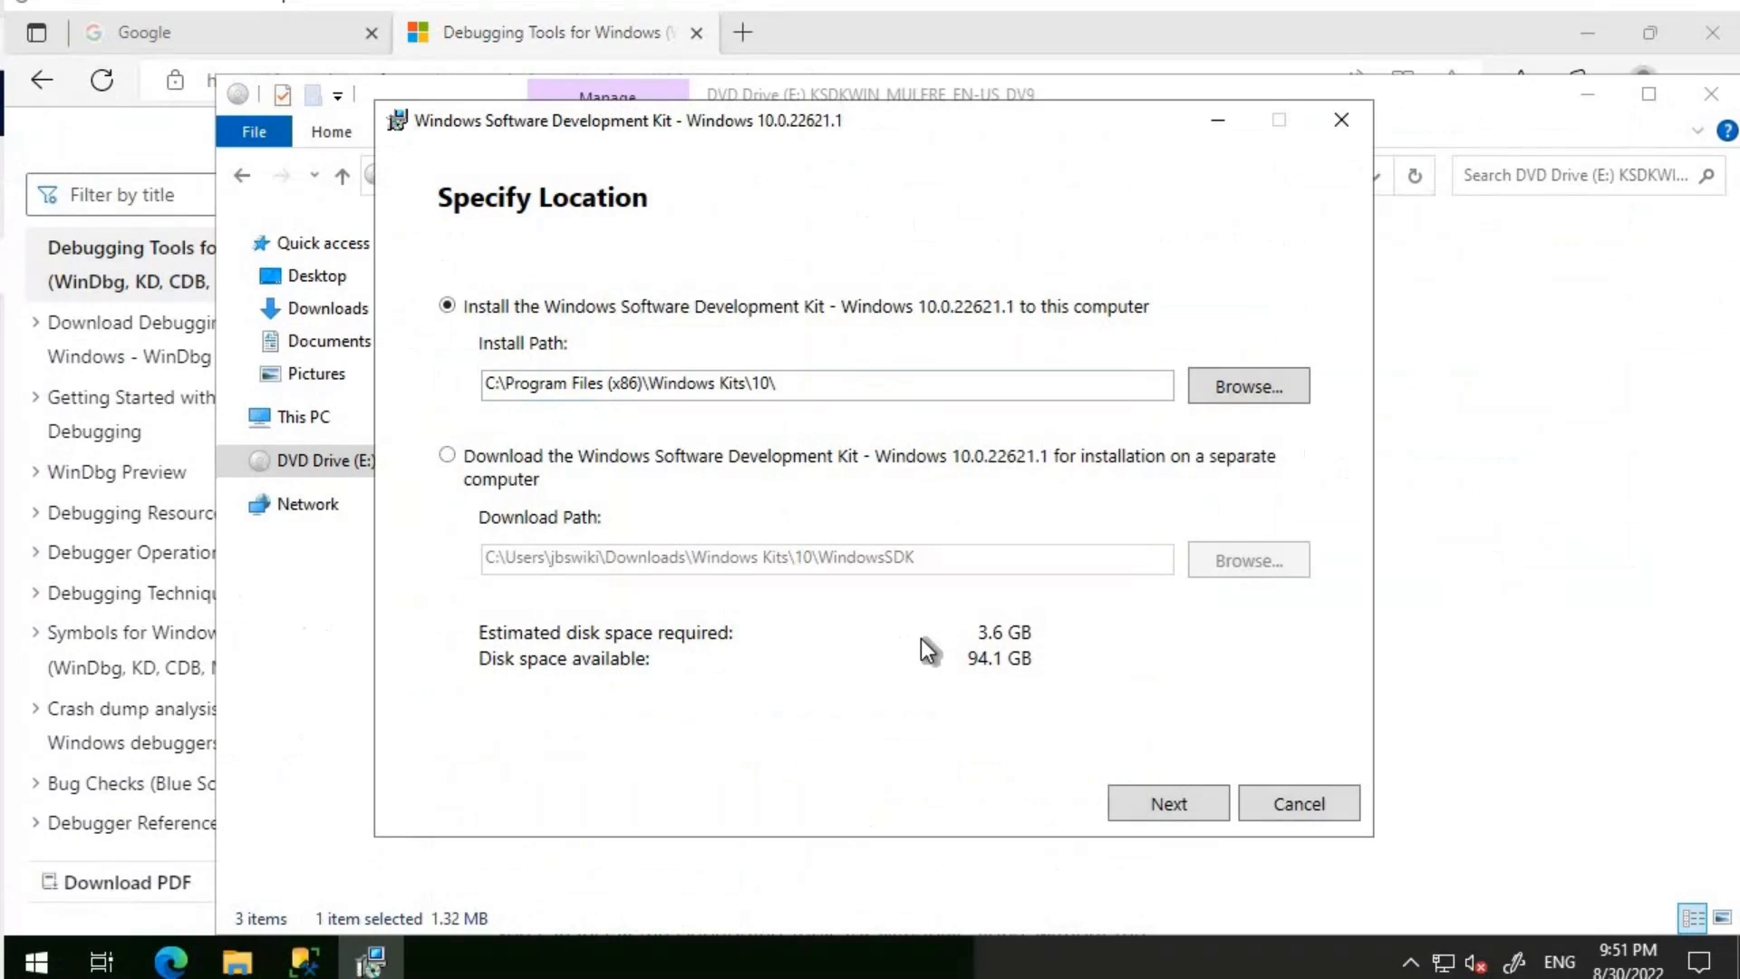
mouse_move(1057, 716)
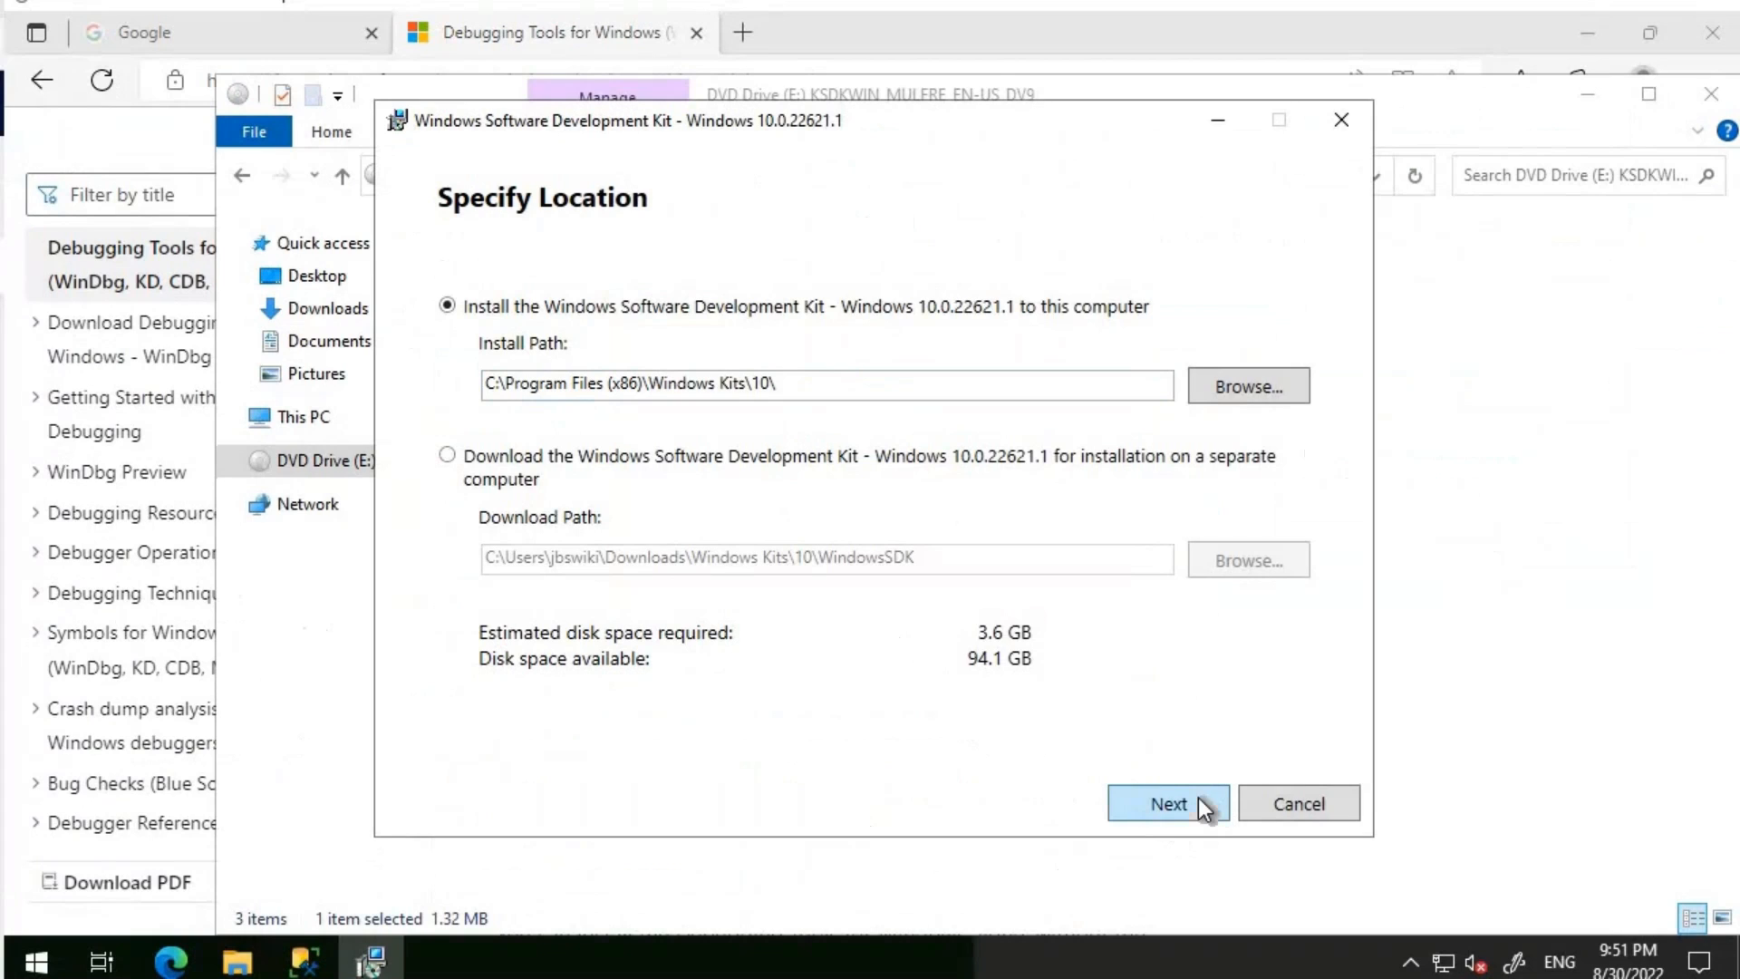
Keep the default install location and privacy choice and accept the SDK license.
left_click(1167, 803)
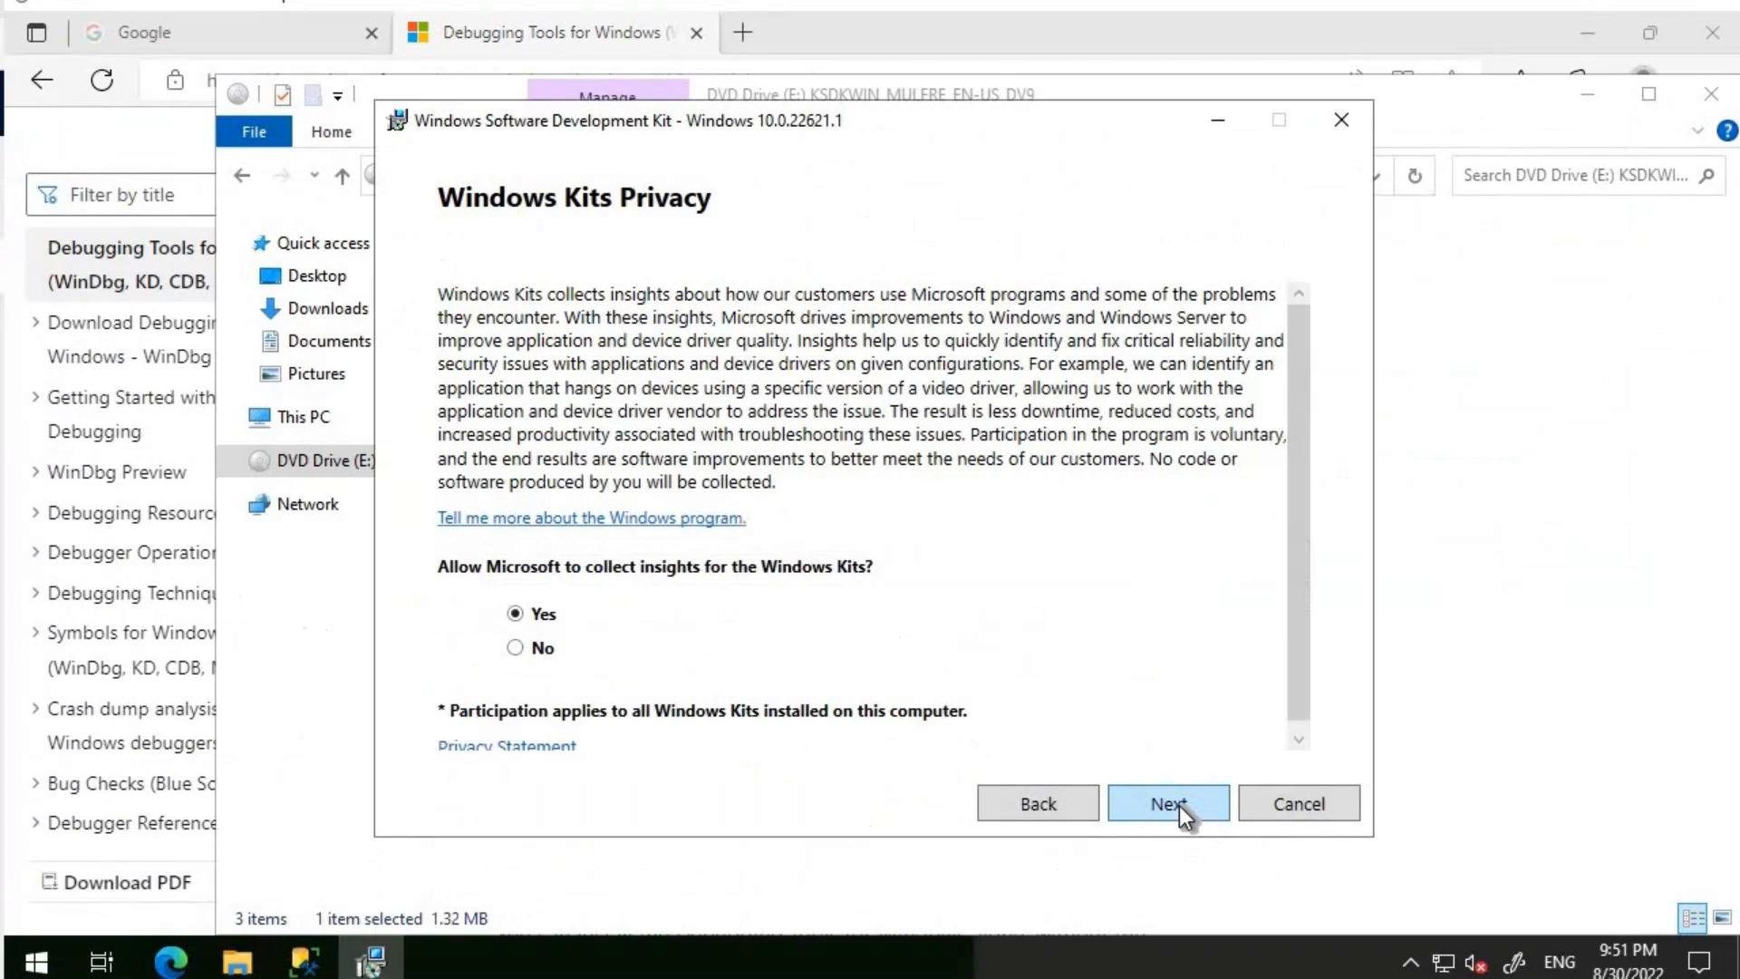
left_click(1166, 803)
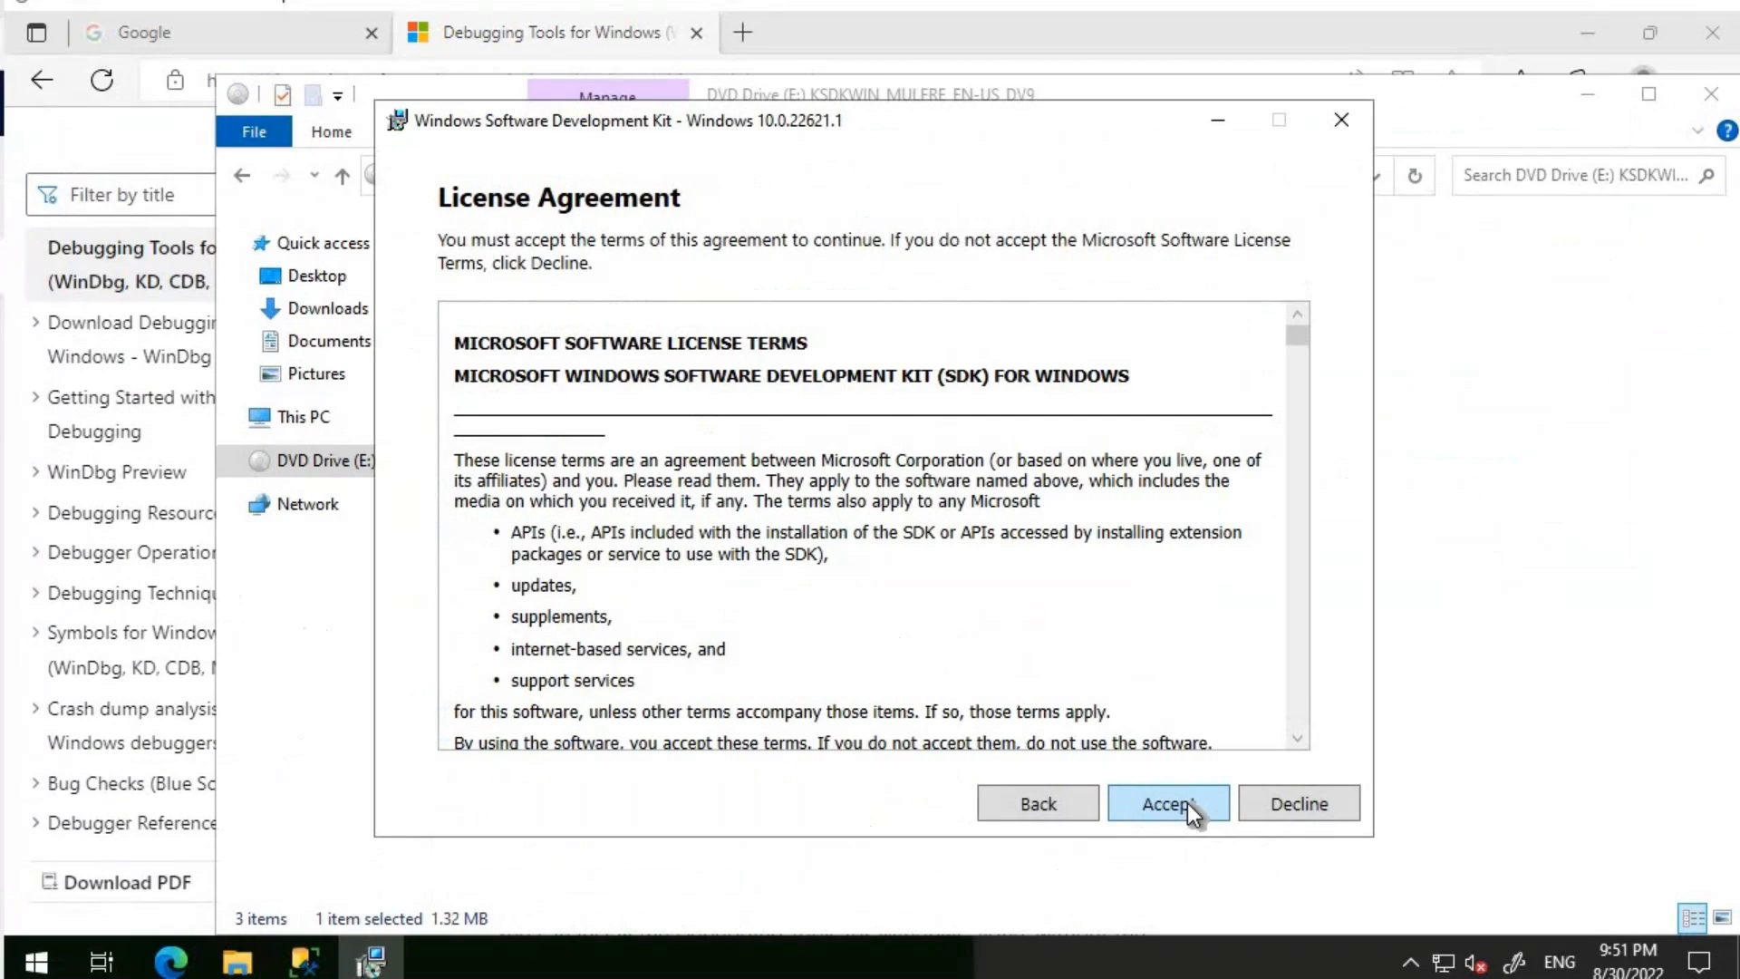
left_click(1166, 803)
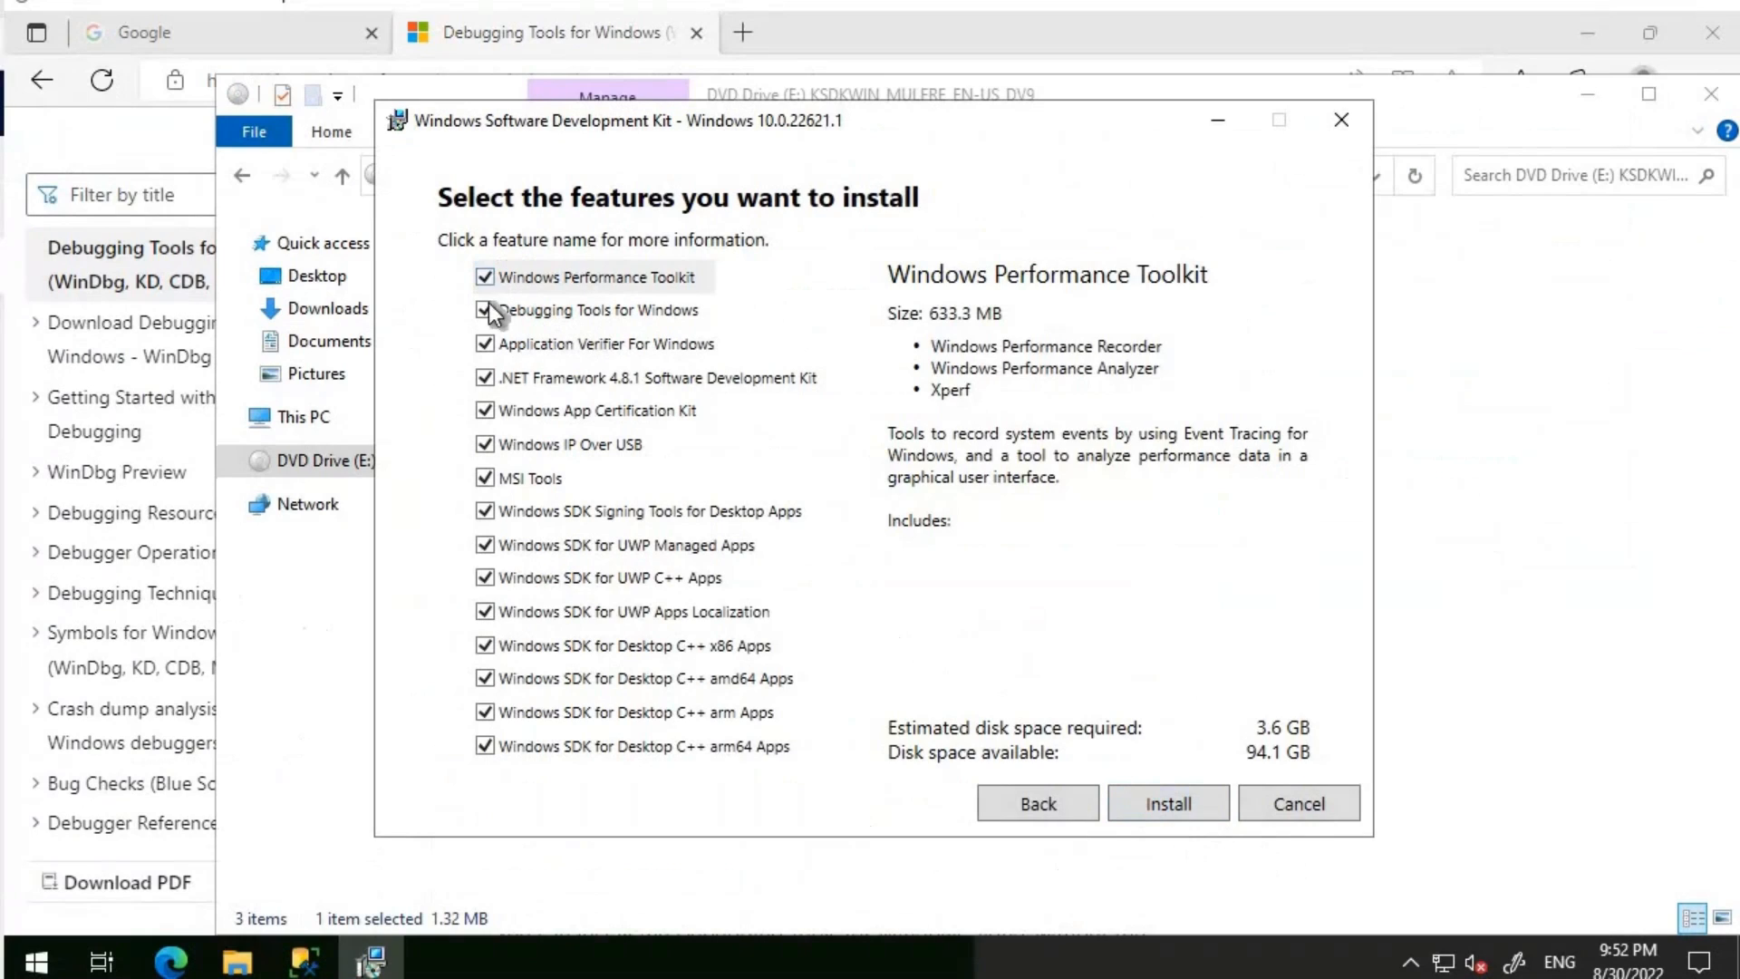
Leave only Debugging Tools for Windows selected and start the SDK install.
left_click(600, 343)
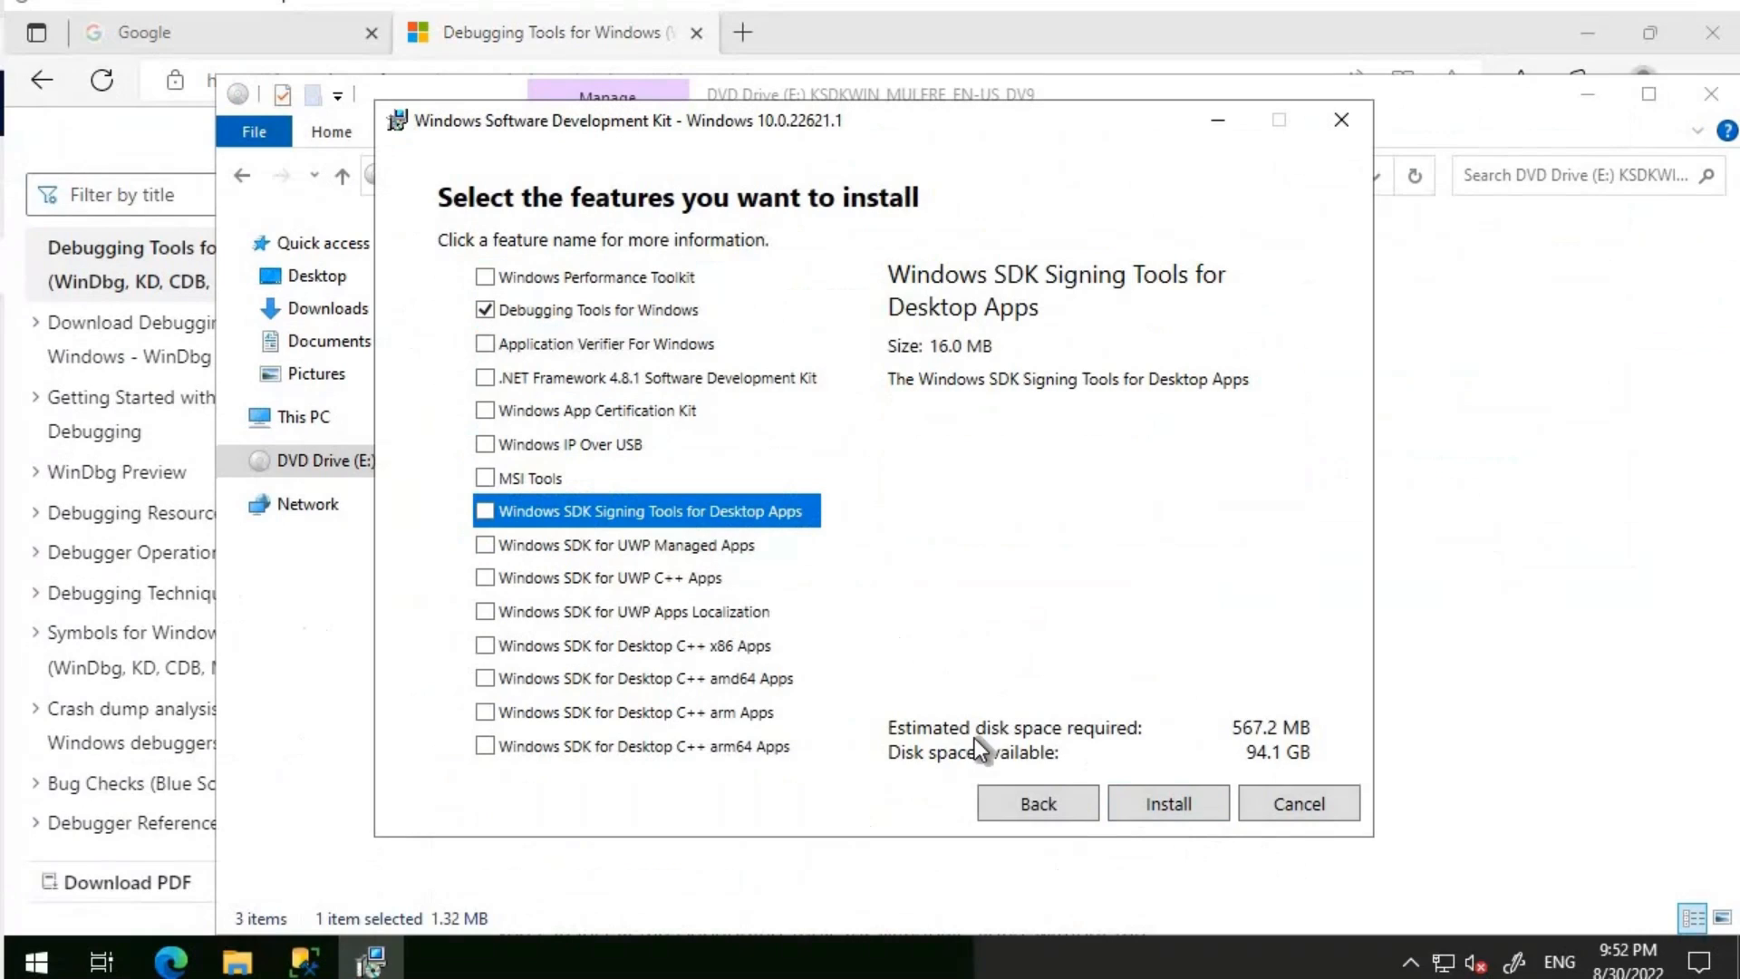
mouse_move(1263, 739)
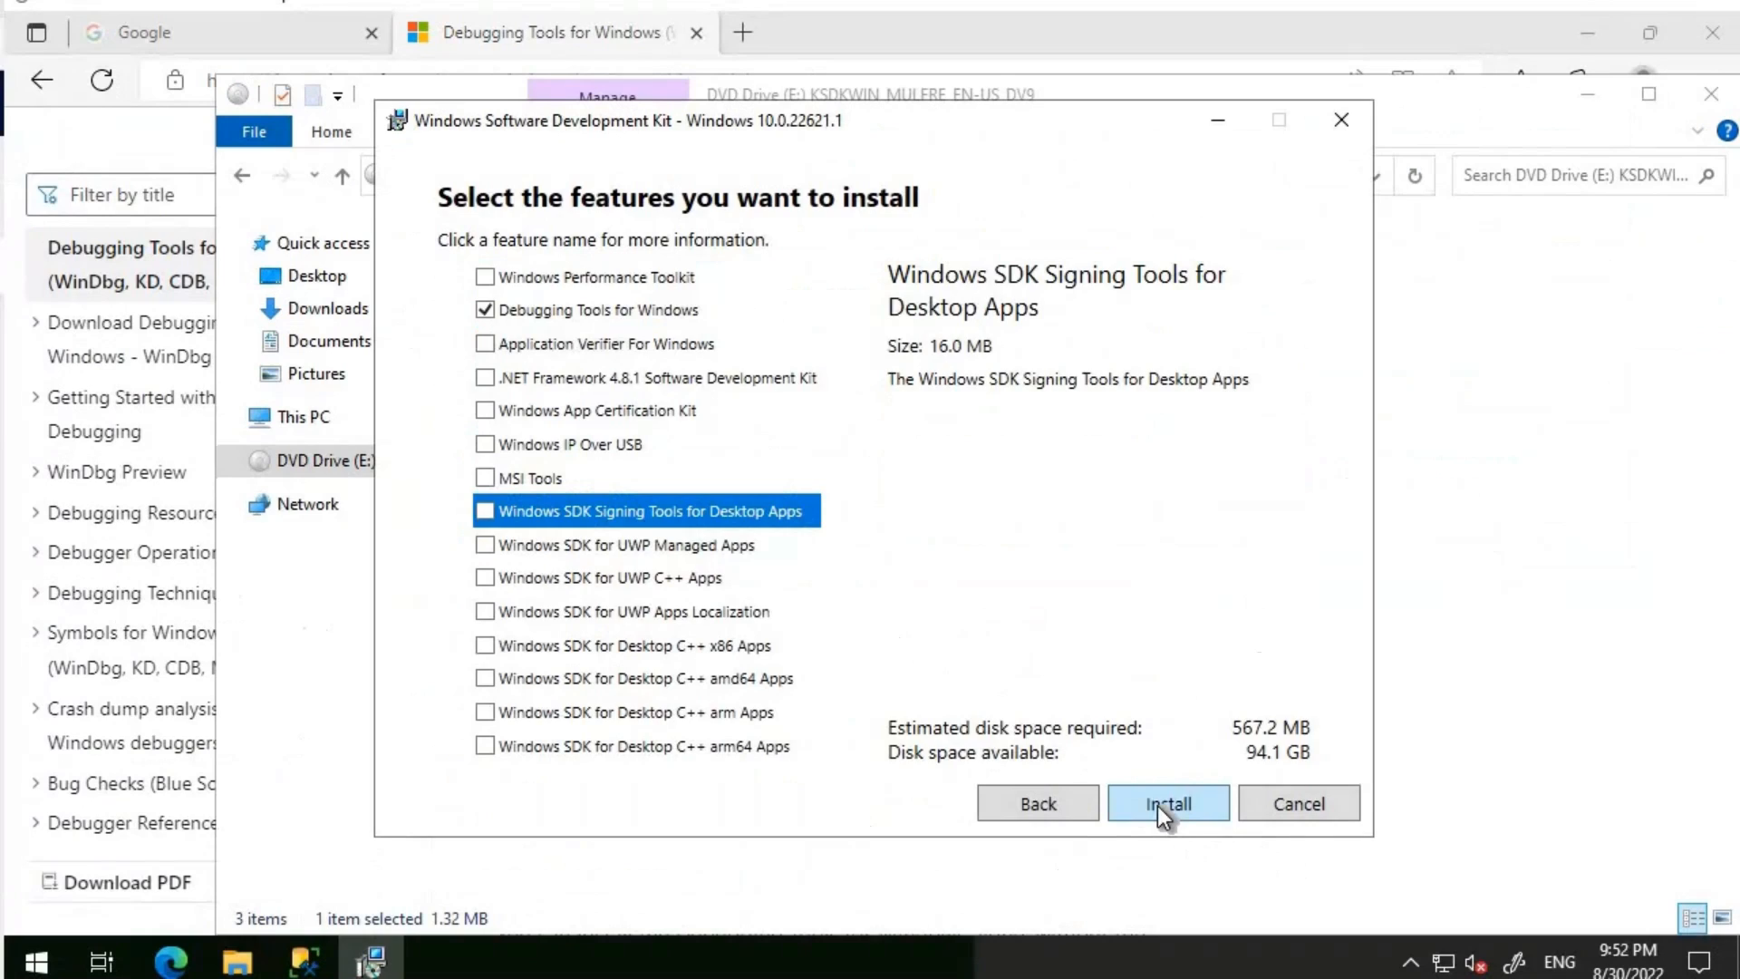
left_click(1165, 803)
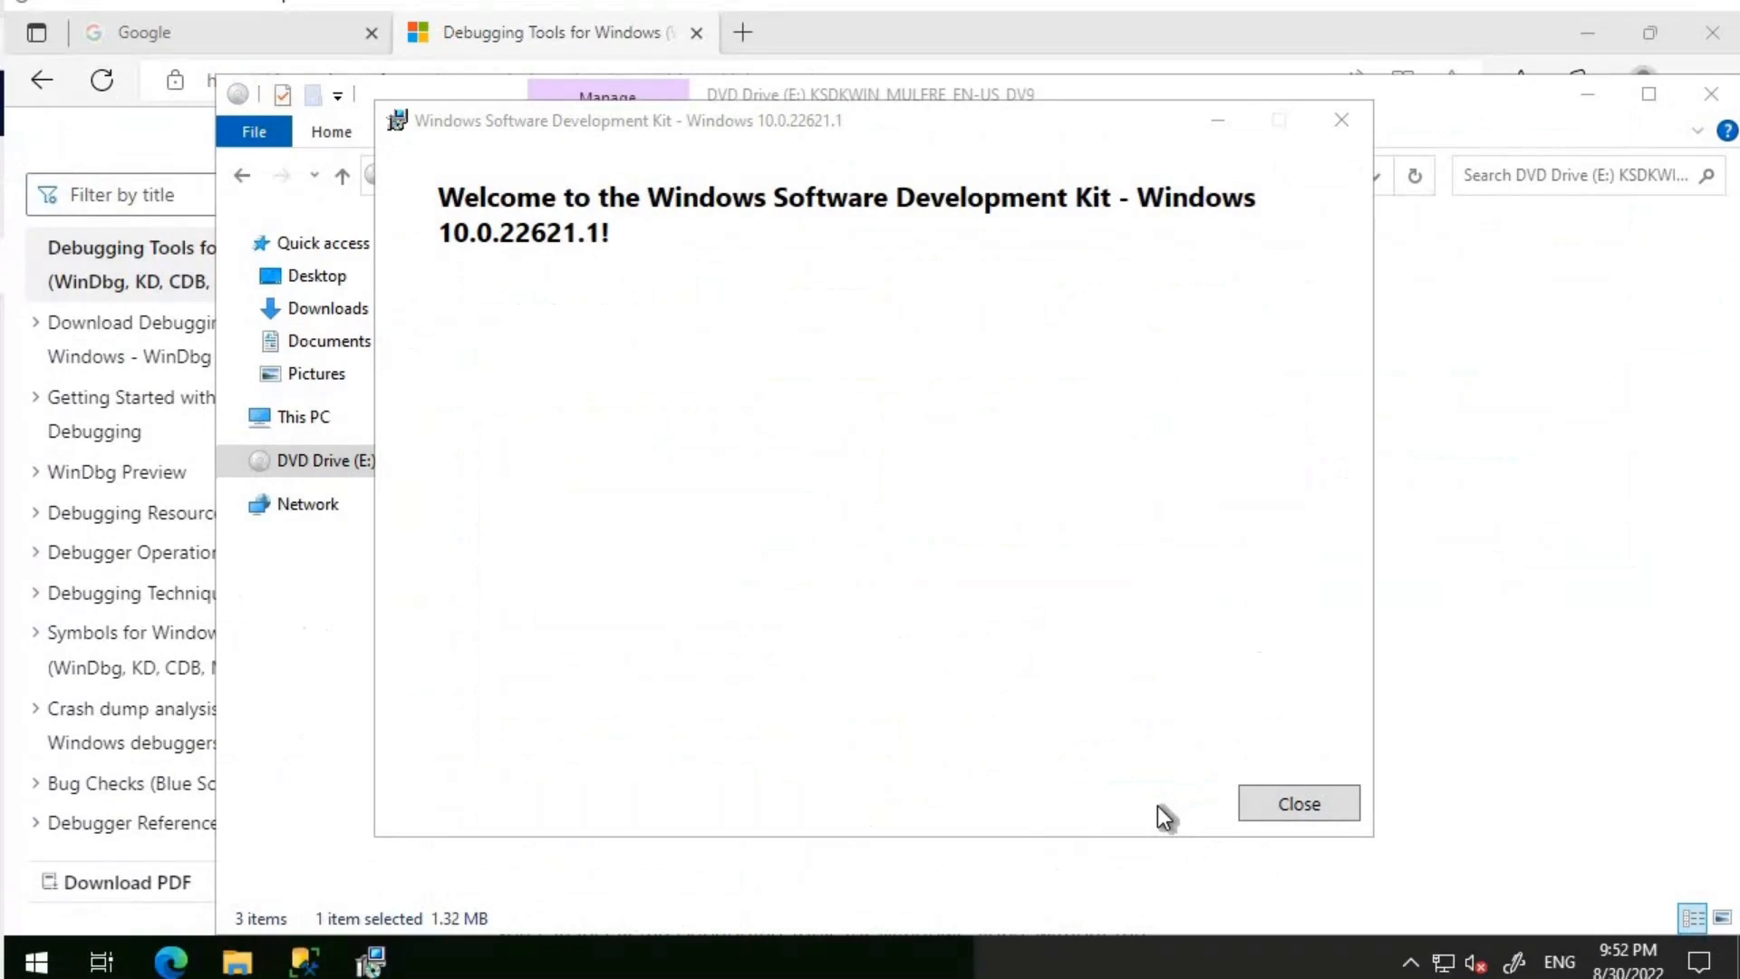
mouse_move(681, 402)
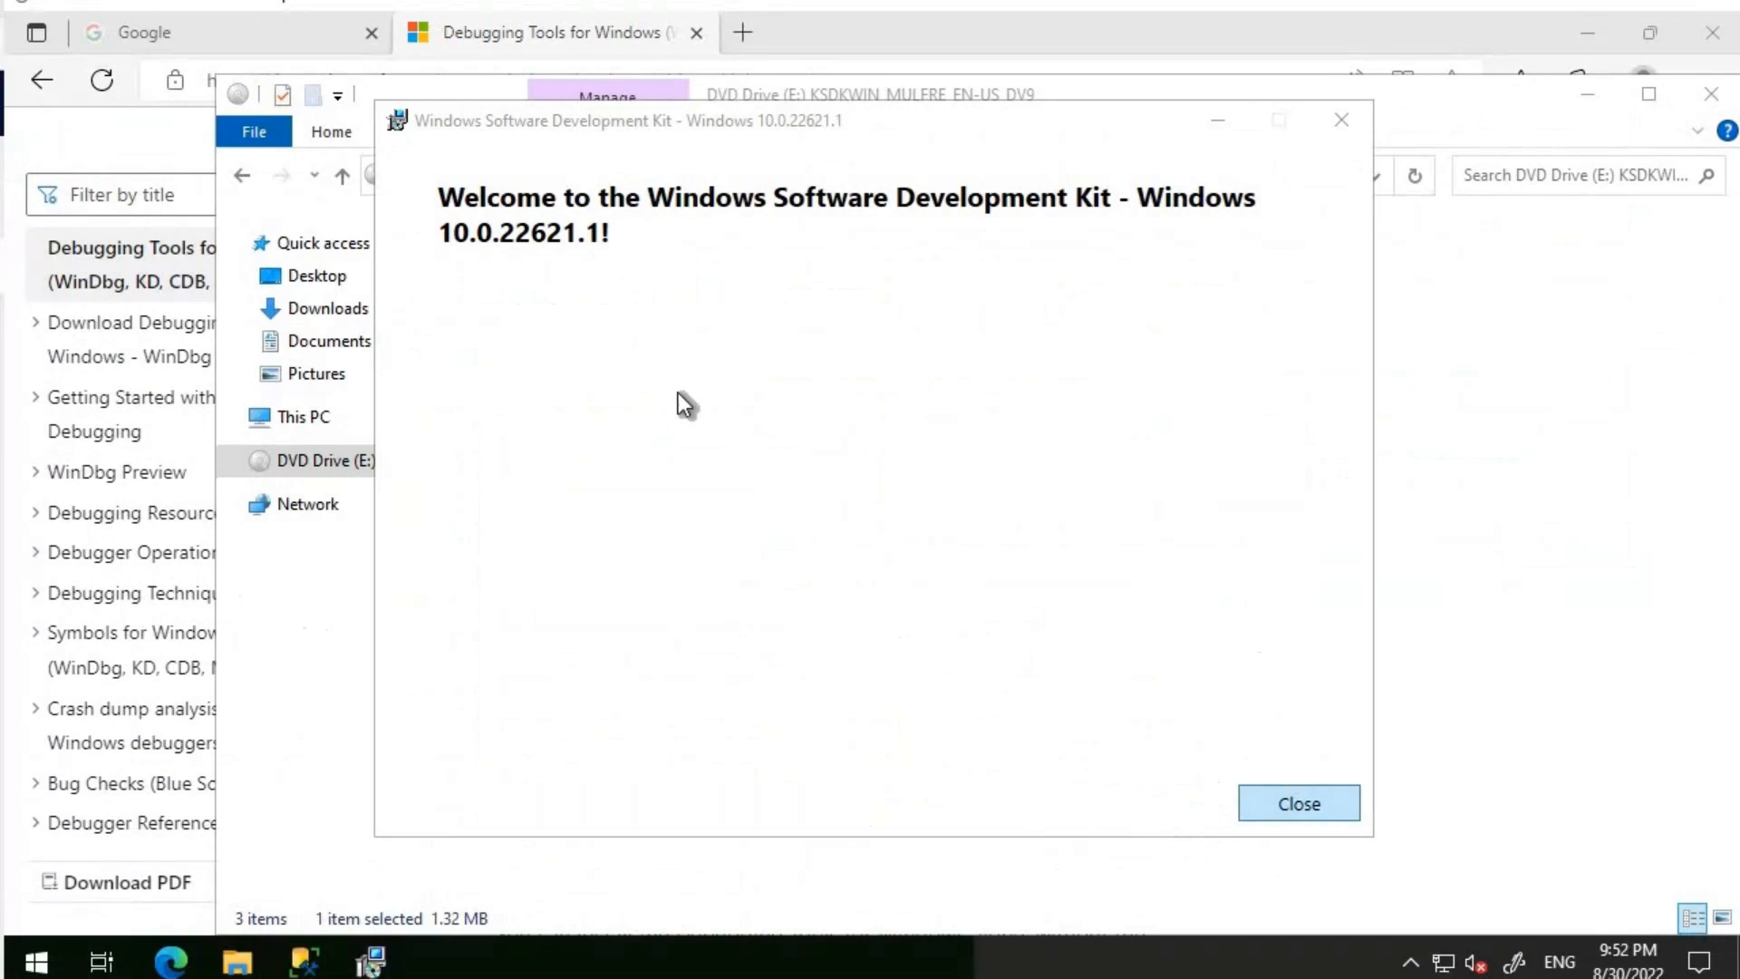
mouse_move(1297, 803)
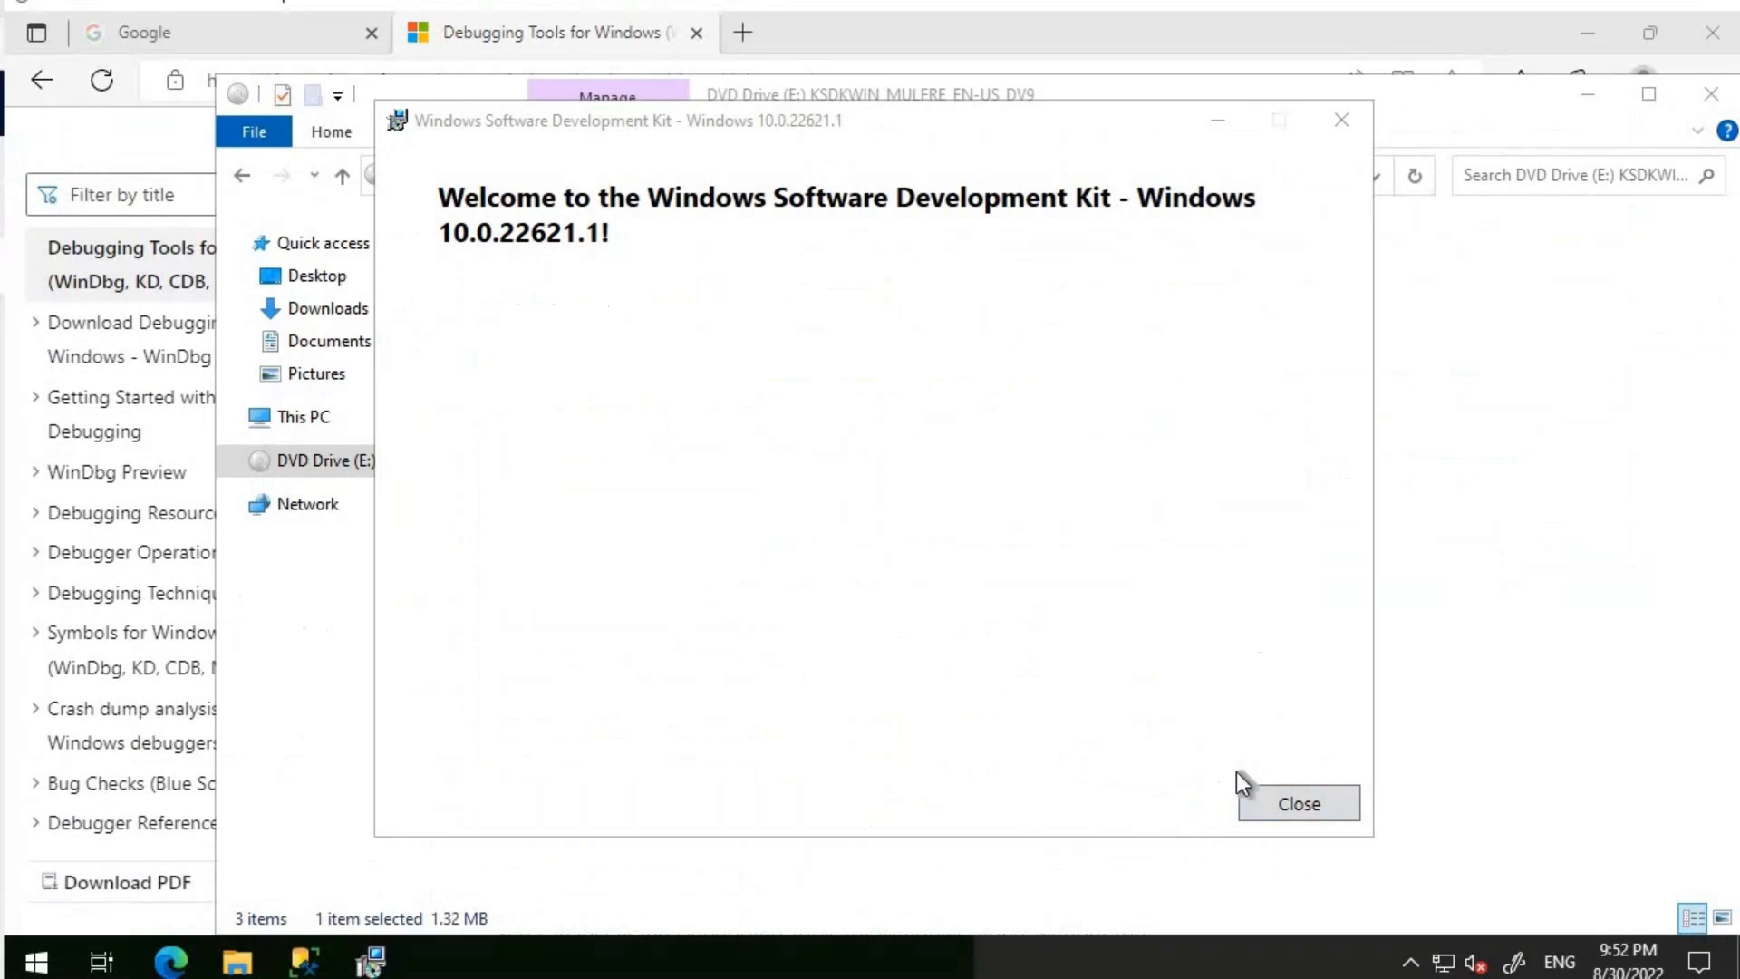
Close the finished installer and launch WinDbg (X64) from a Start search for 'win'.
left_click(1296, 803)
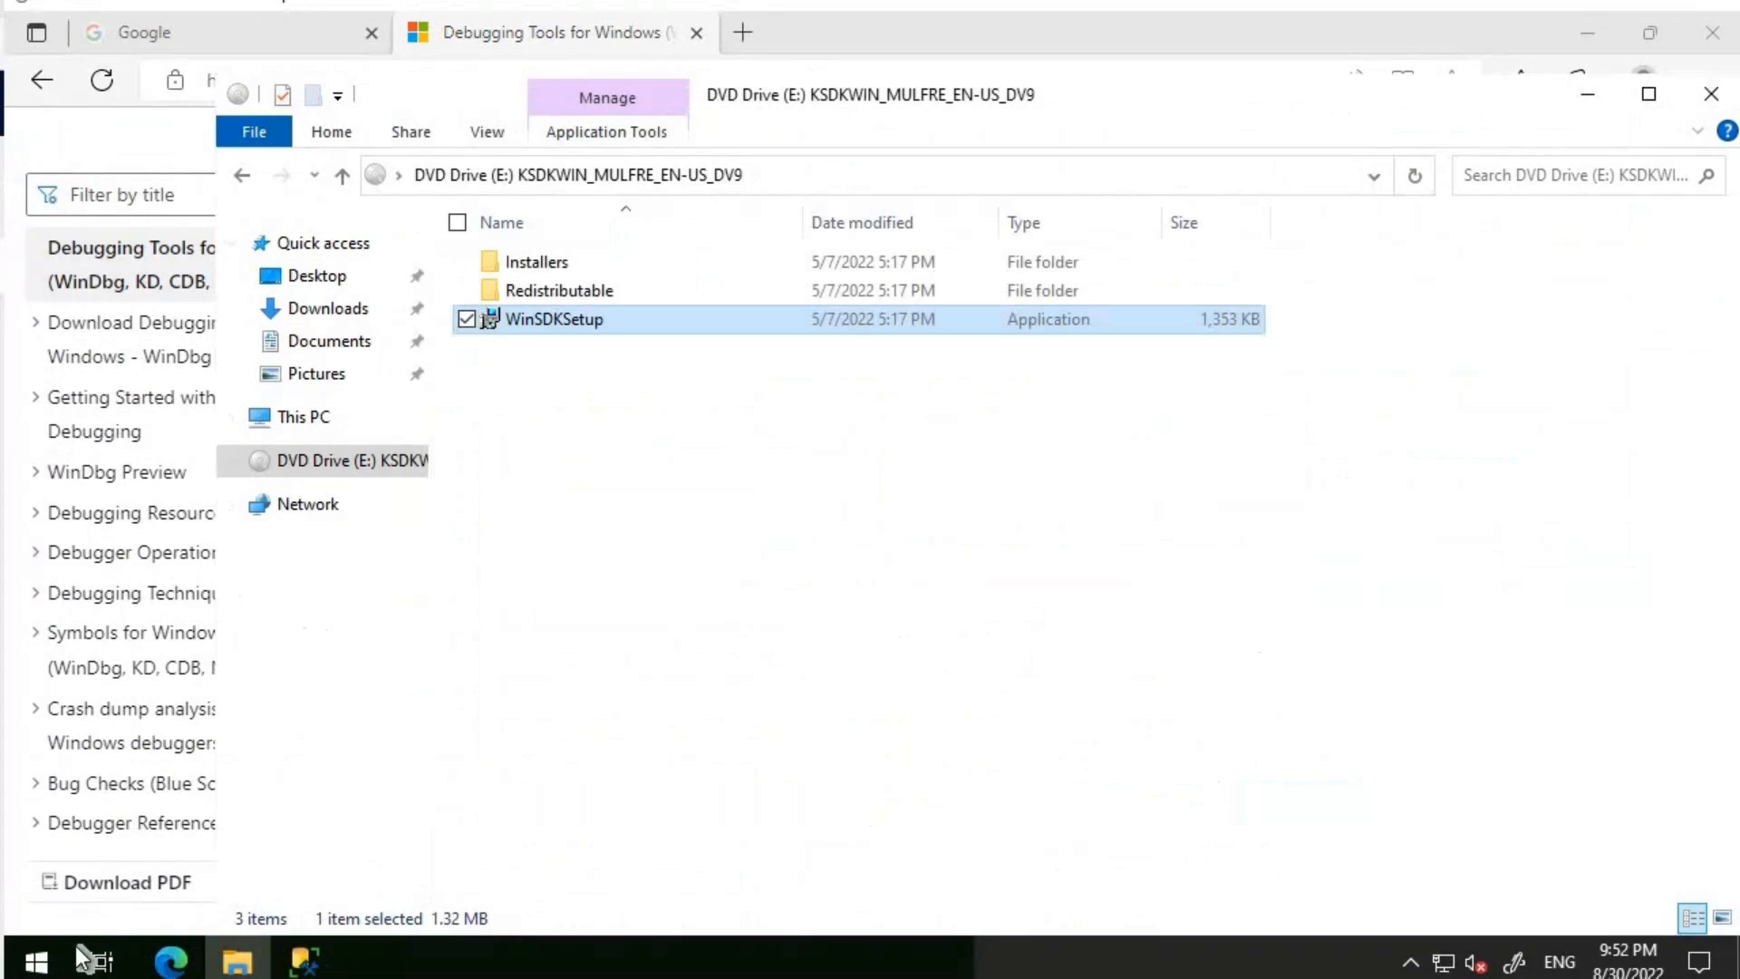
left_click(20, 960)
type("win")
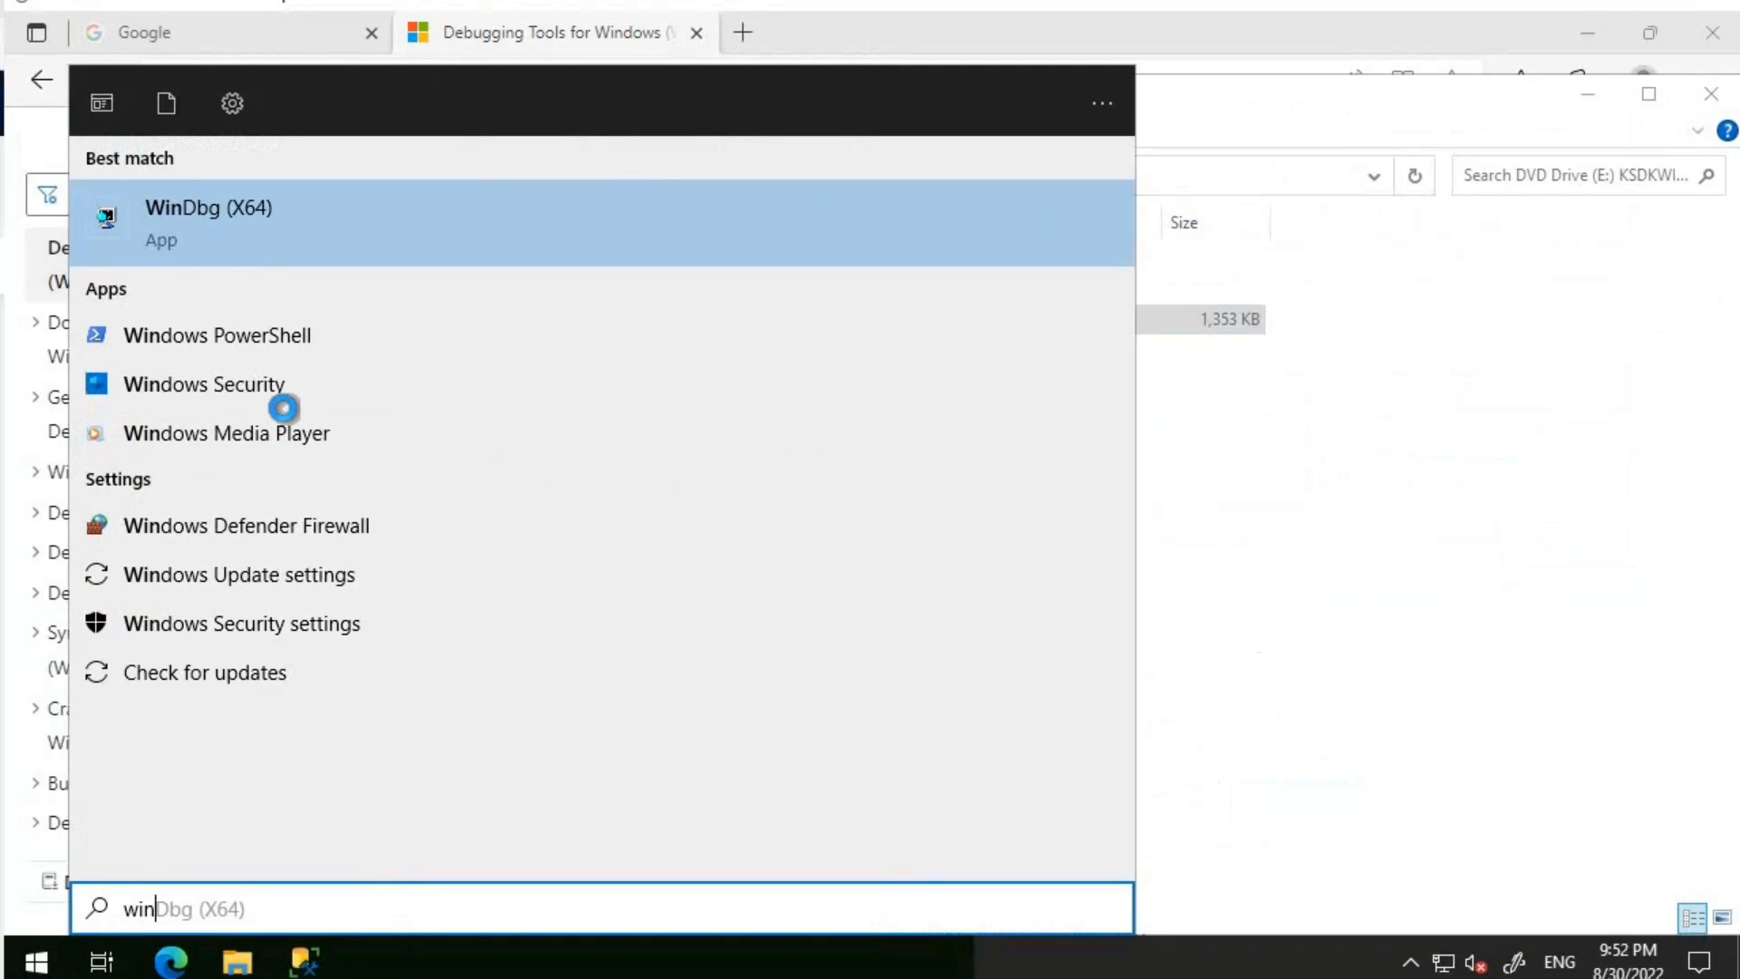
mouse_move(309, 383)
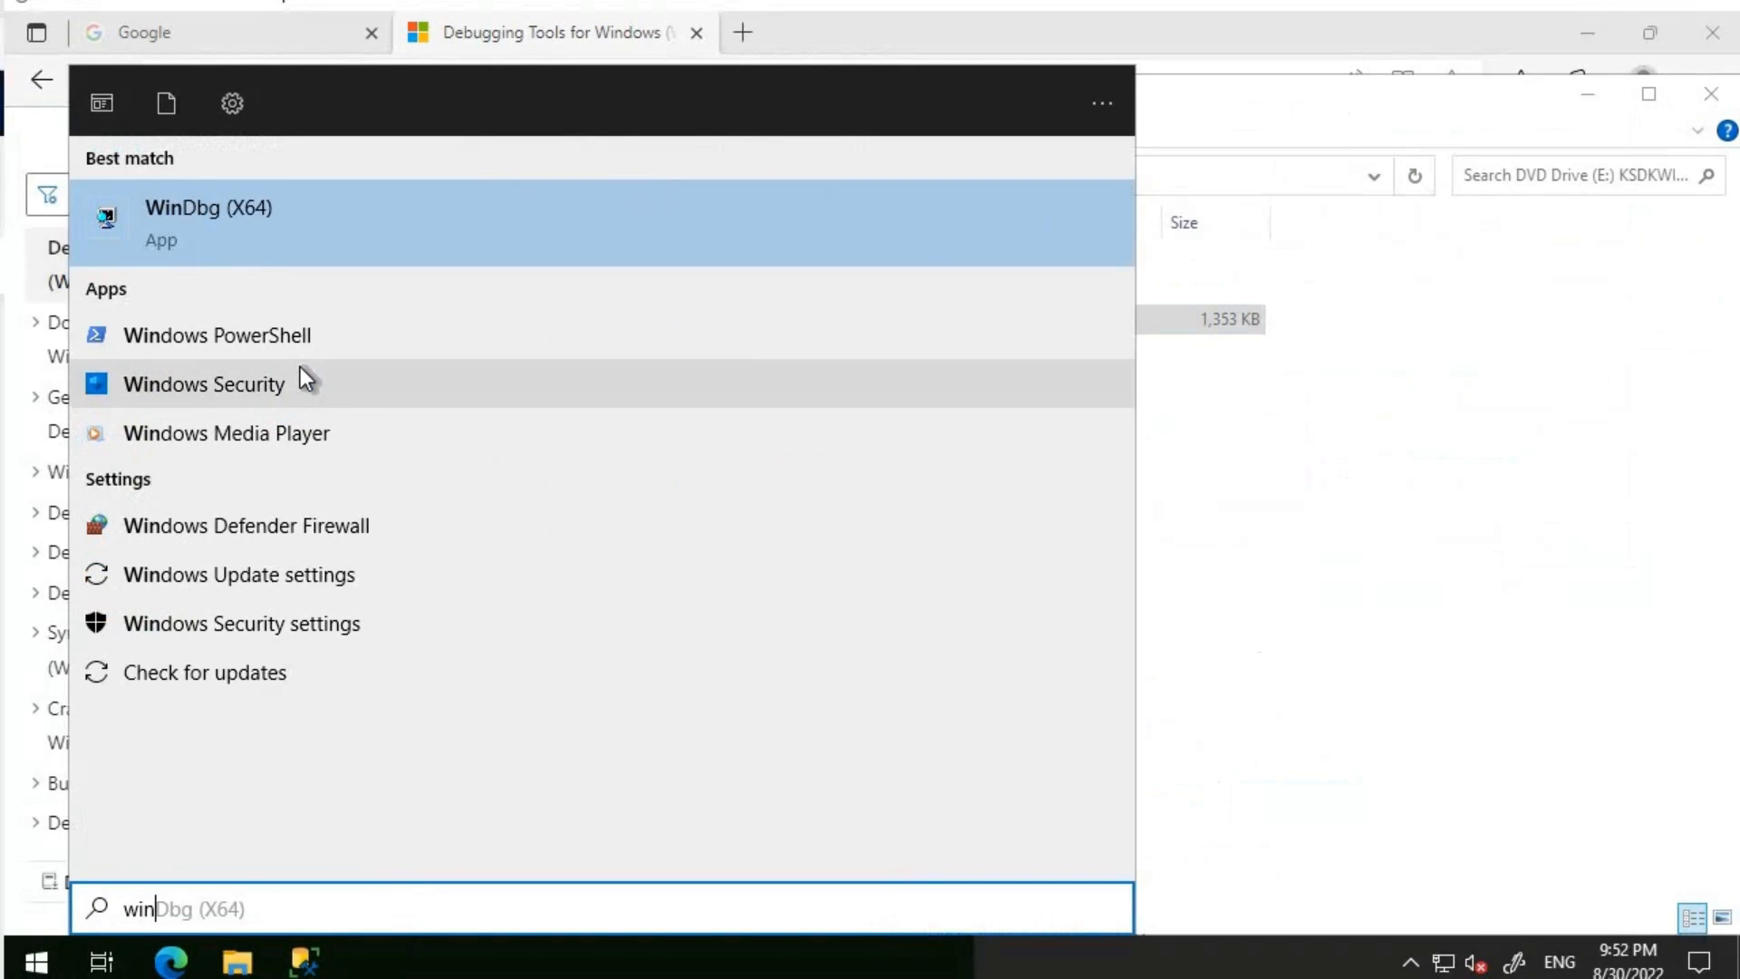
mouse_move(221, 239)
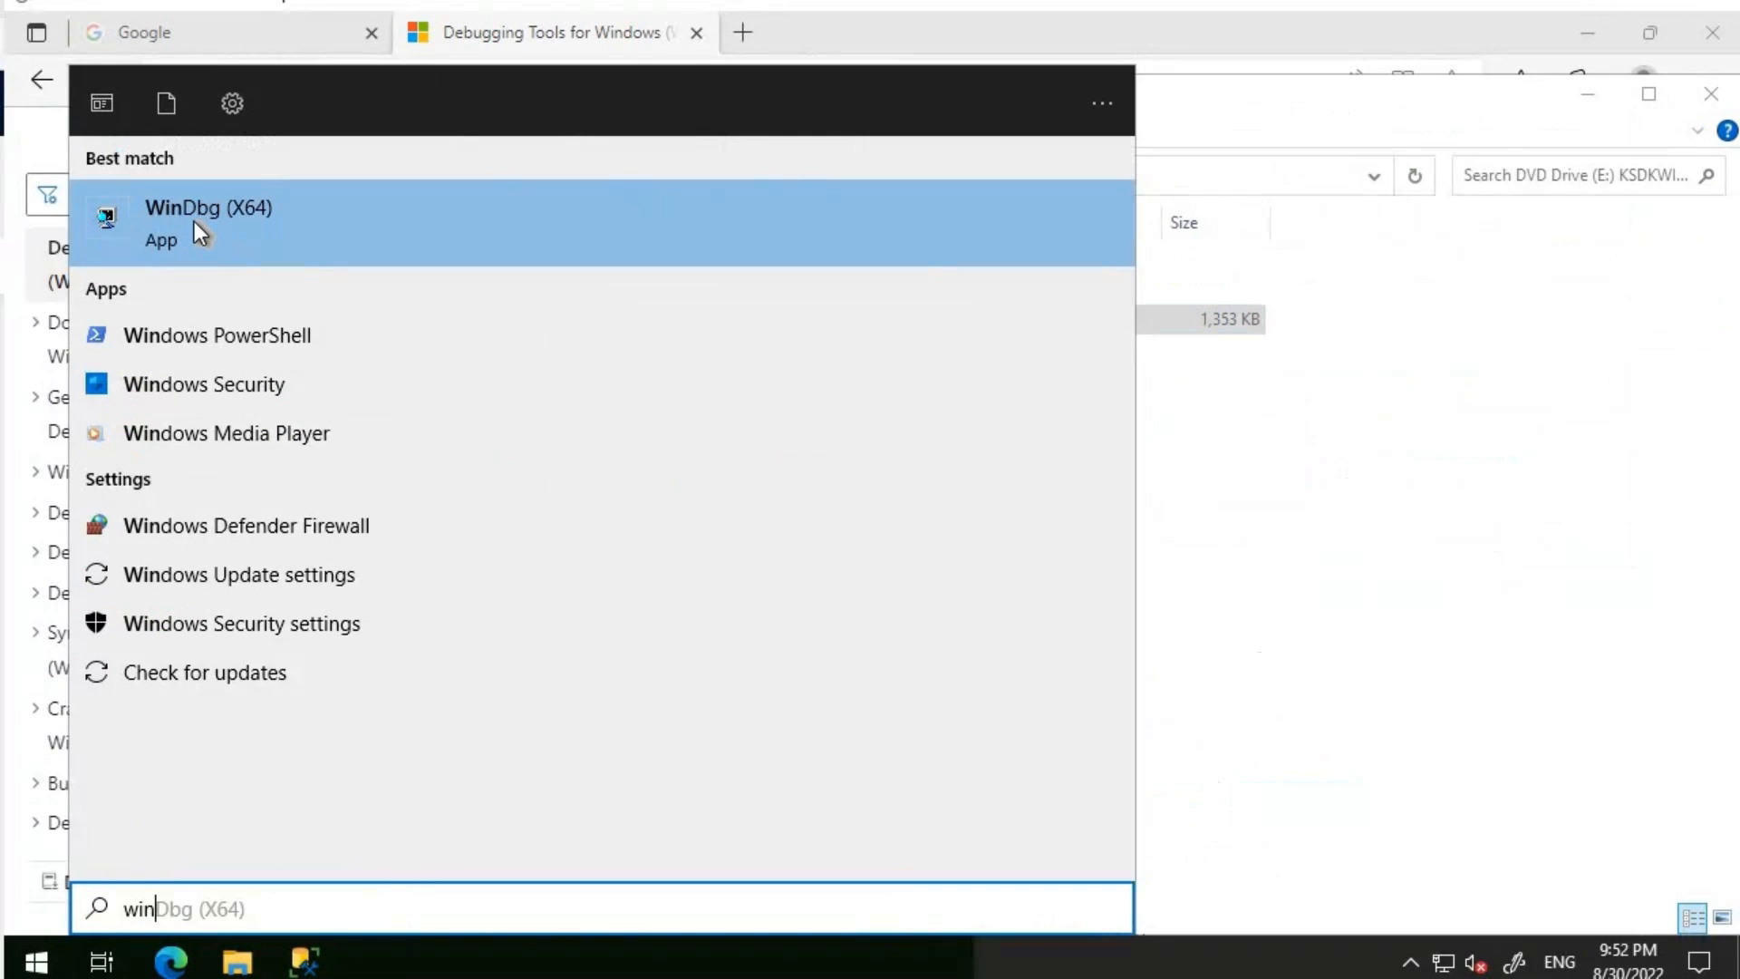
right_click(207, 221)
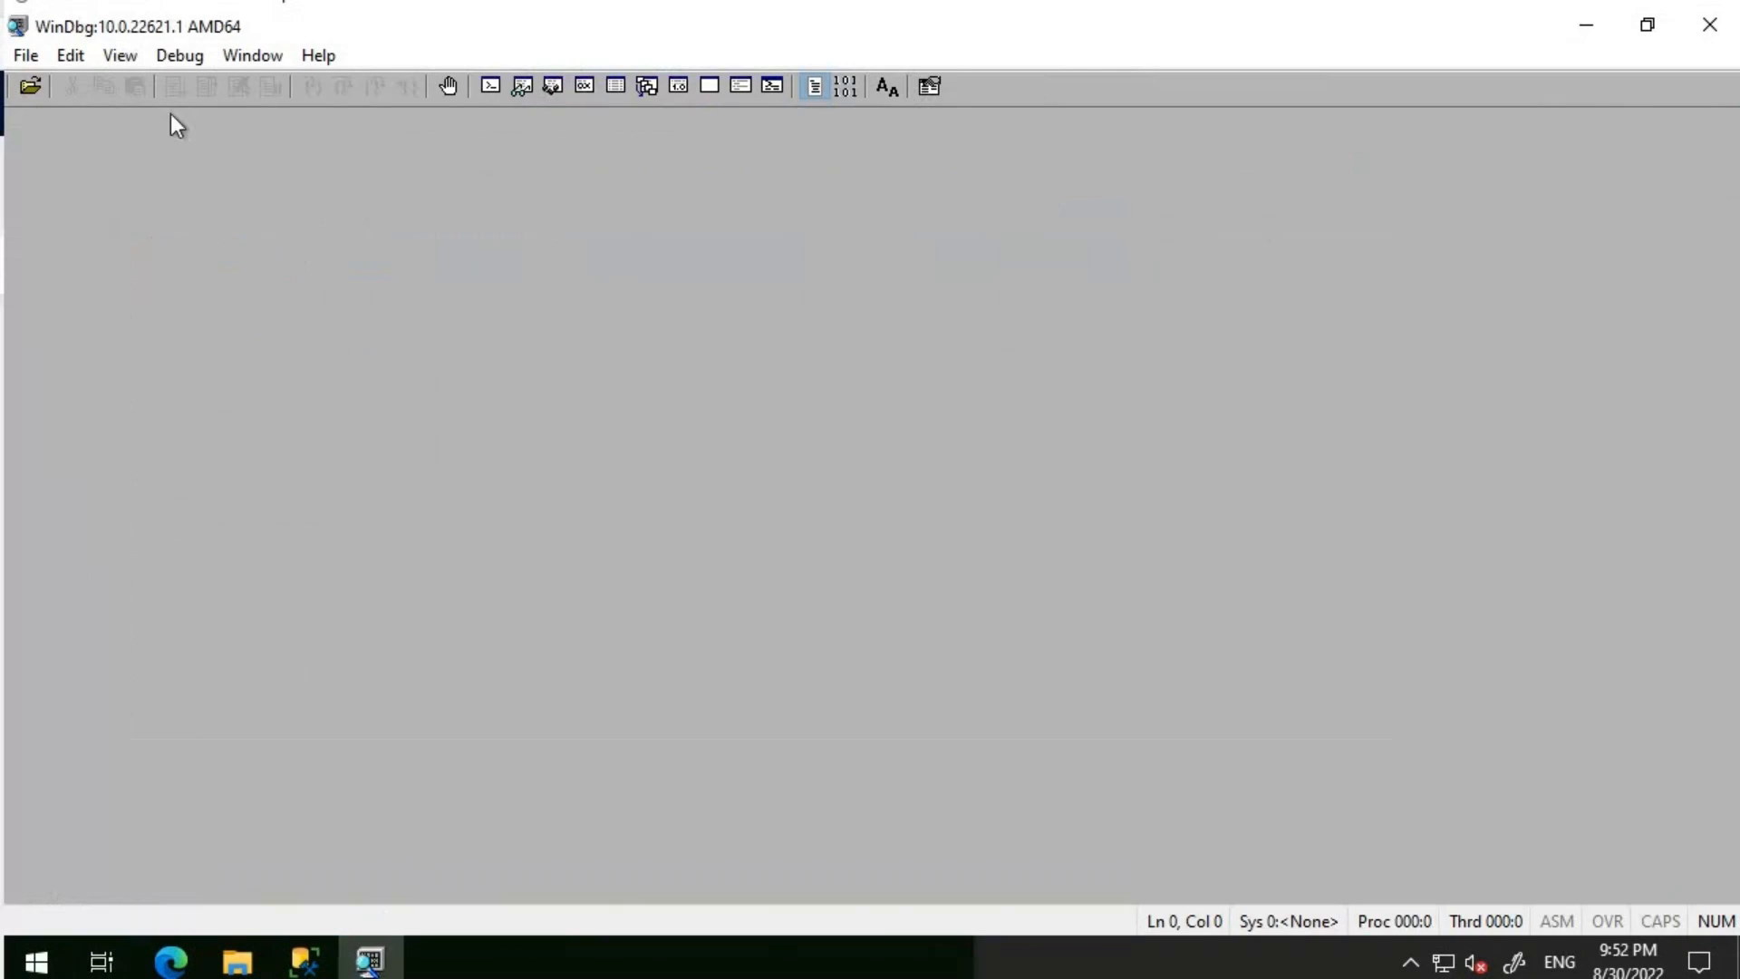
Show WinDbg's File menu with the Open Crash Dump option.
left_click(24, 54)
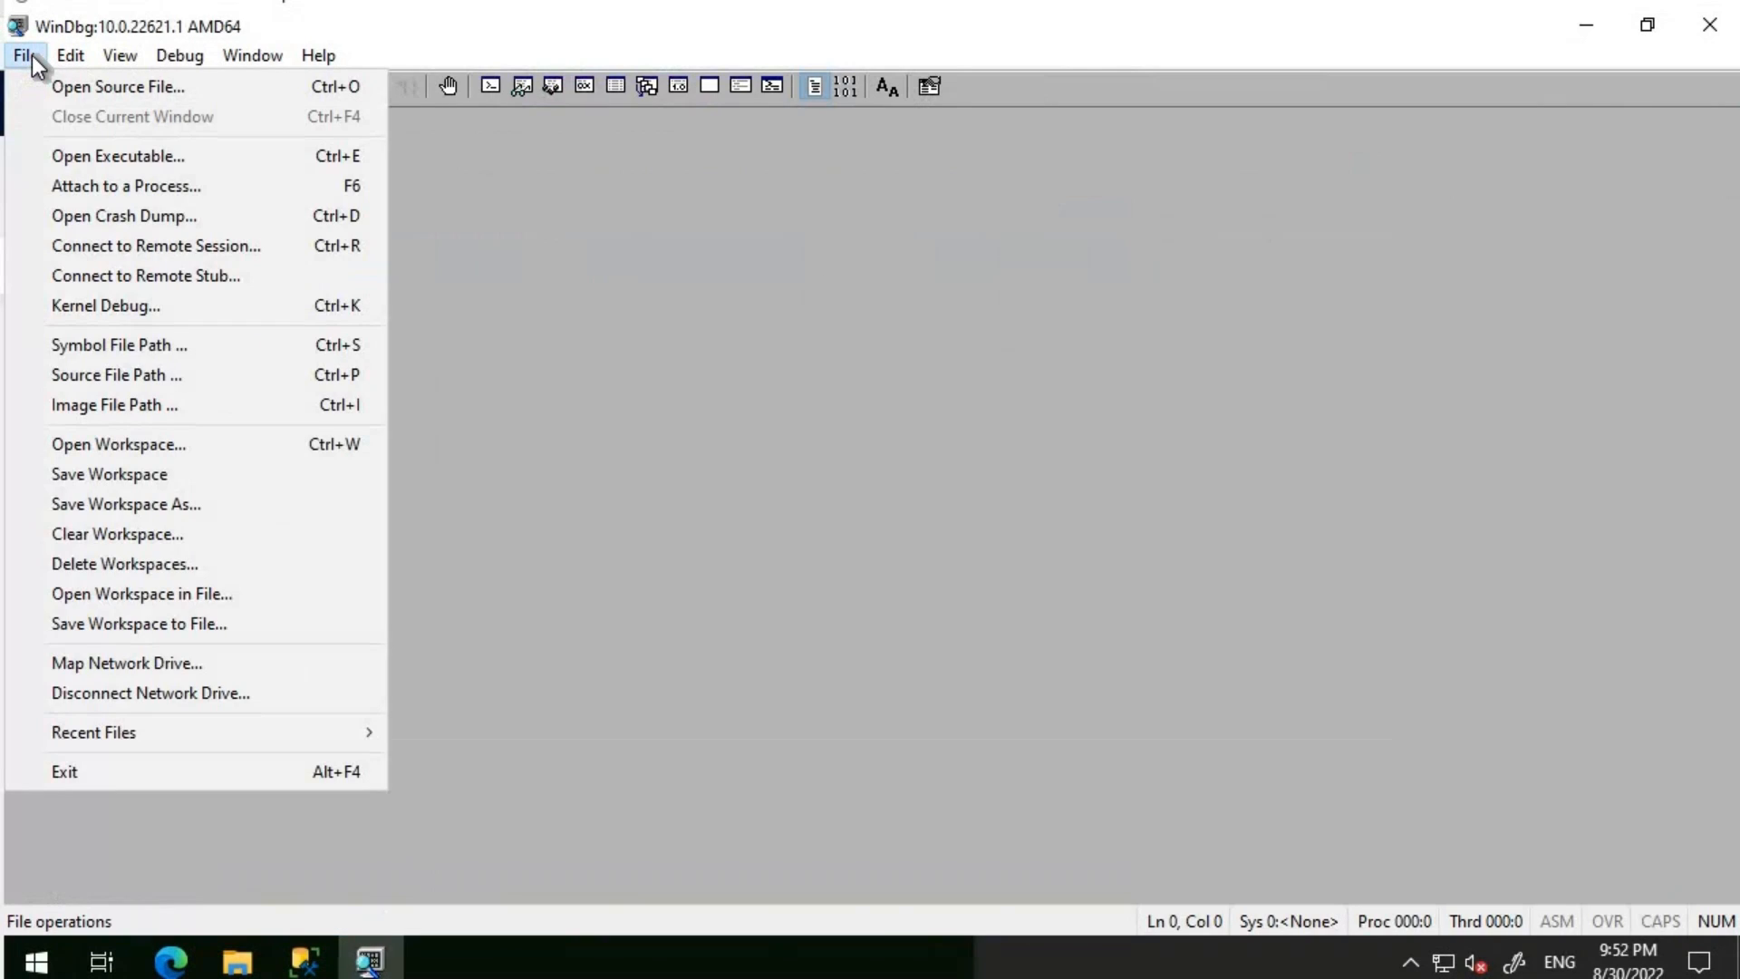
mouse_move(123, 215)
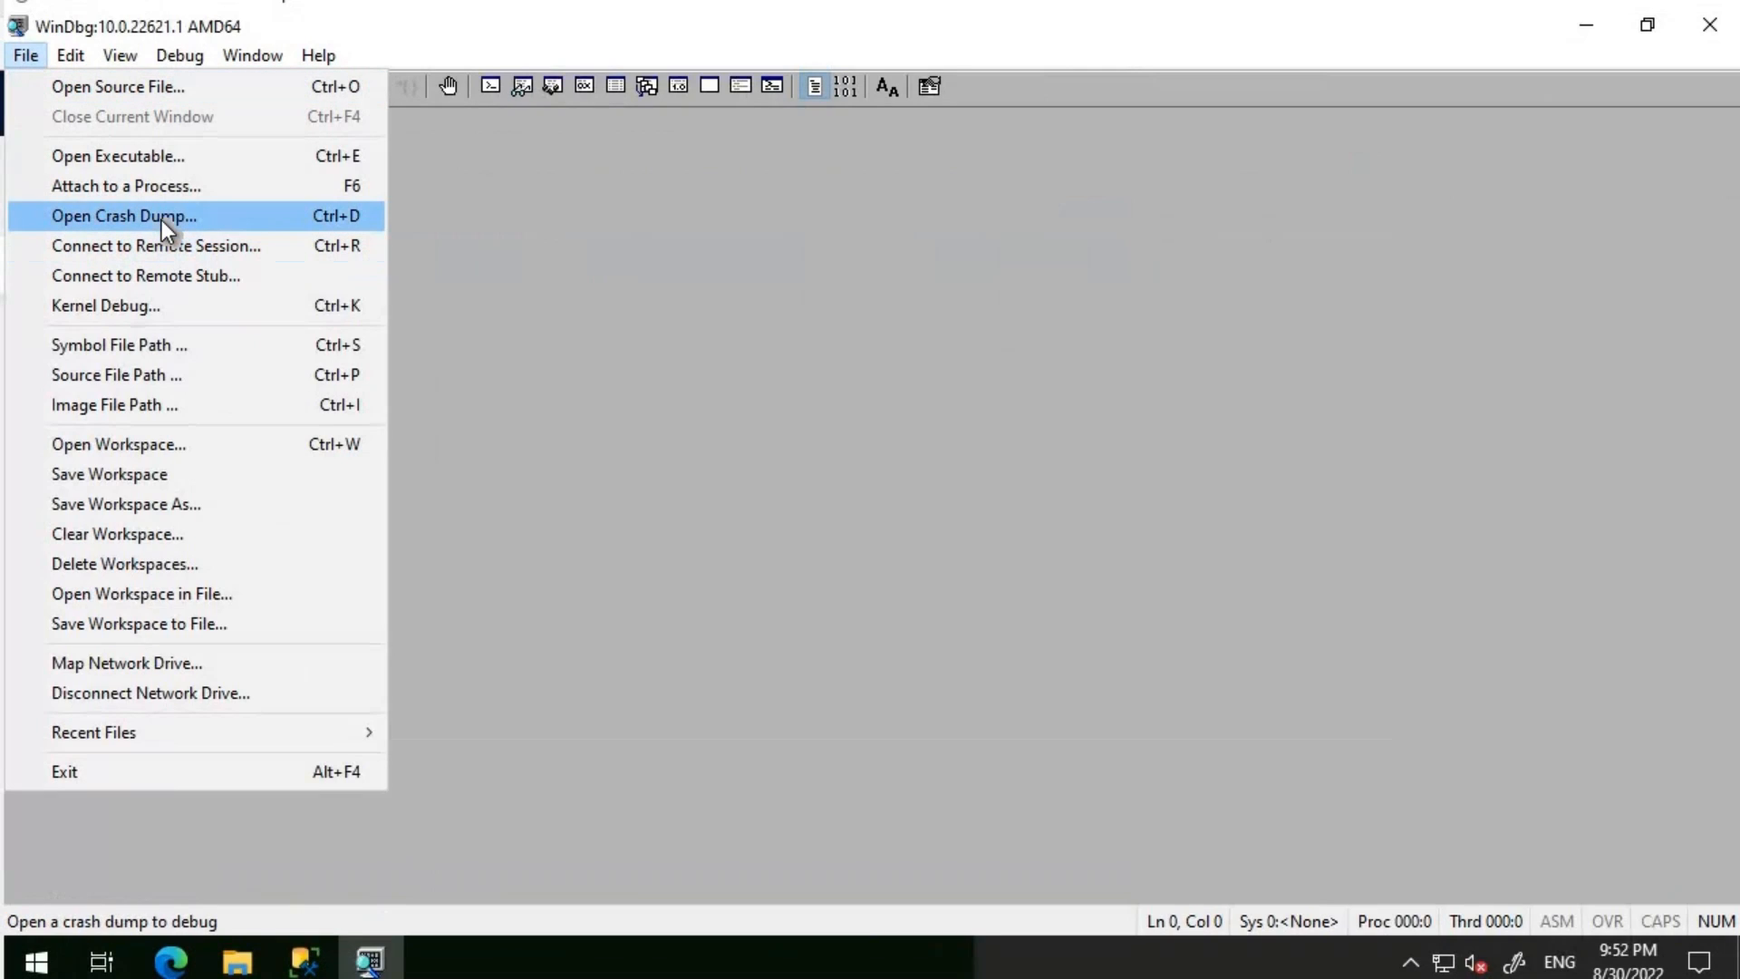
mouse_move(254, 257)
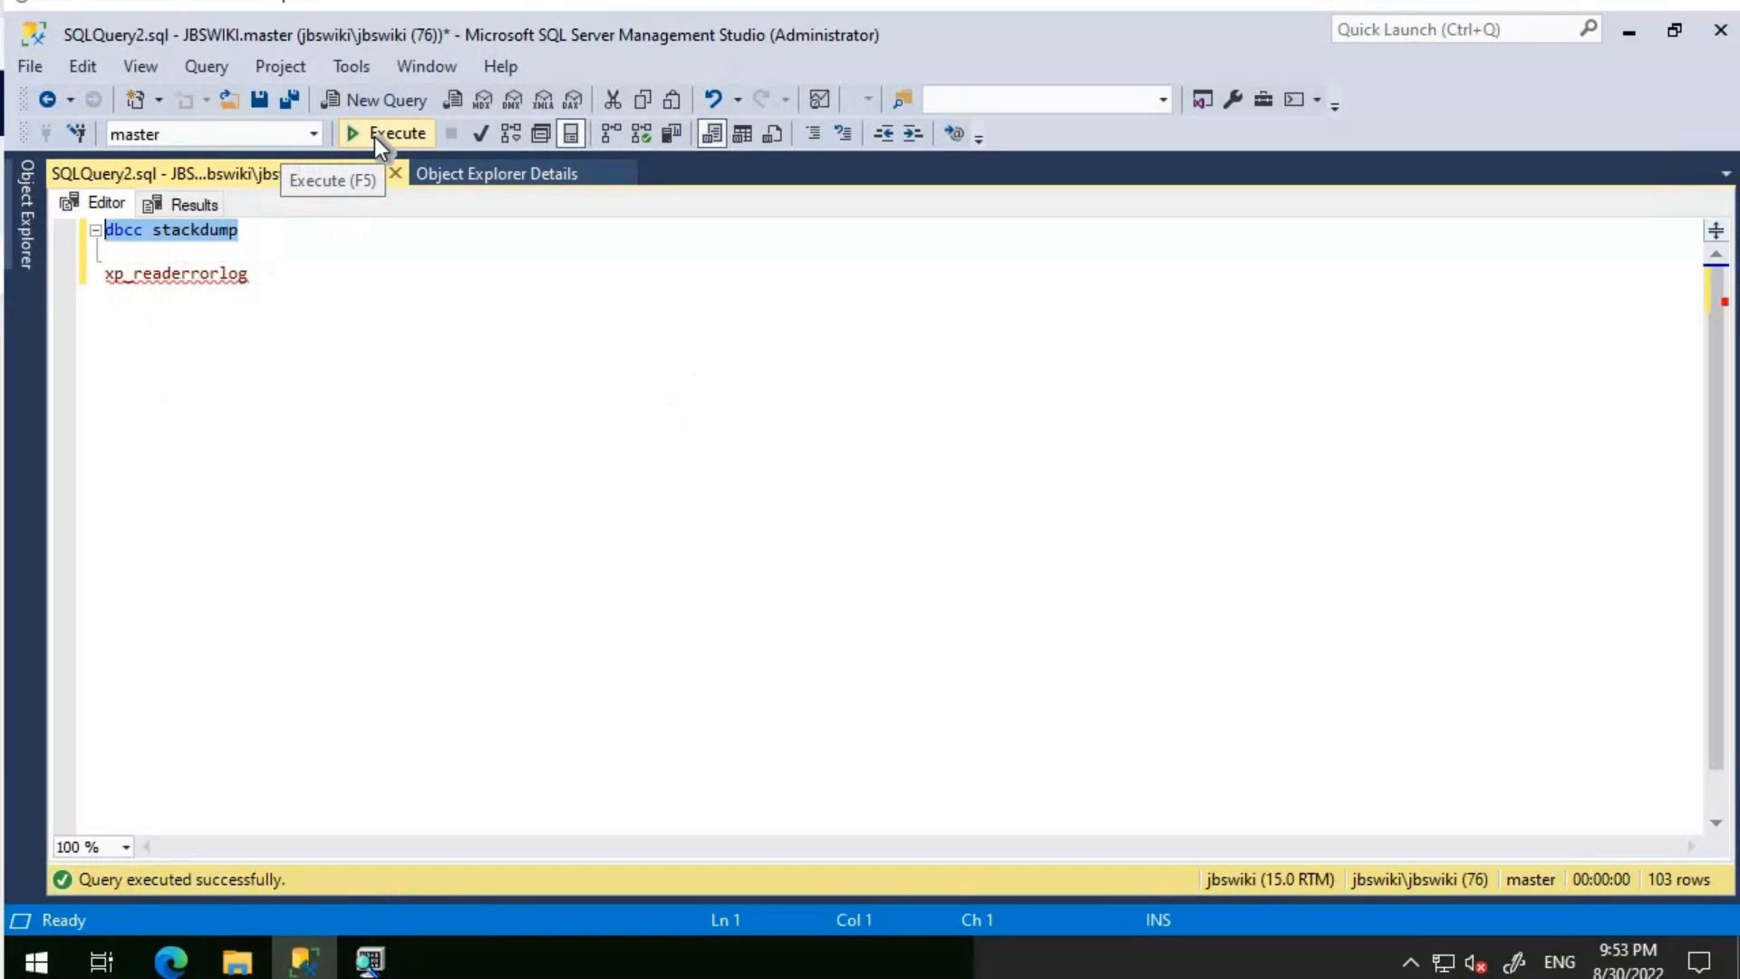
Run 'dbcc stackdump' to generate a dump, then 'xp_readerrorlog' to list the error log.
left_click(384, 132)
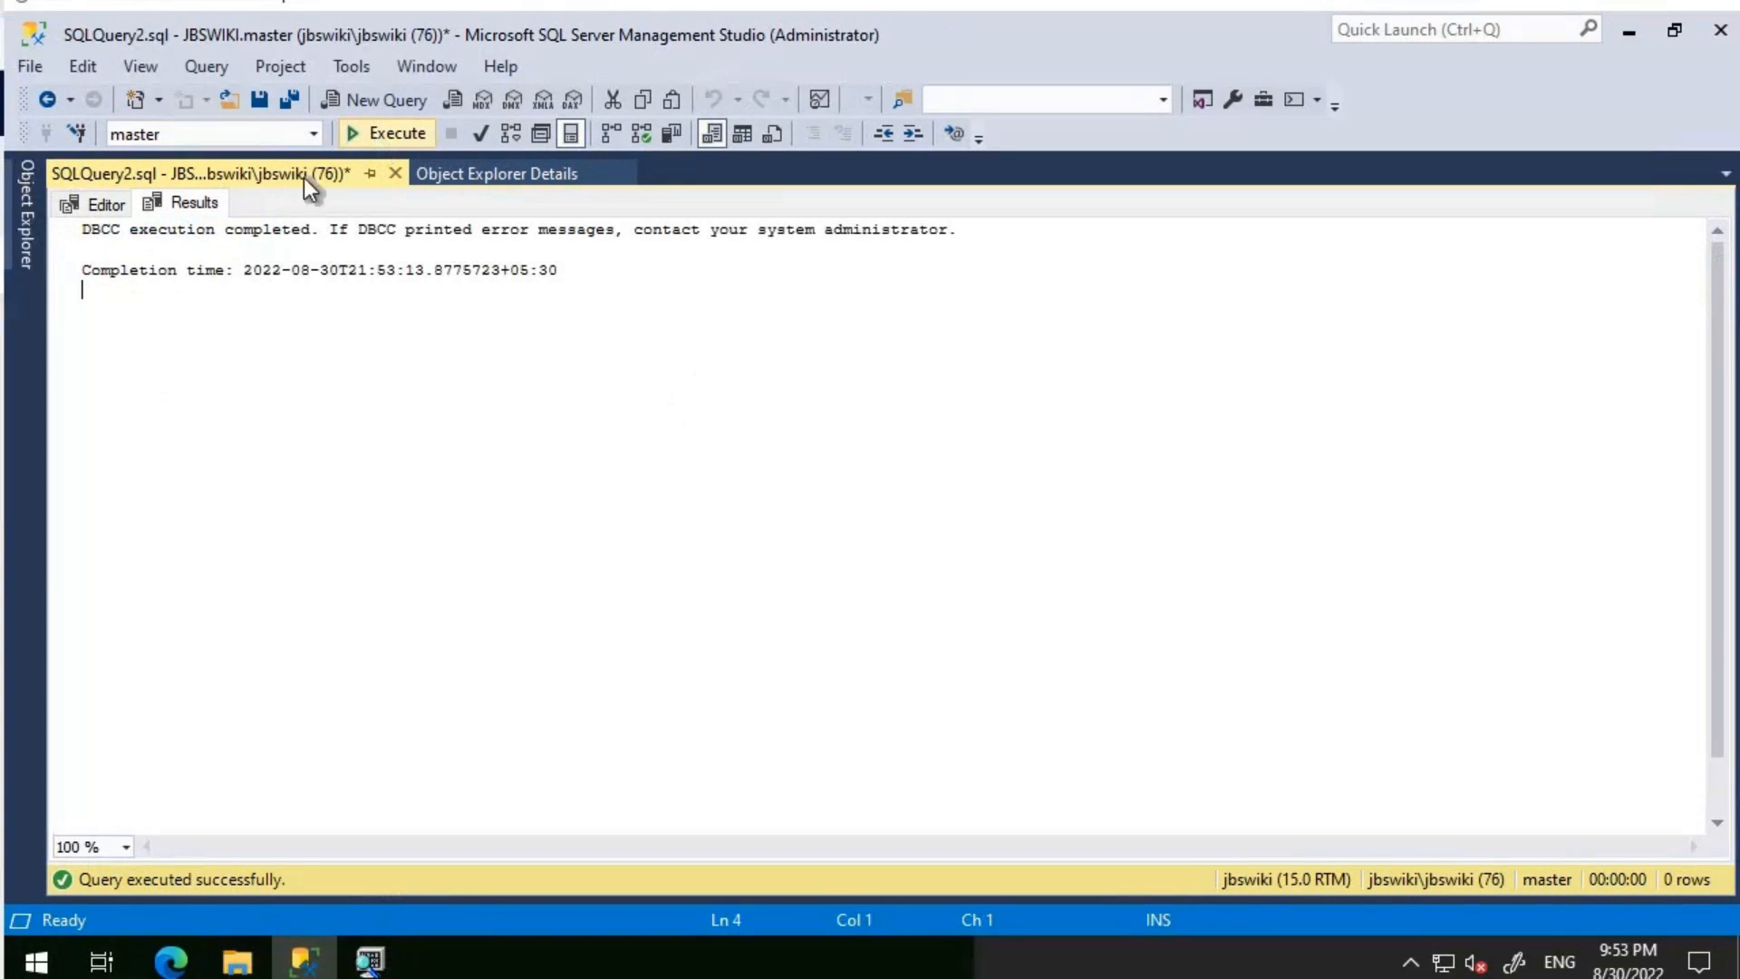
left_click(105, 205)
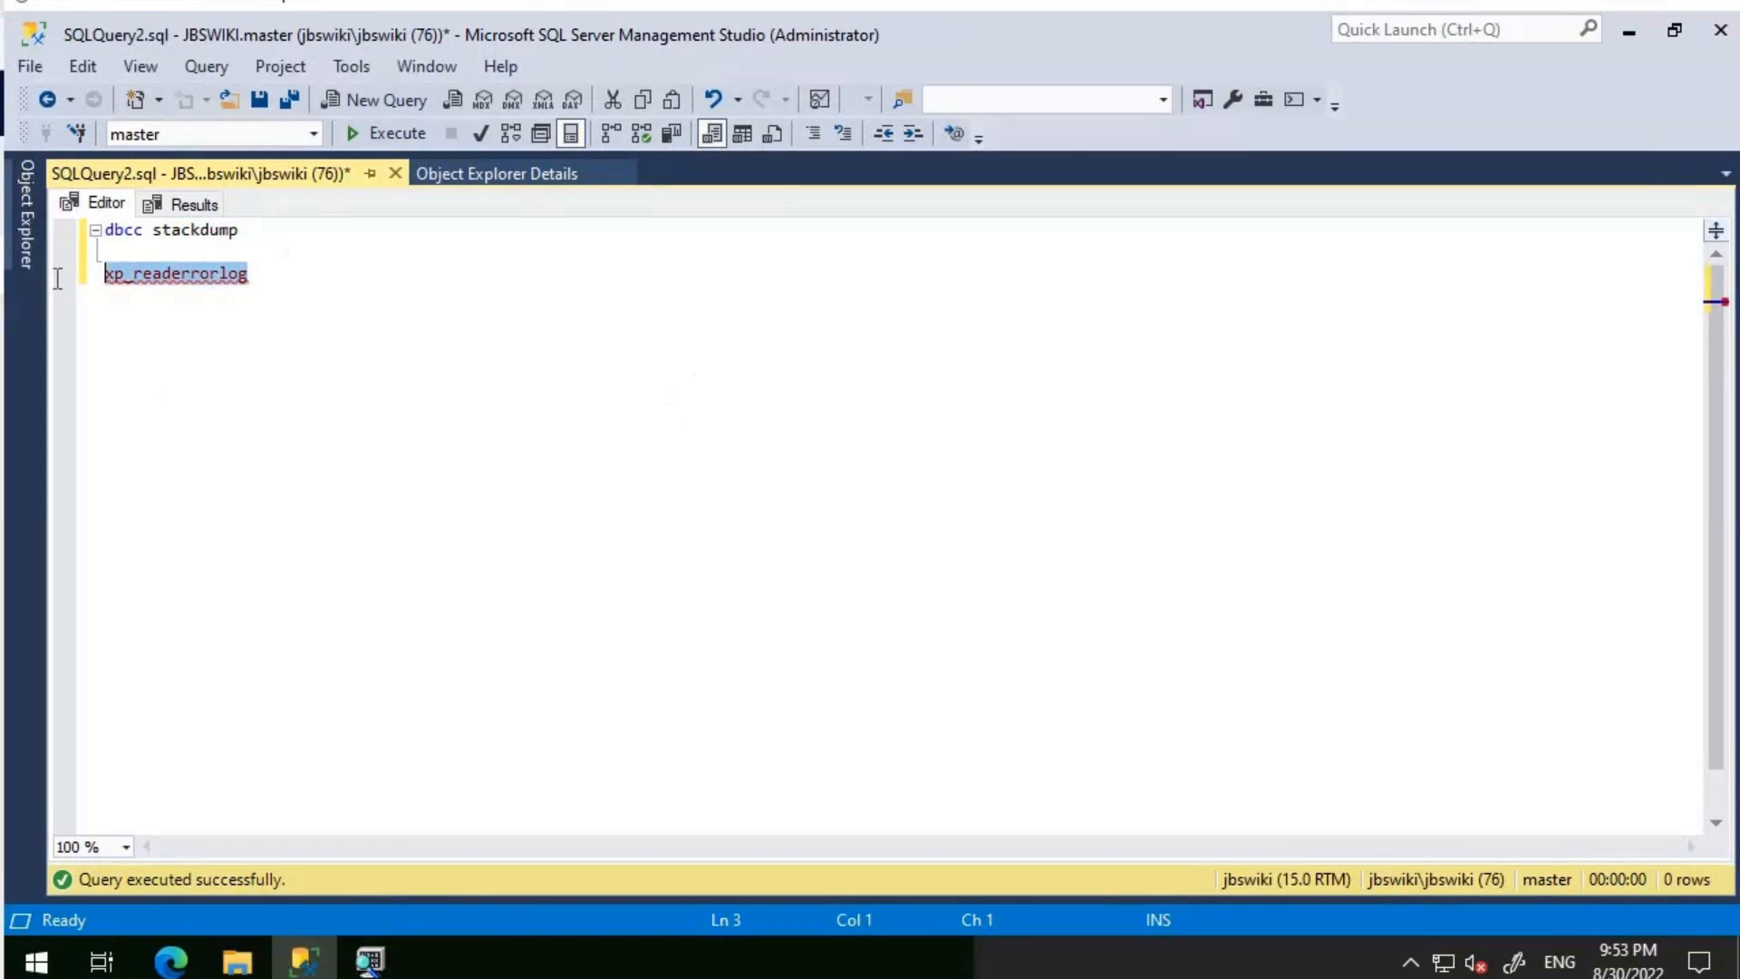
left_click(397, 133)
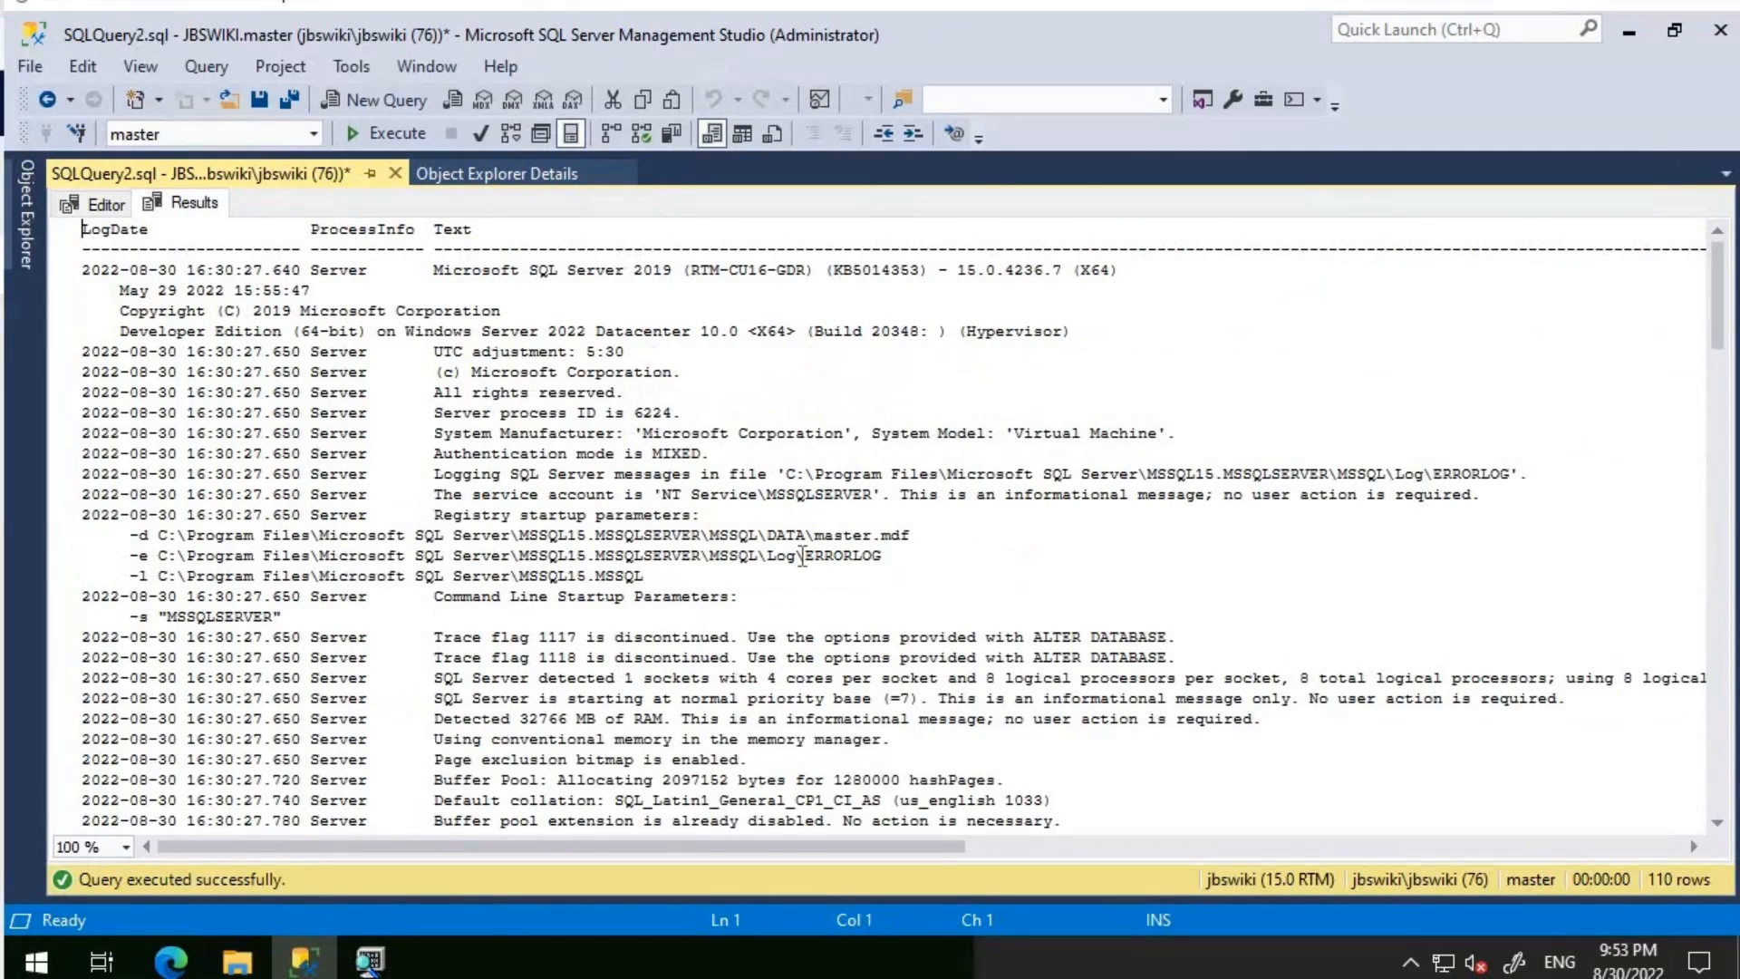
Browse to the MSSQL15.MSSQLSERVER\MSSQL\Log folder and locate SQLDump0002.mdmp.
left_click(160, 554)
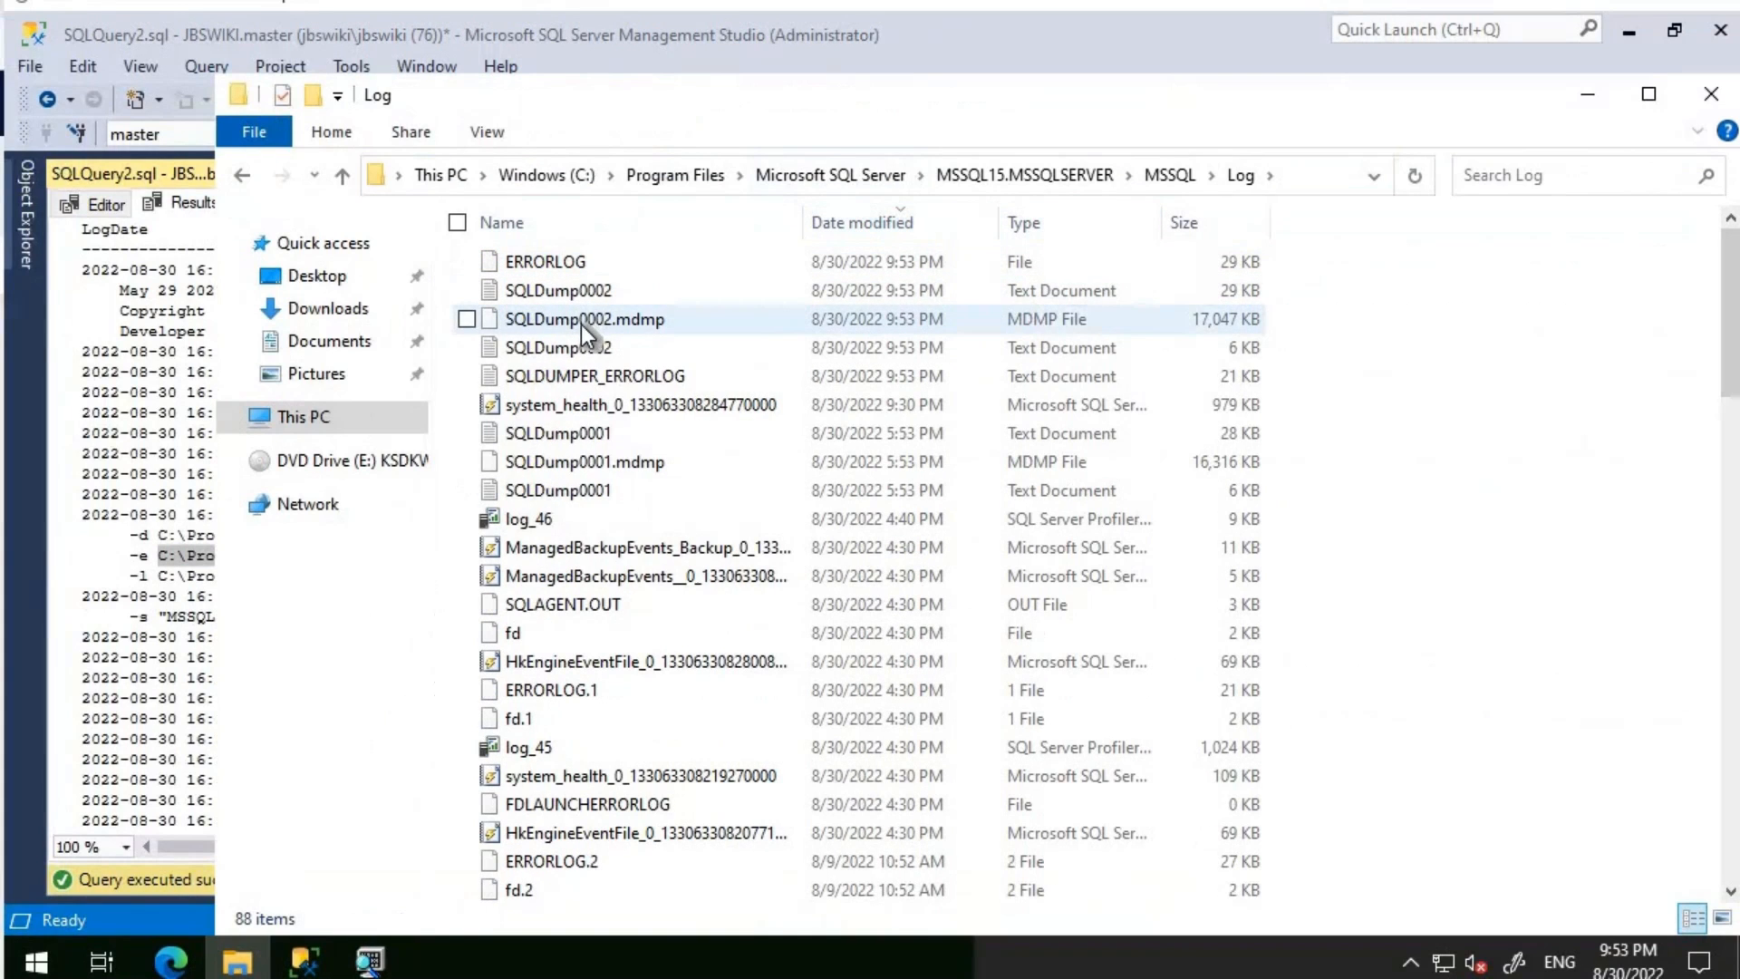
mouse_move(585, 319)
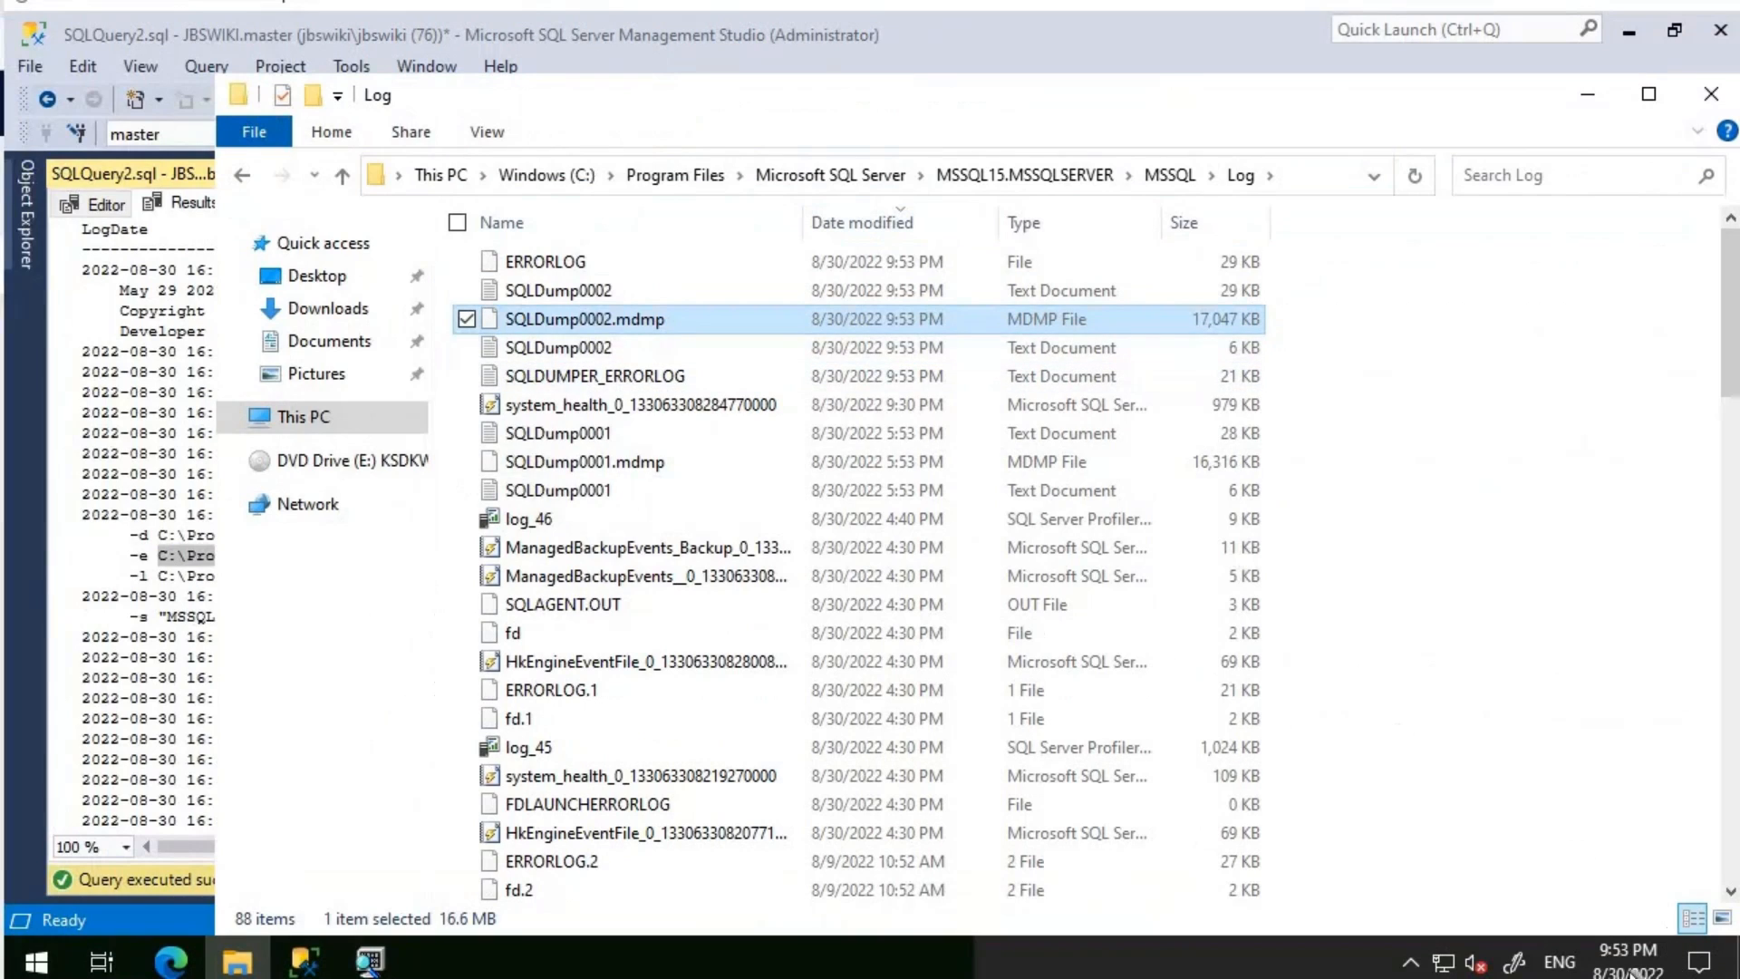
mouse_move(1252, 219)
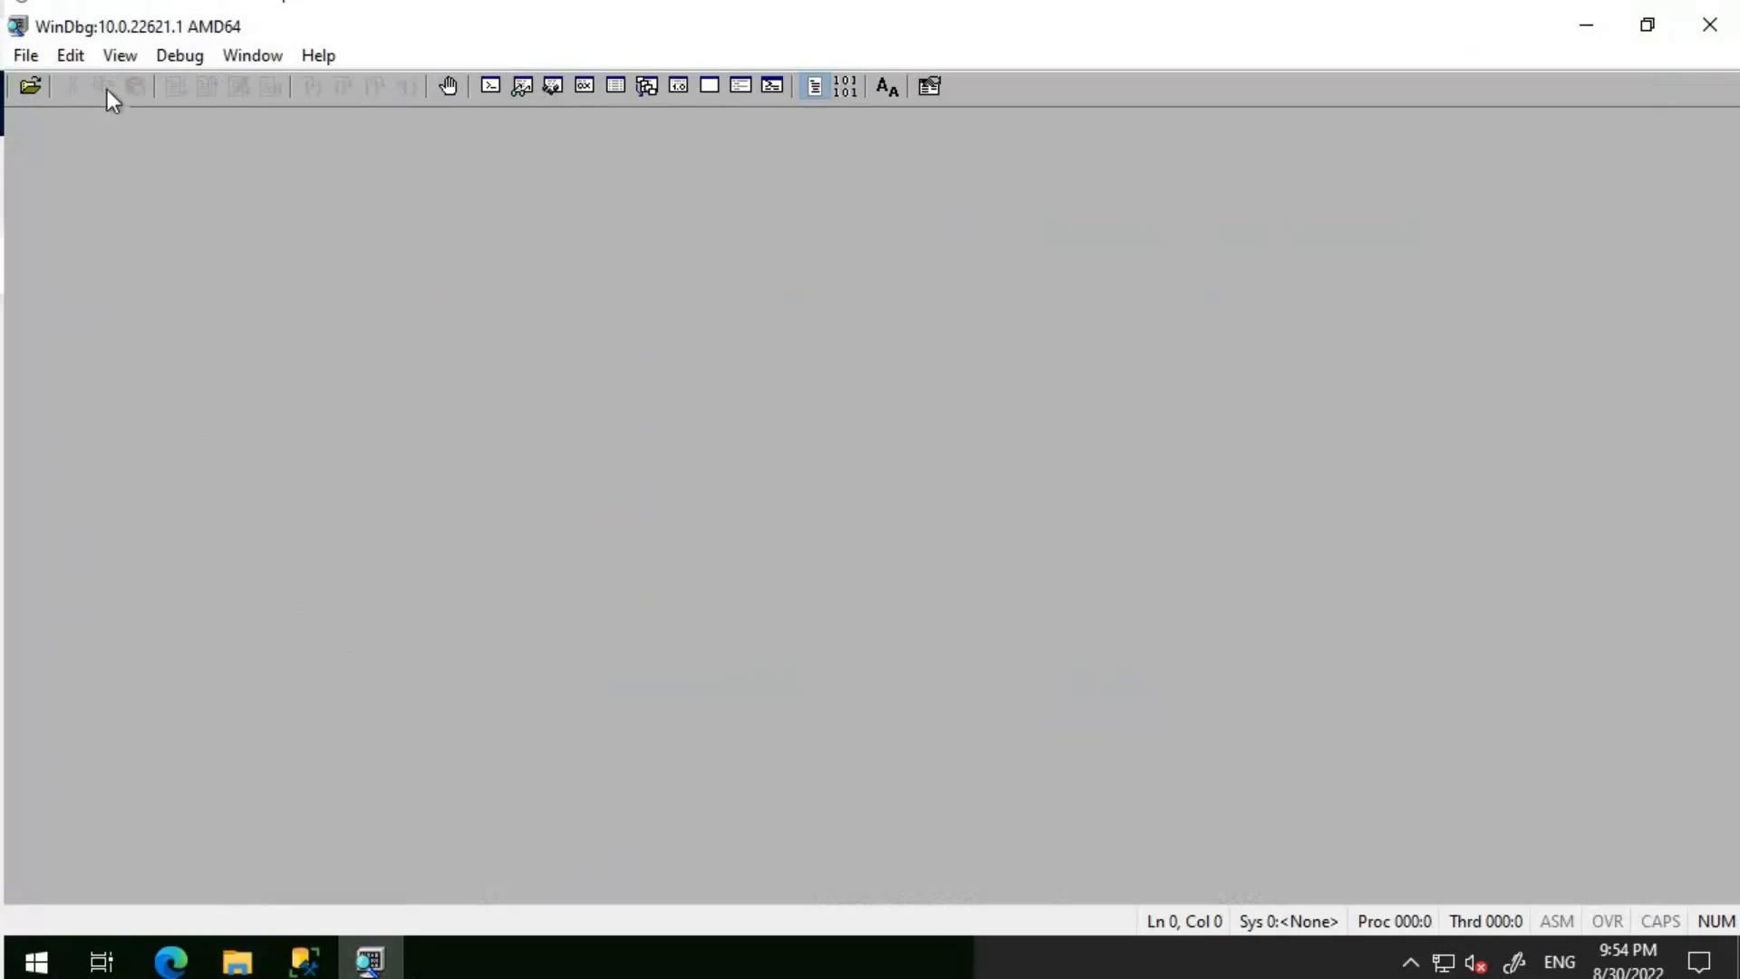
Load SQLDump0002.mdmp from the Log folder as a crash dump in WinDbg.
left_click(23, 54)
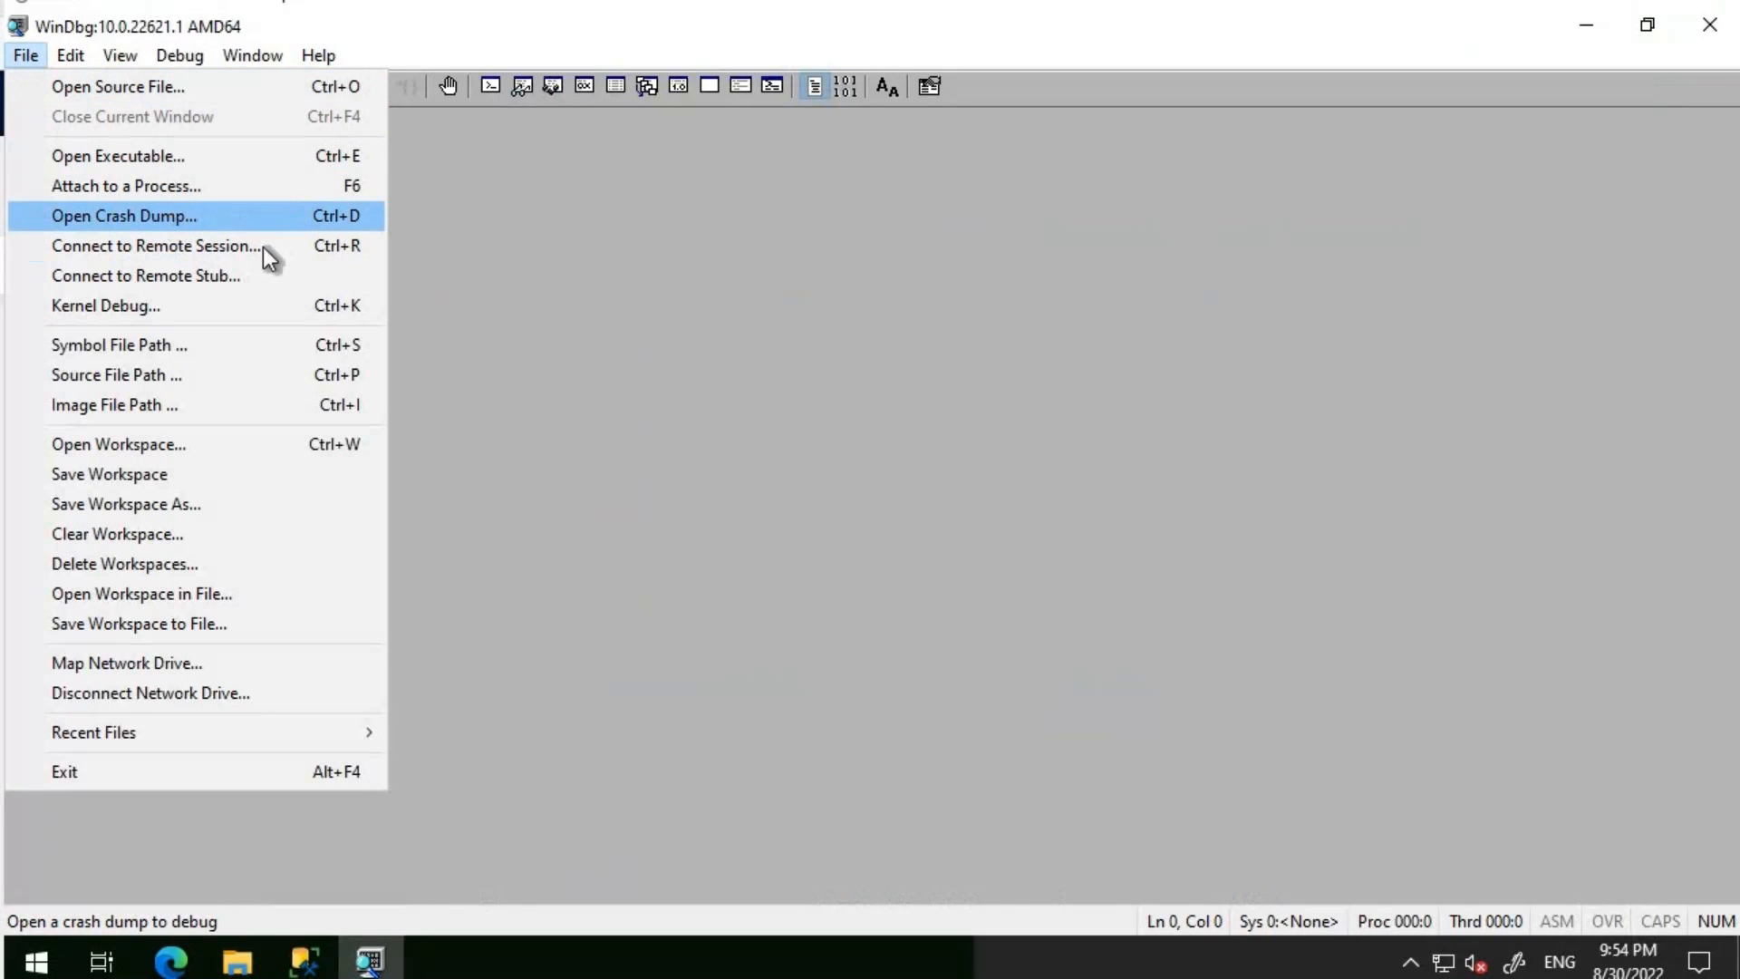
left_click(123, 216)
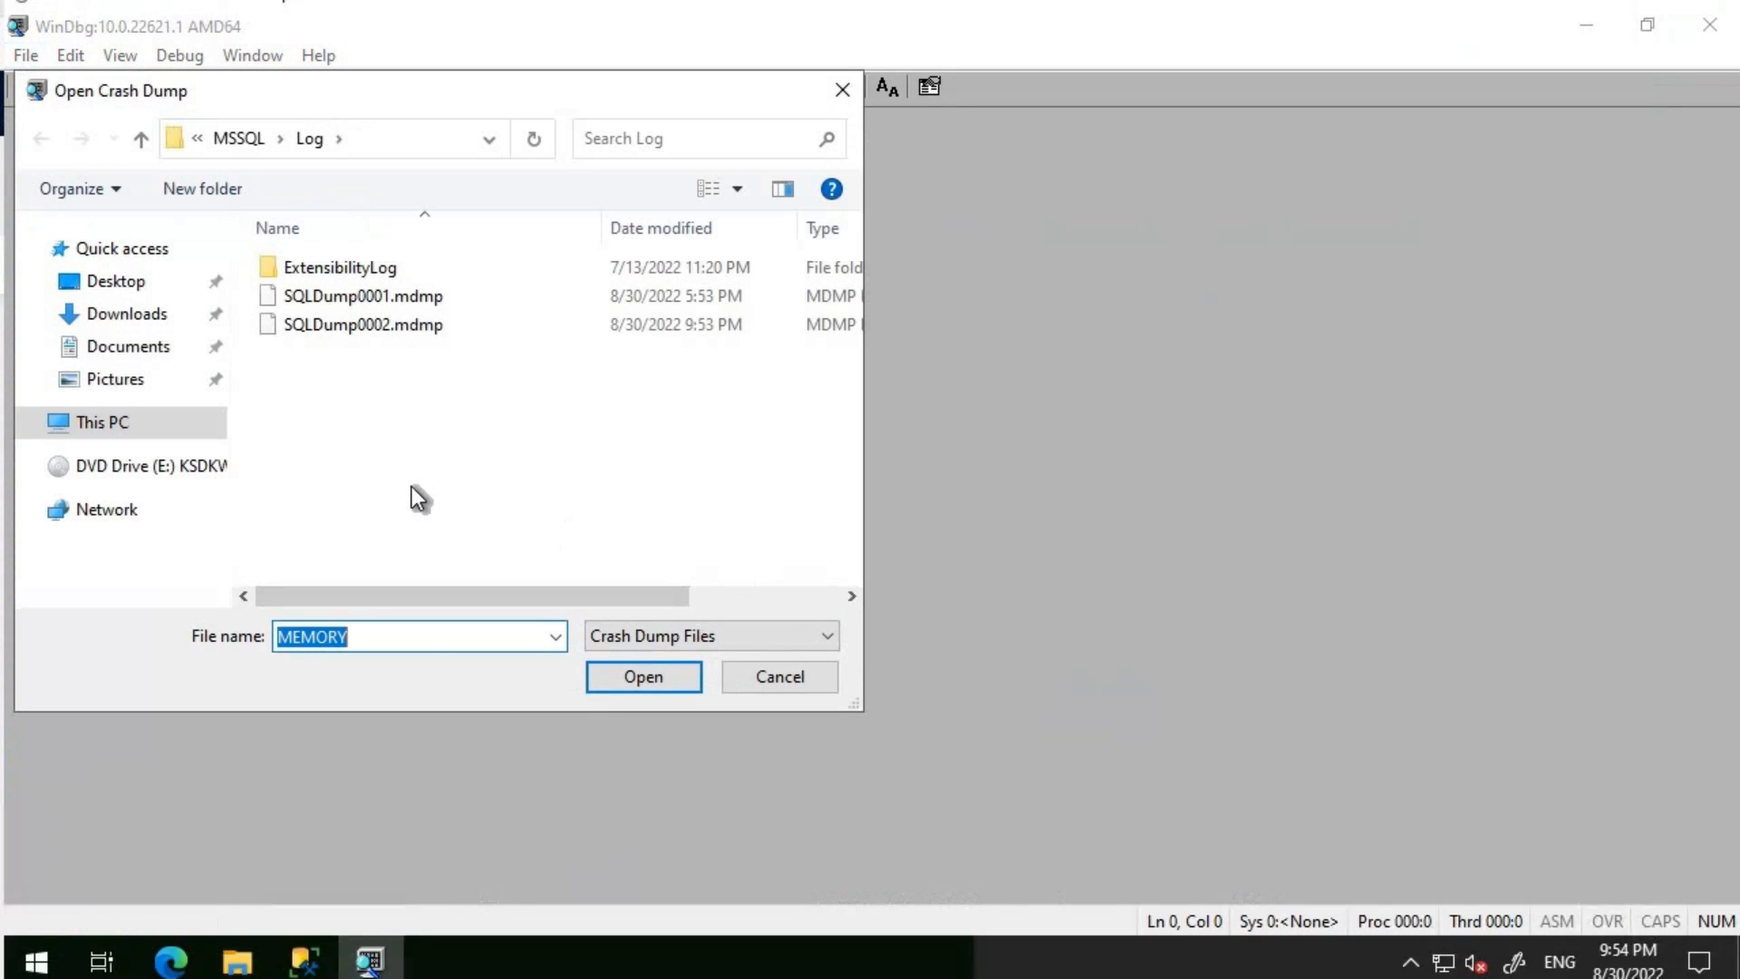
left_click(362, 325)
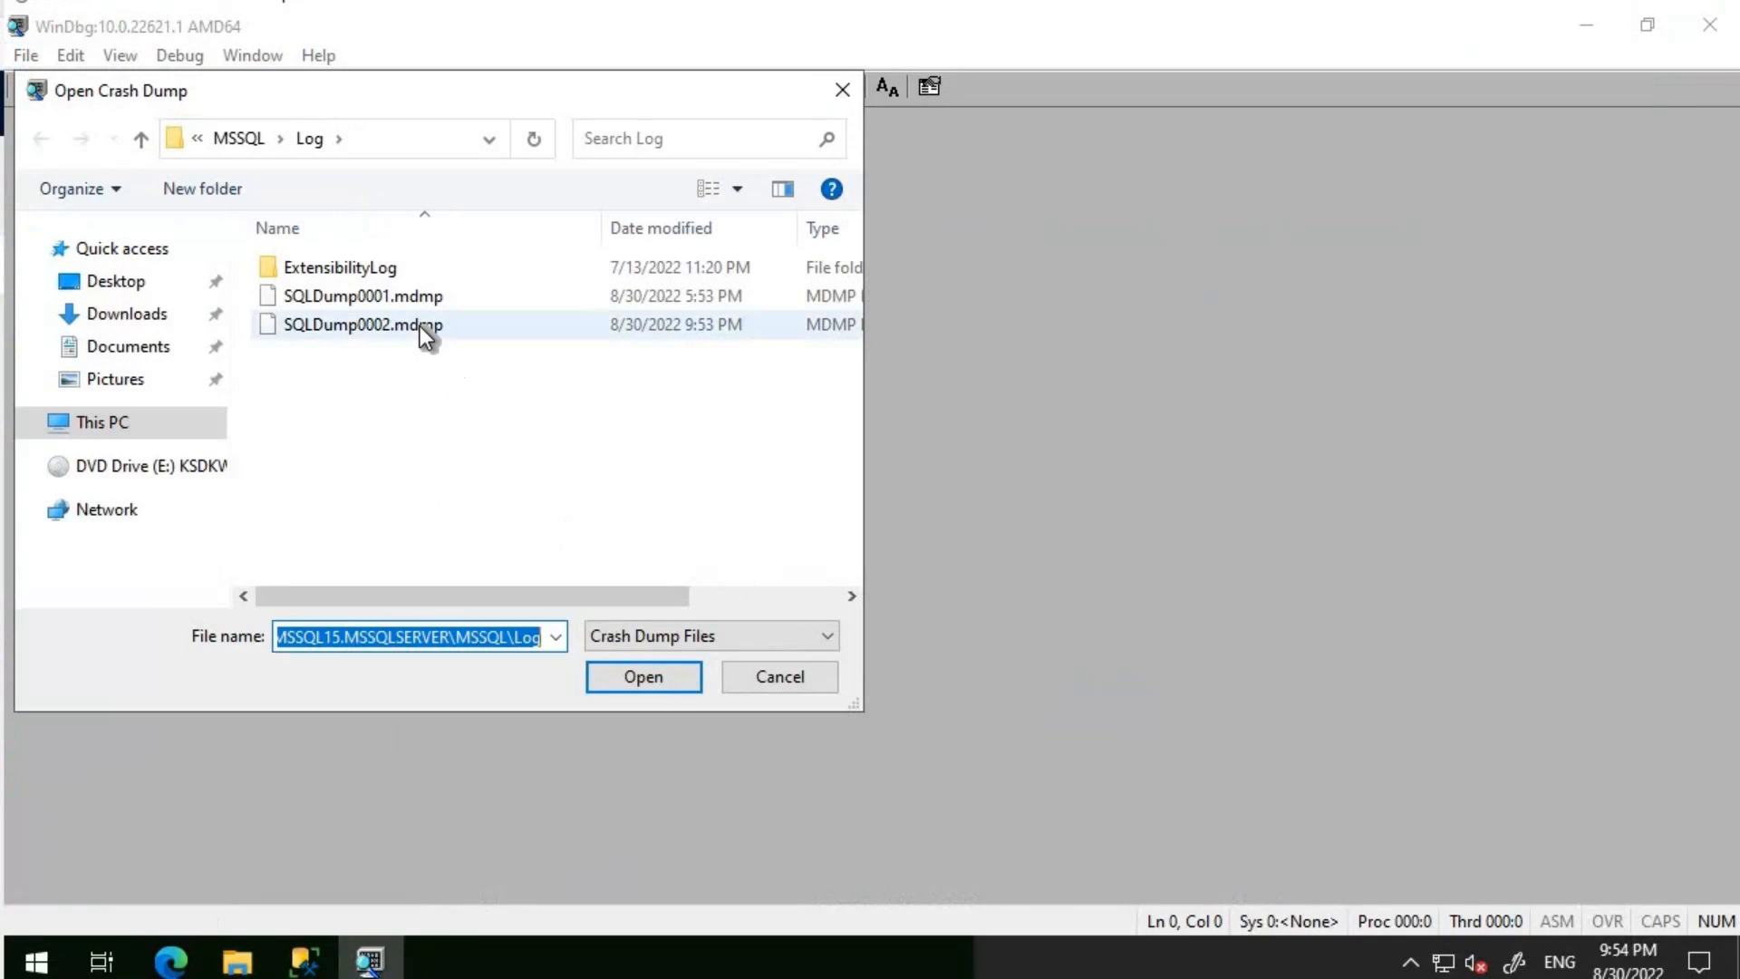
left_click(641, 676)
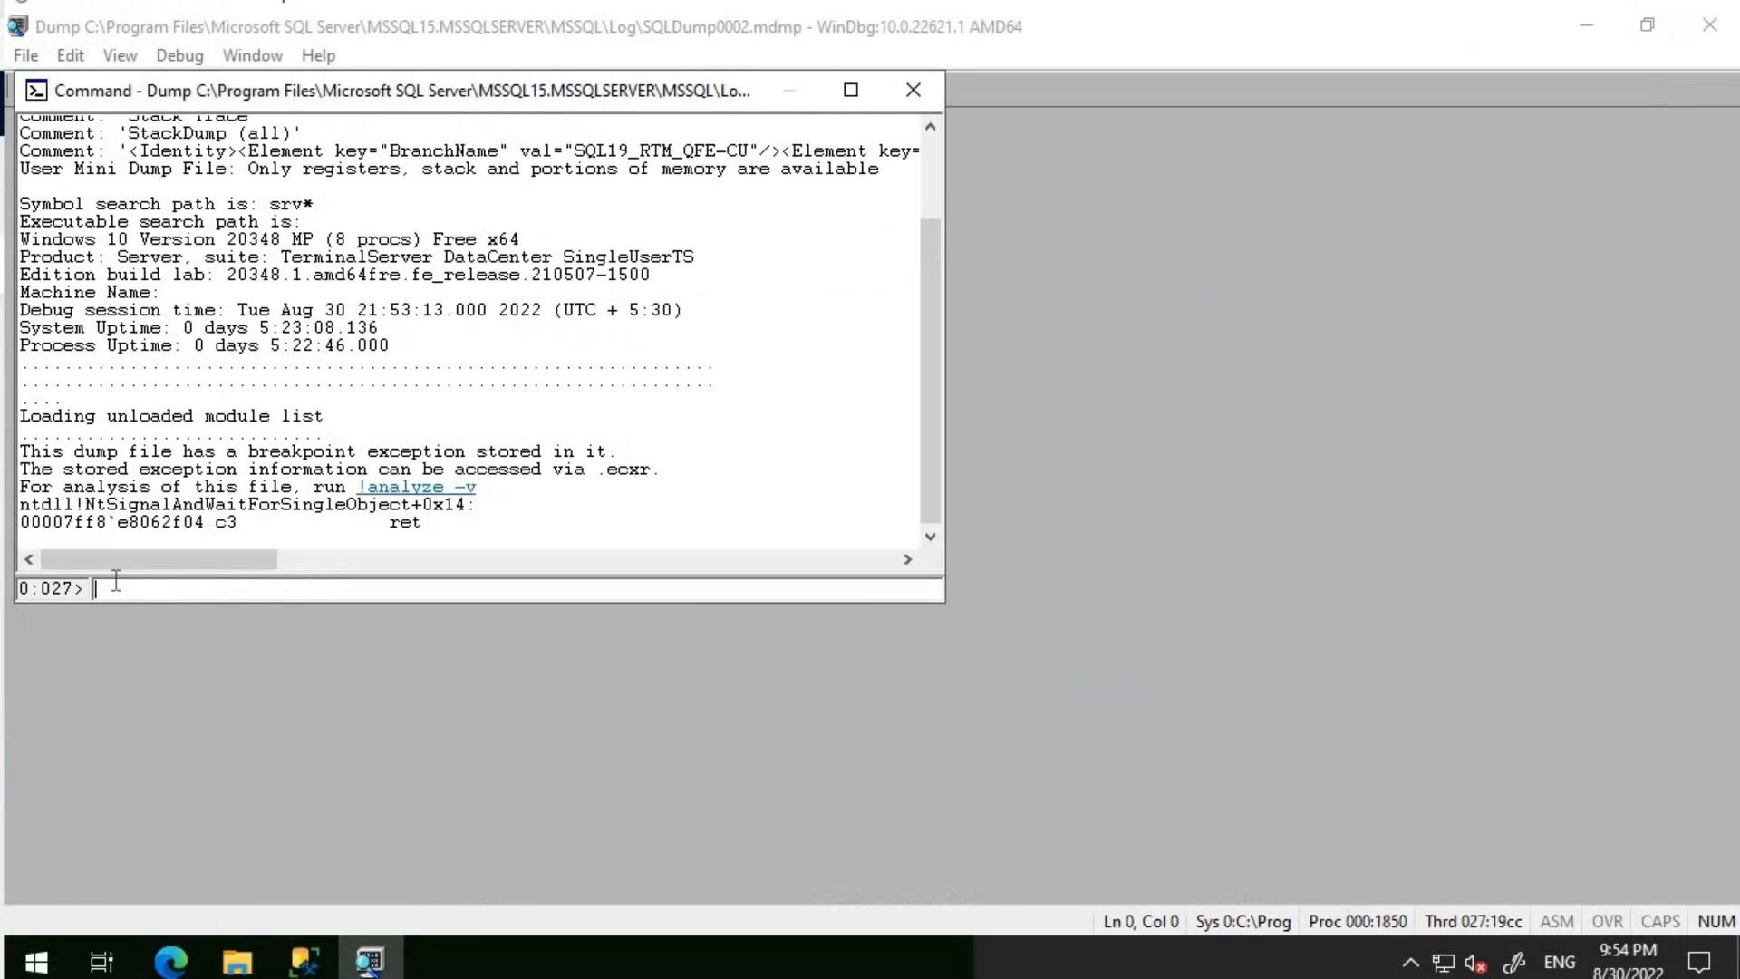
left_click(850, 91)
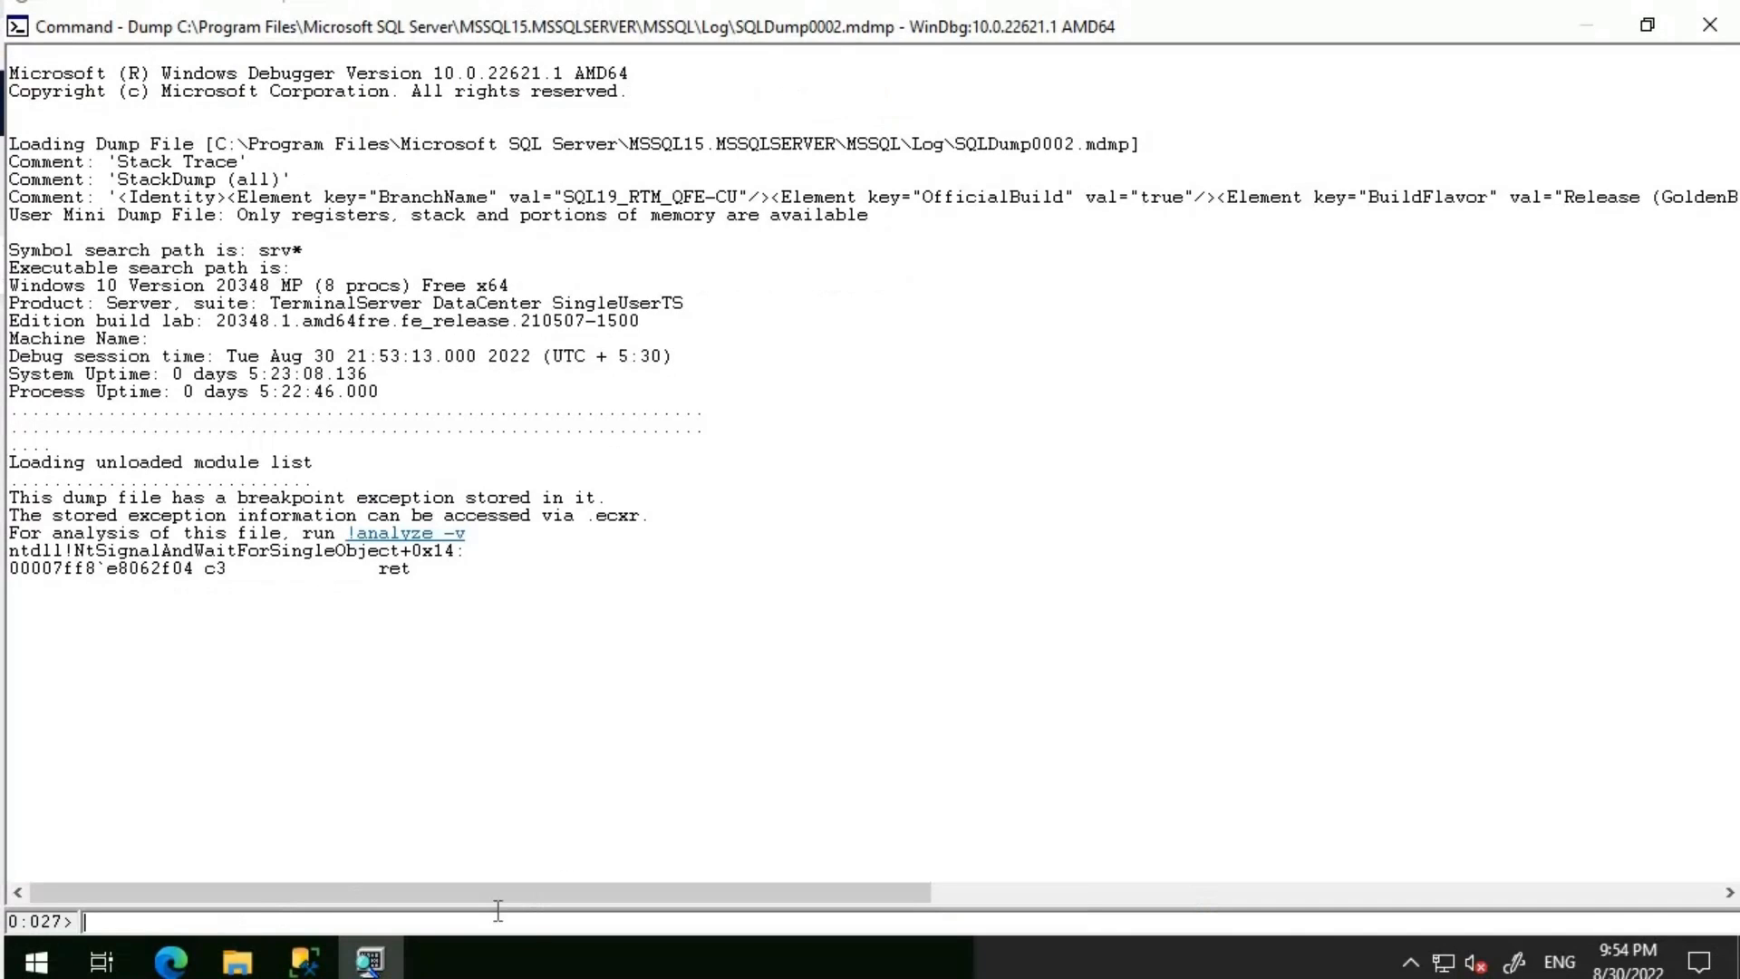
type(".sympath srv*c:\\jbswiki_Public_symbols*https://msdl.microsoft.com/download/symbols;")
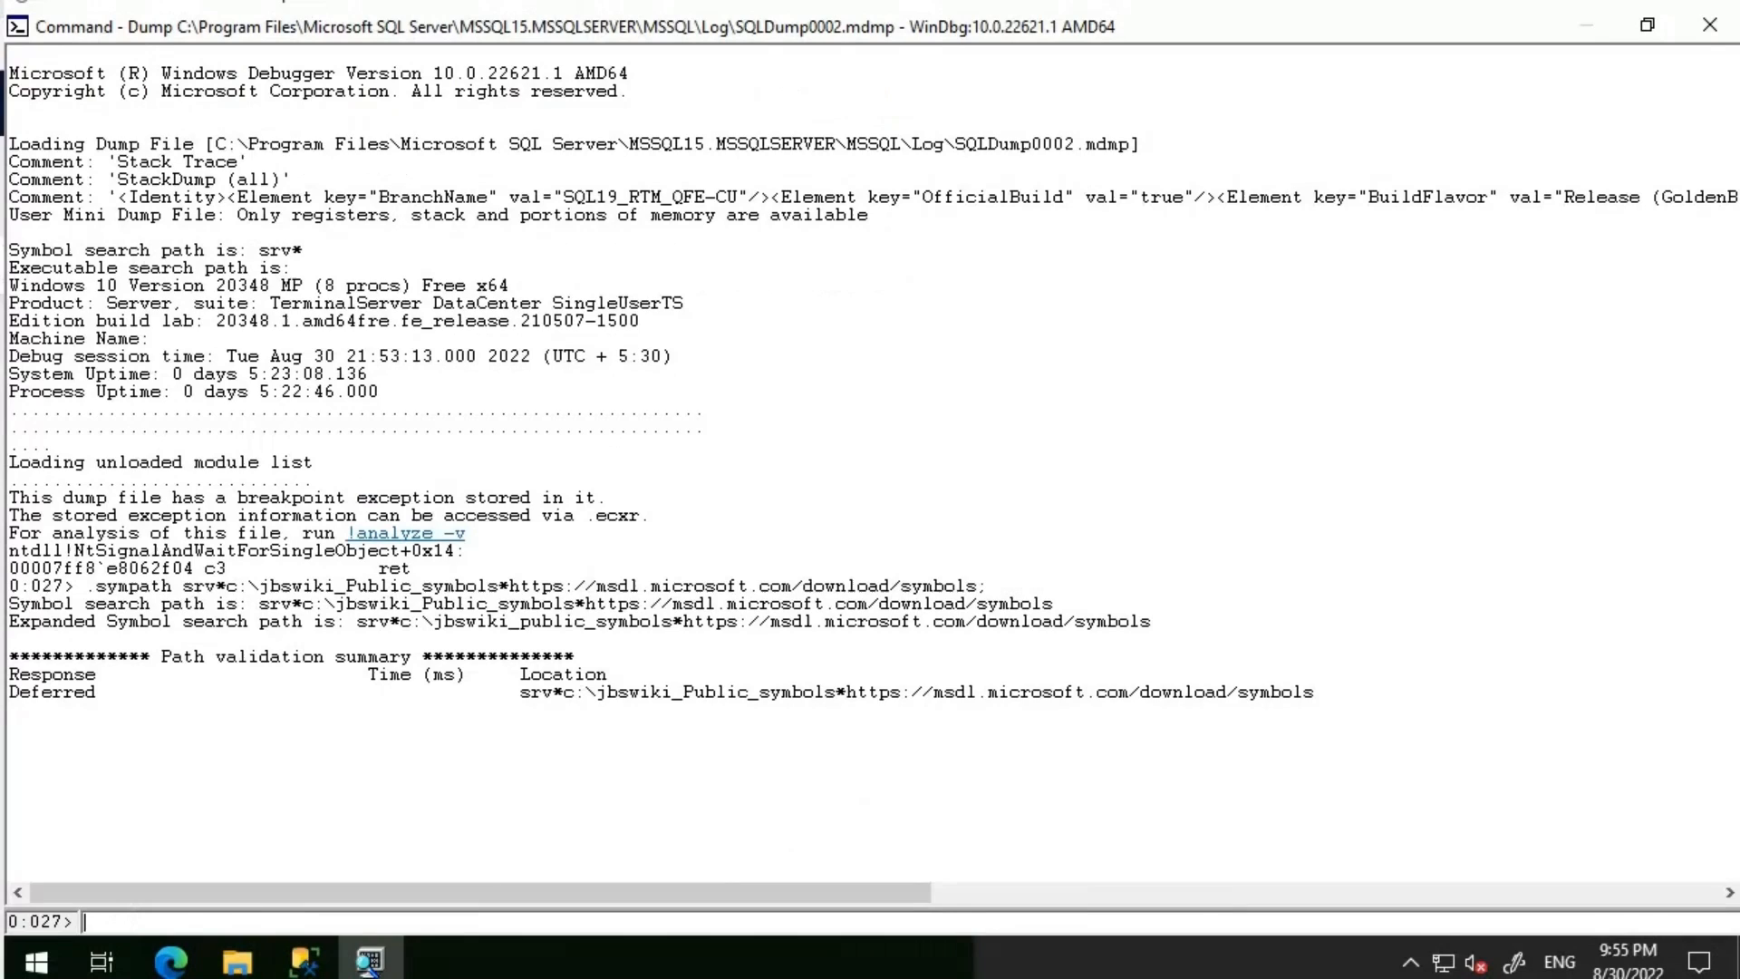
Force a full symbol reload with .reload /f and await the loading summary.
type(".reload")
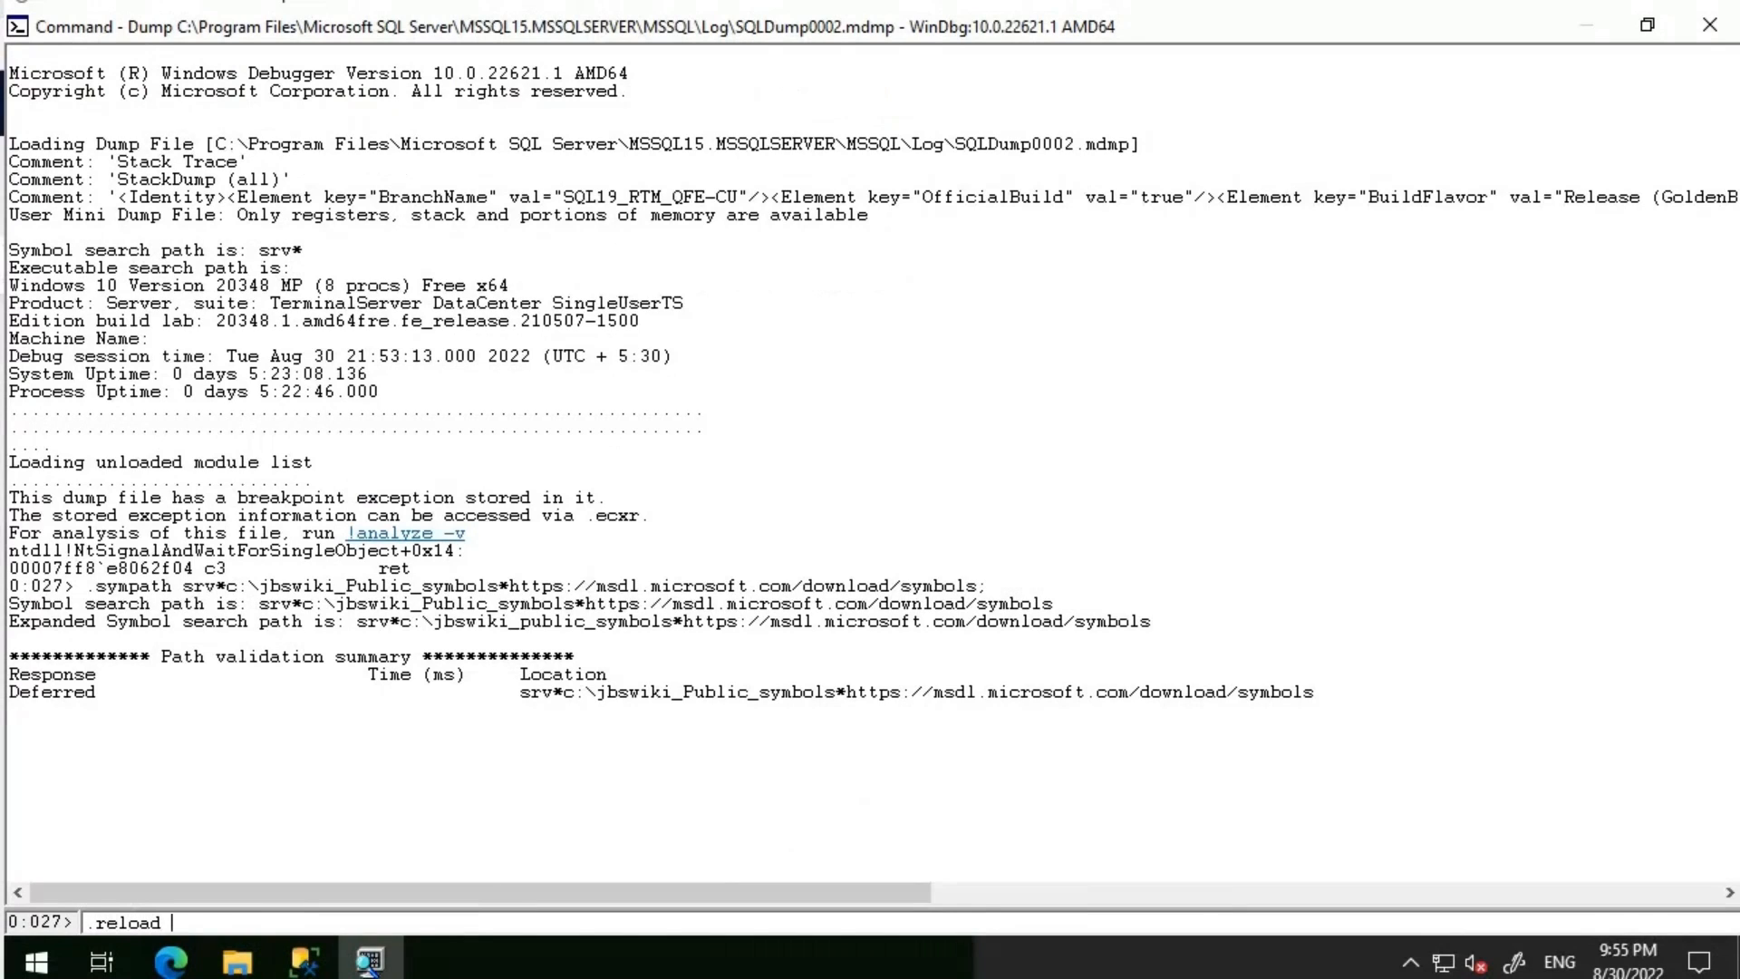
type("/f")
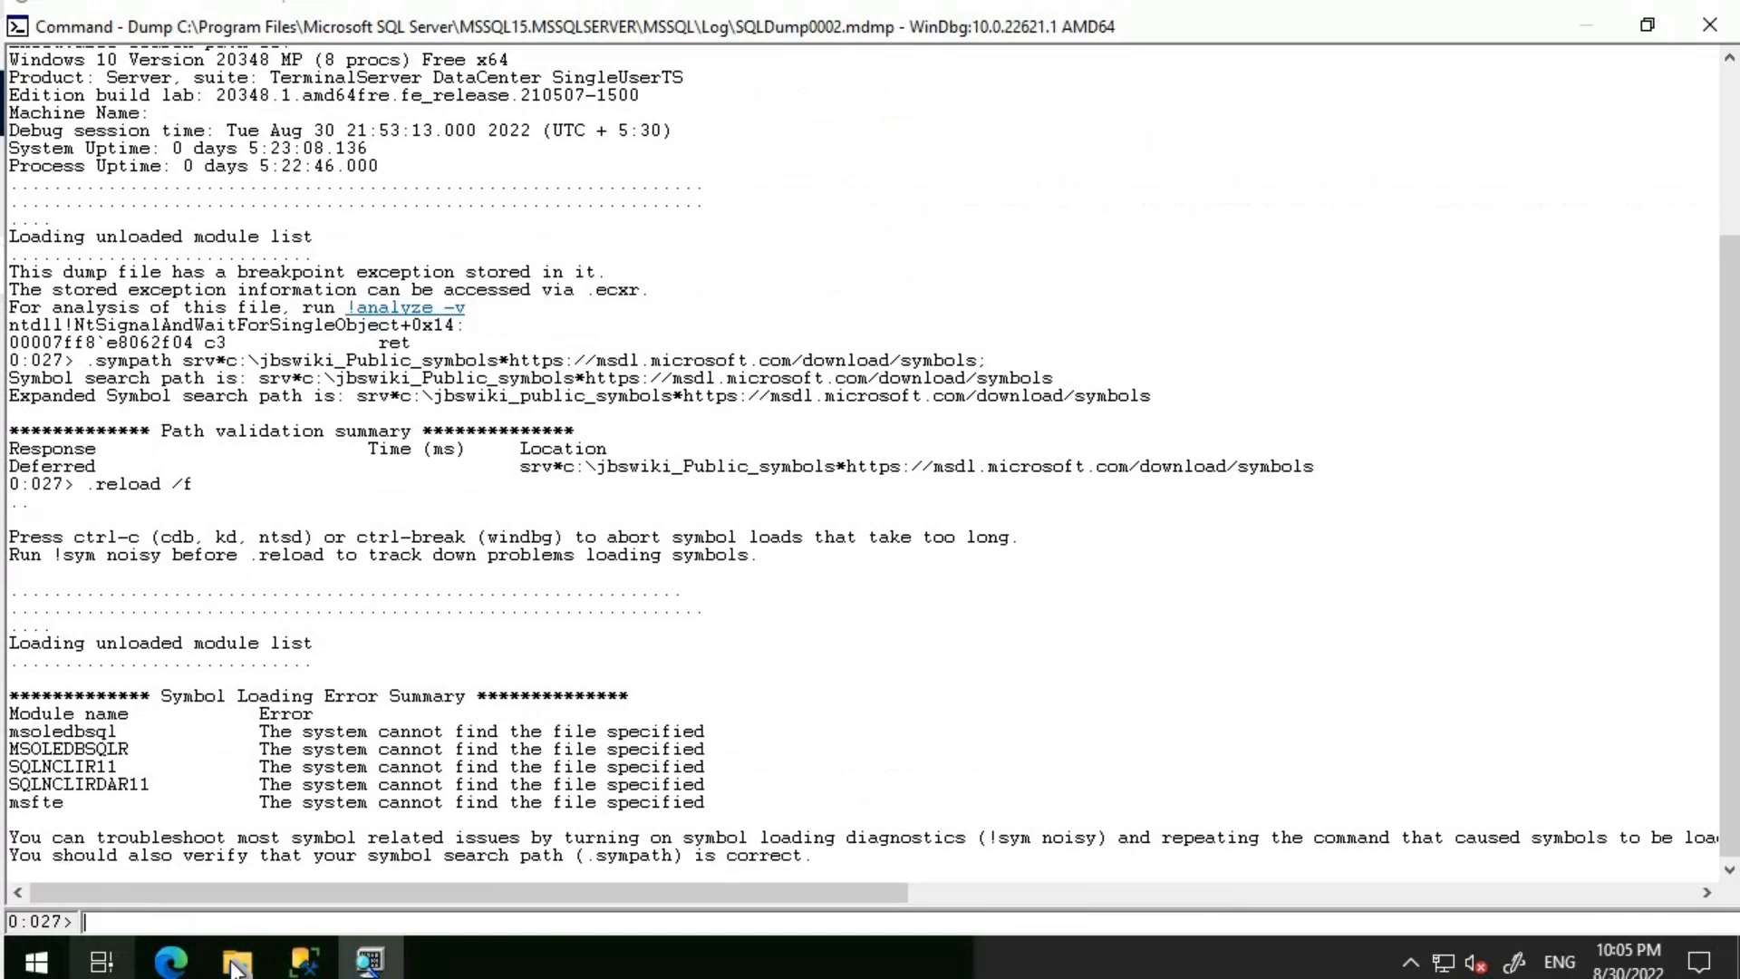
Navigate File Explorer to C:\jbswiki_public_symbols to view the downloaded symbol cache.
left_click(236, 961)
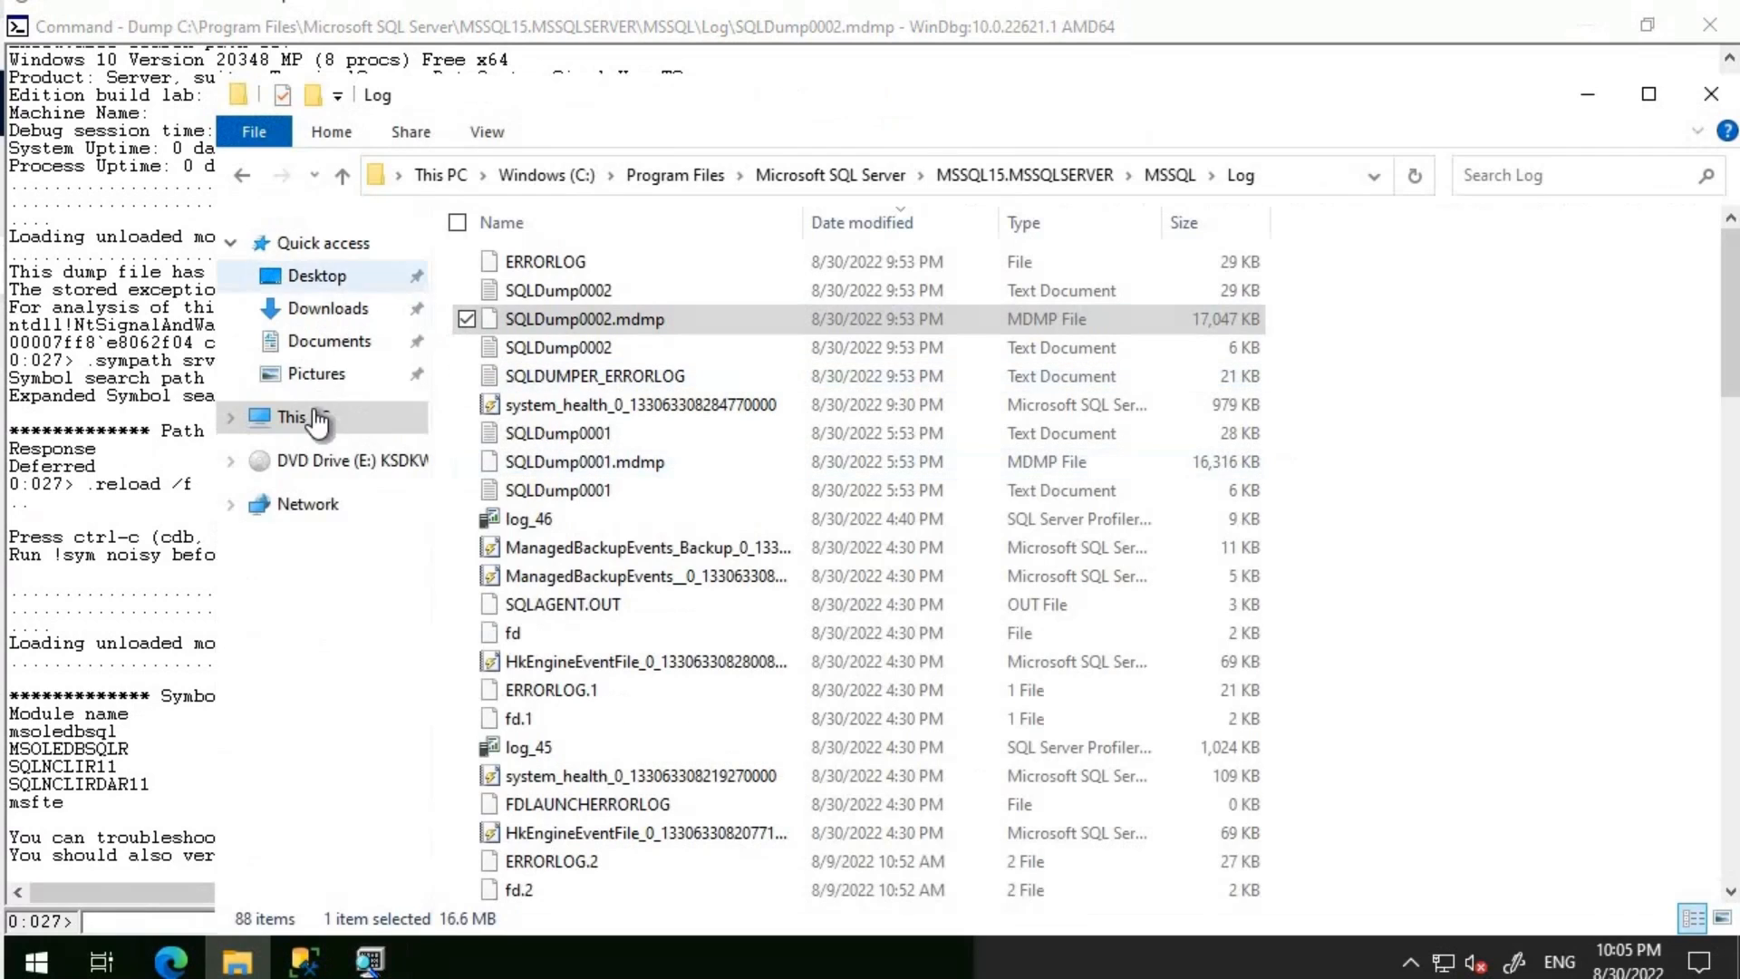
left_click(302, 417)
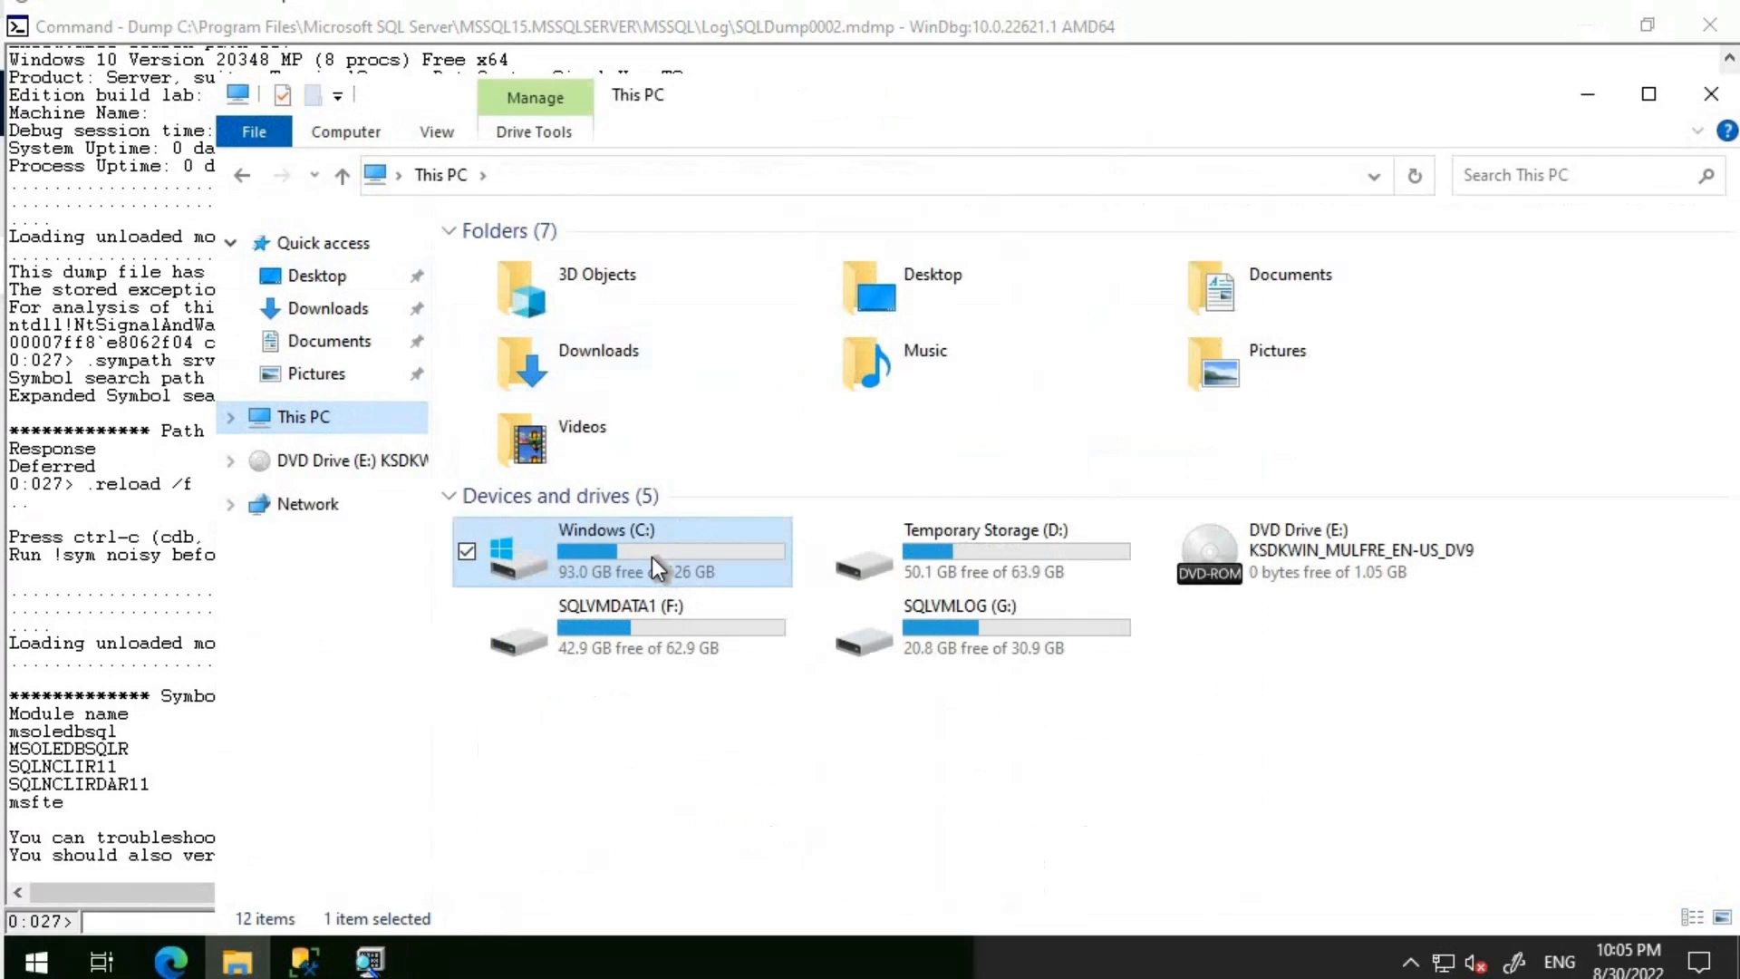
double_click(655, 551)
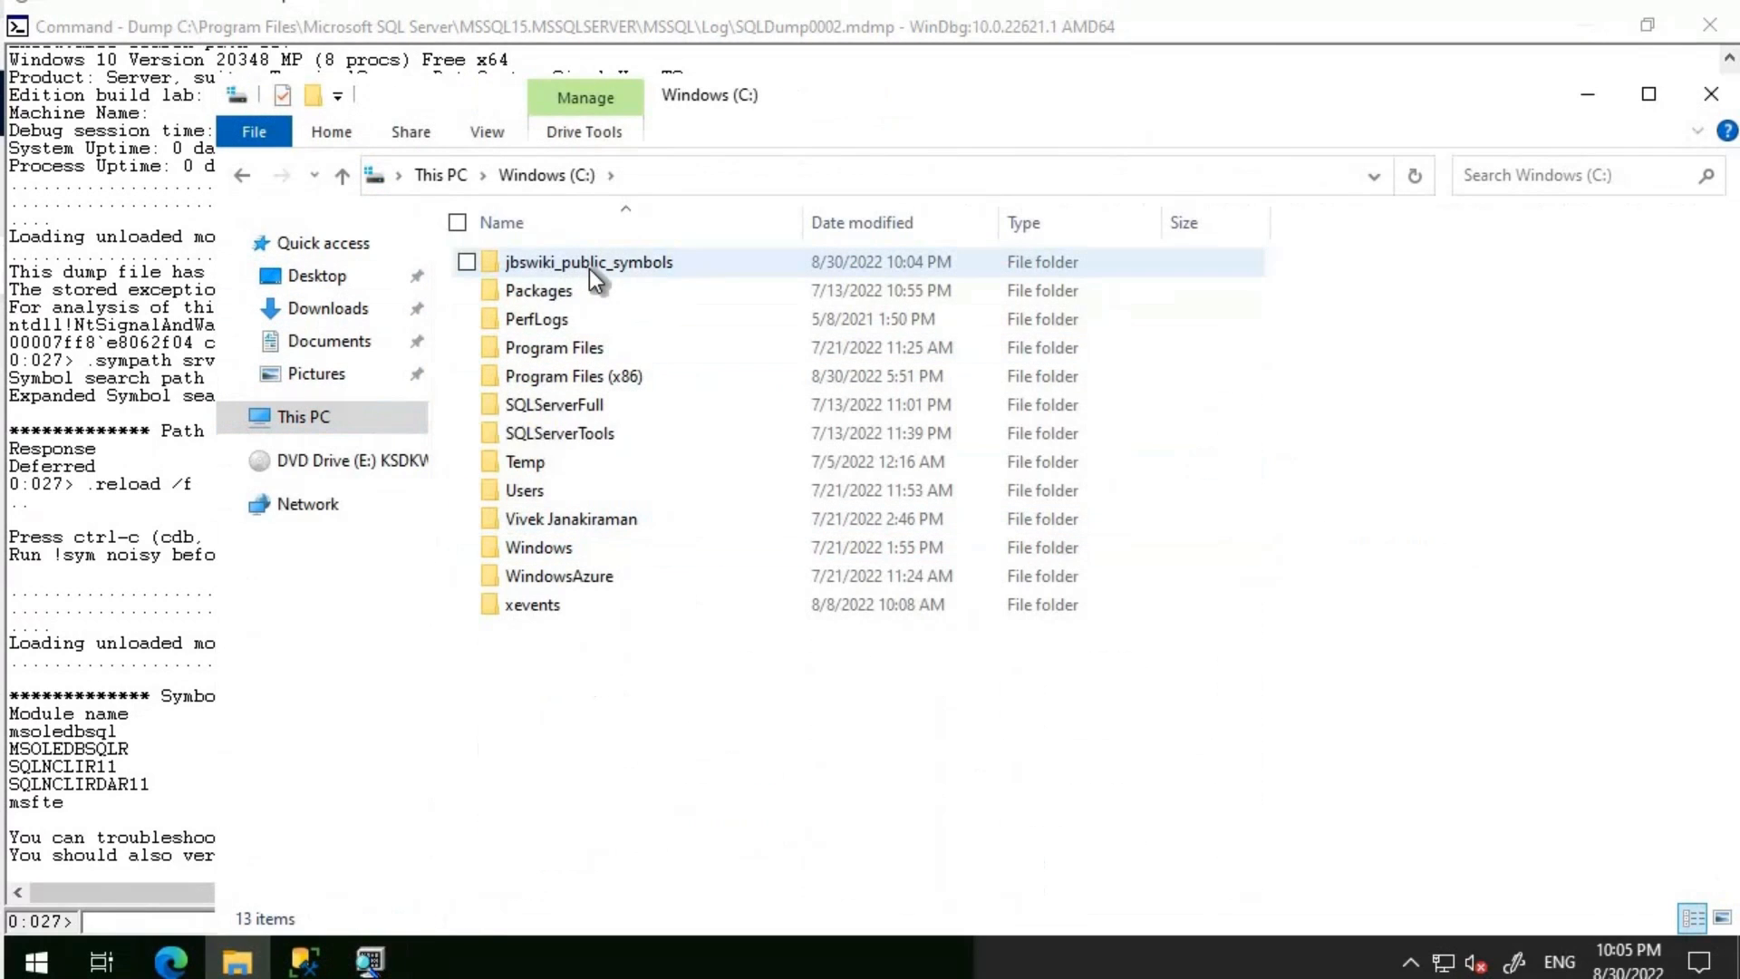
mouse_move(589, 261)
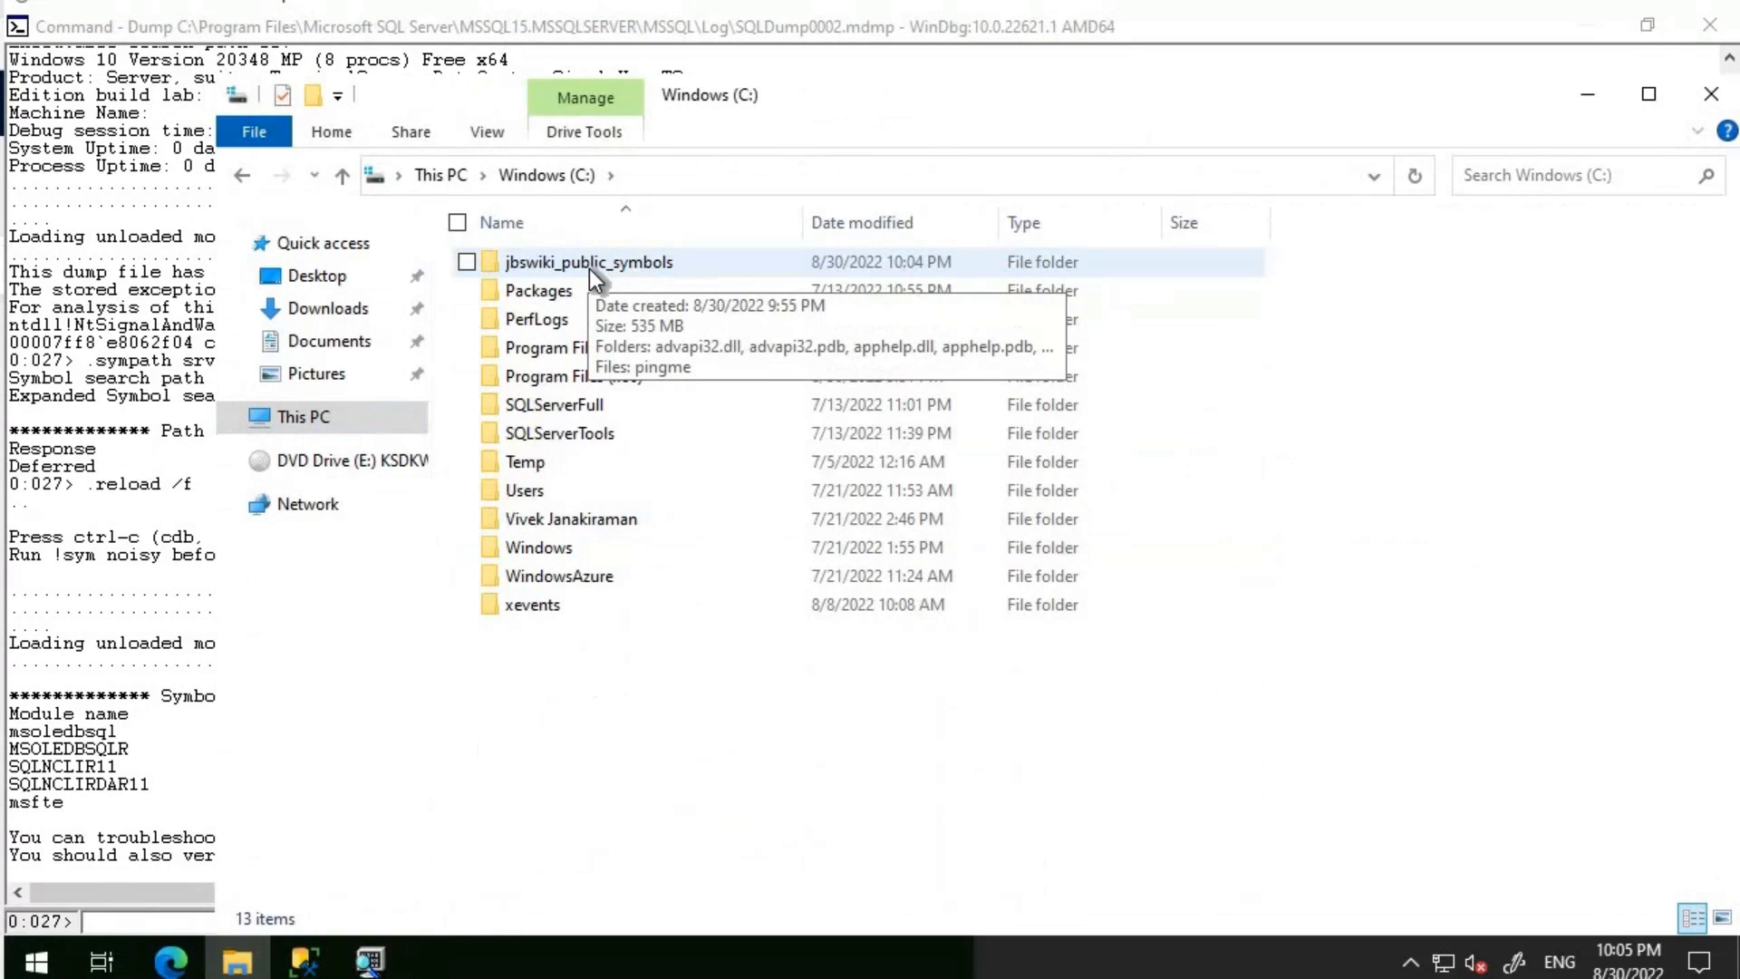
double_click(589, 261)
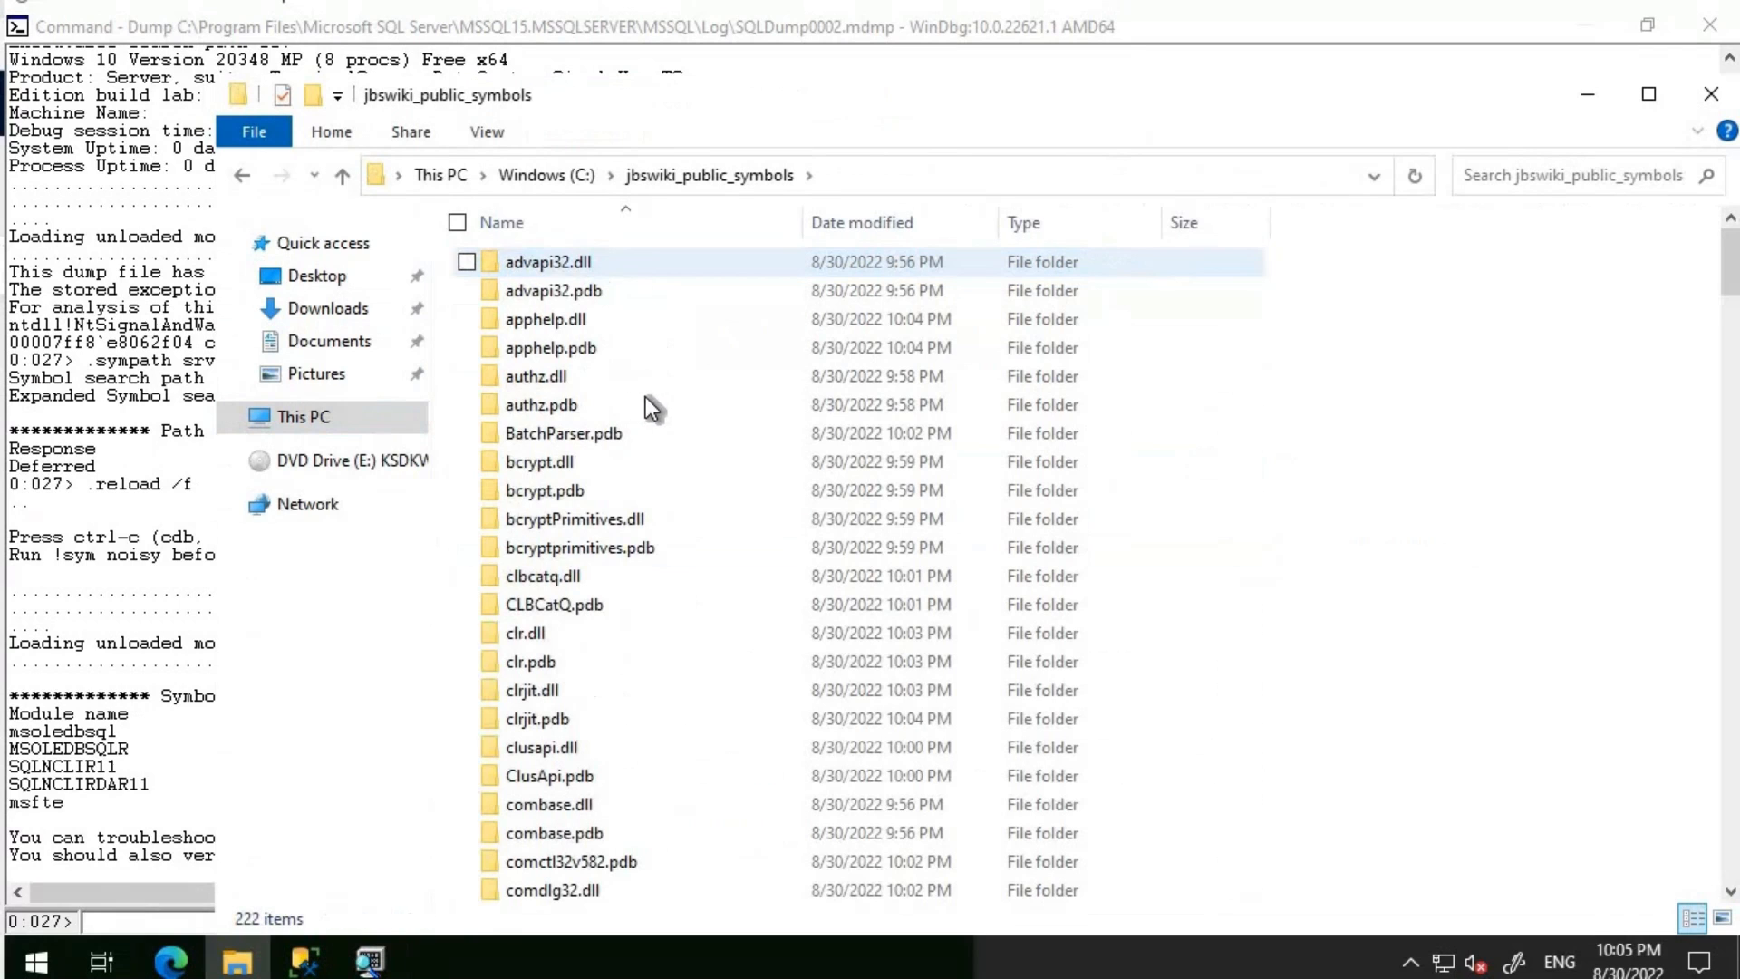
Scroll through the cached symbol folders, confirming entries such as sqlservr.pdb.
scroll("down", 3)
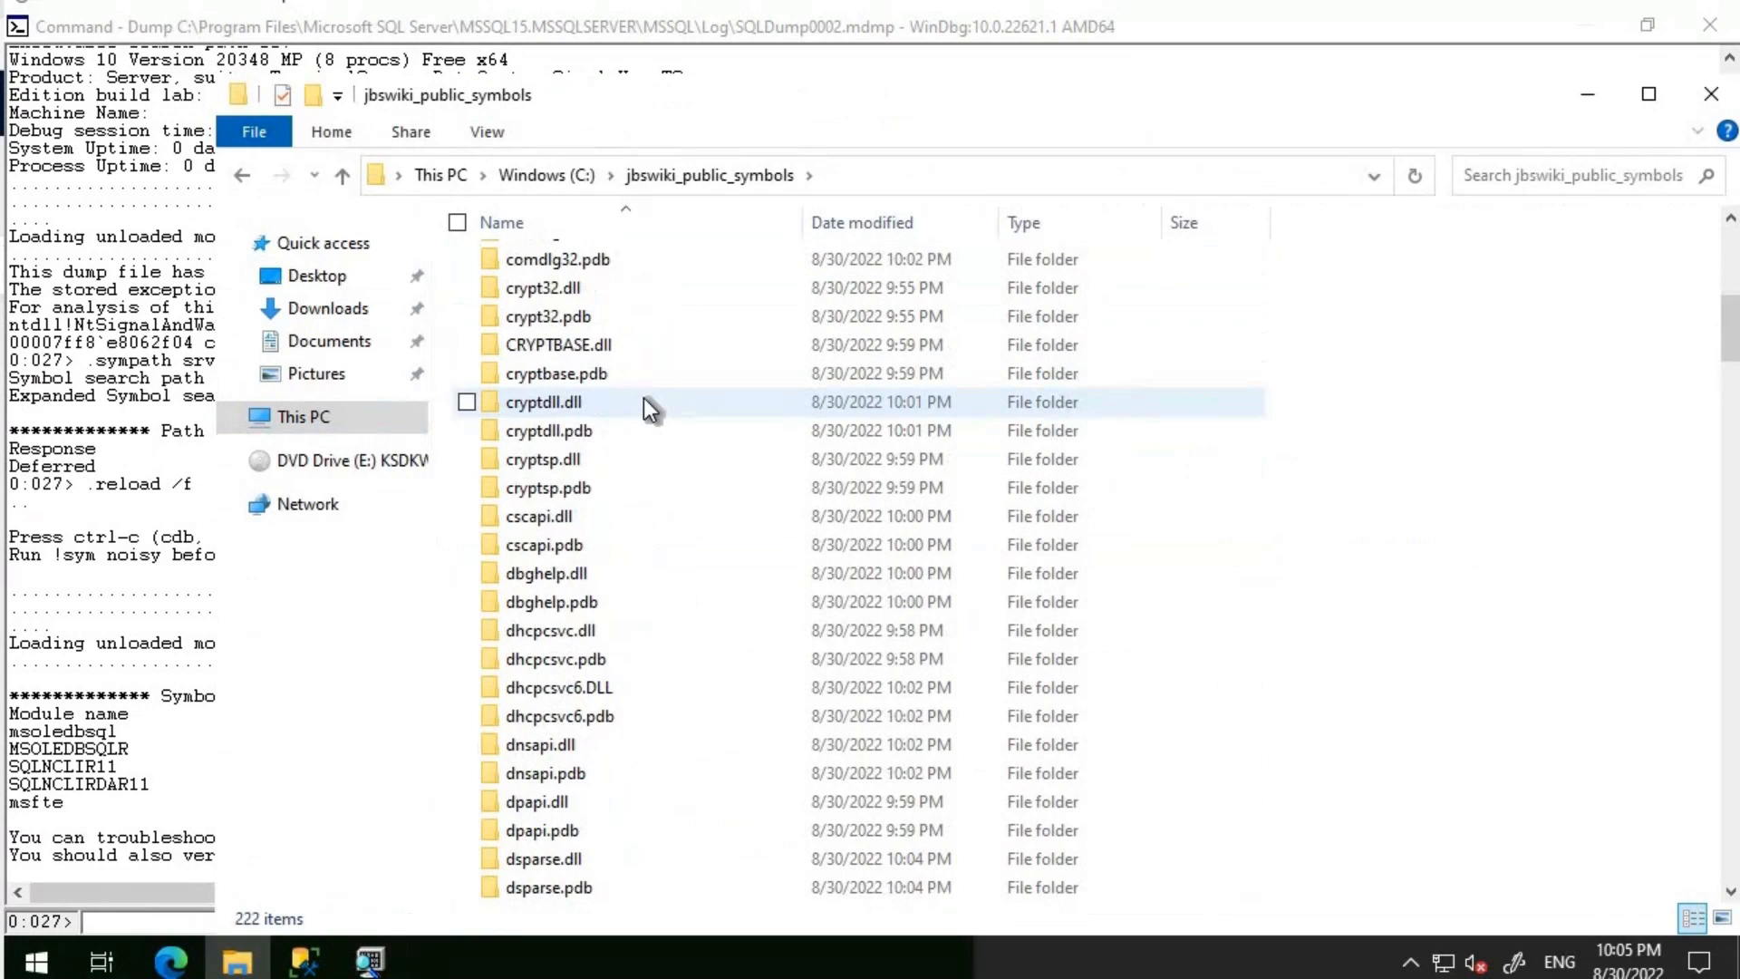
scroll("down", 3)
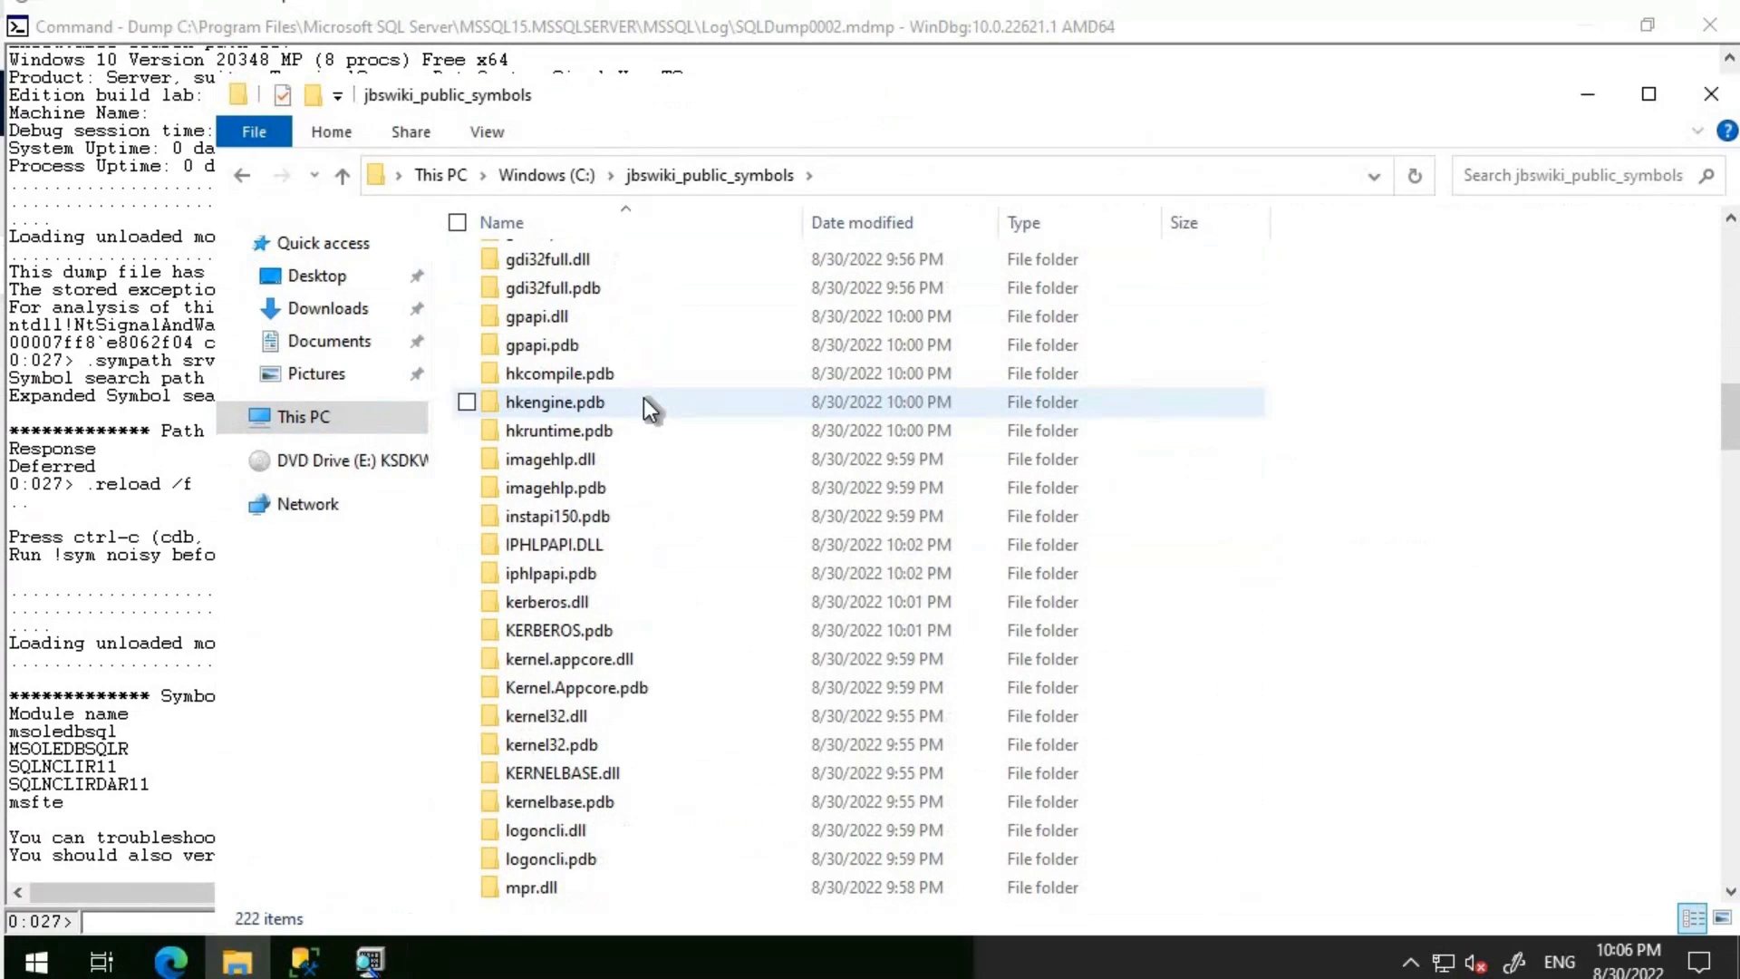
scroll("down", 3)
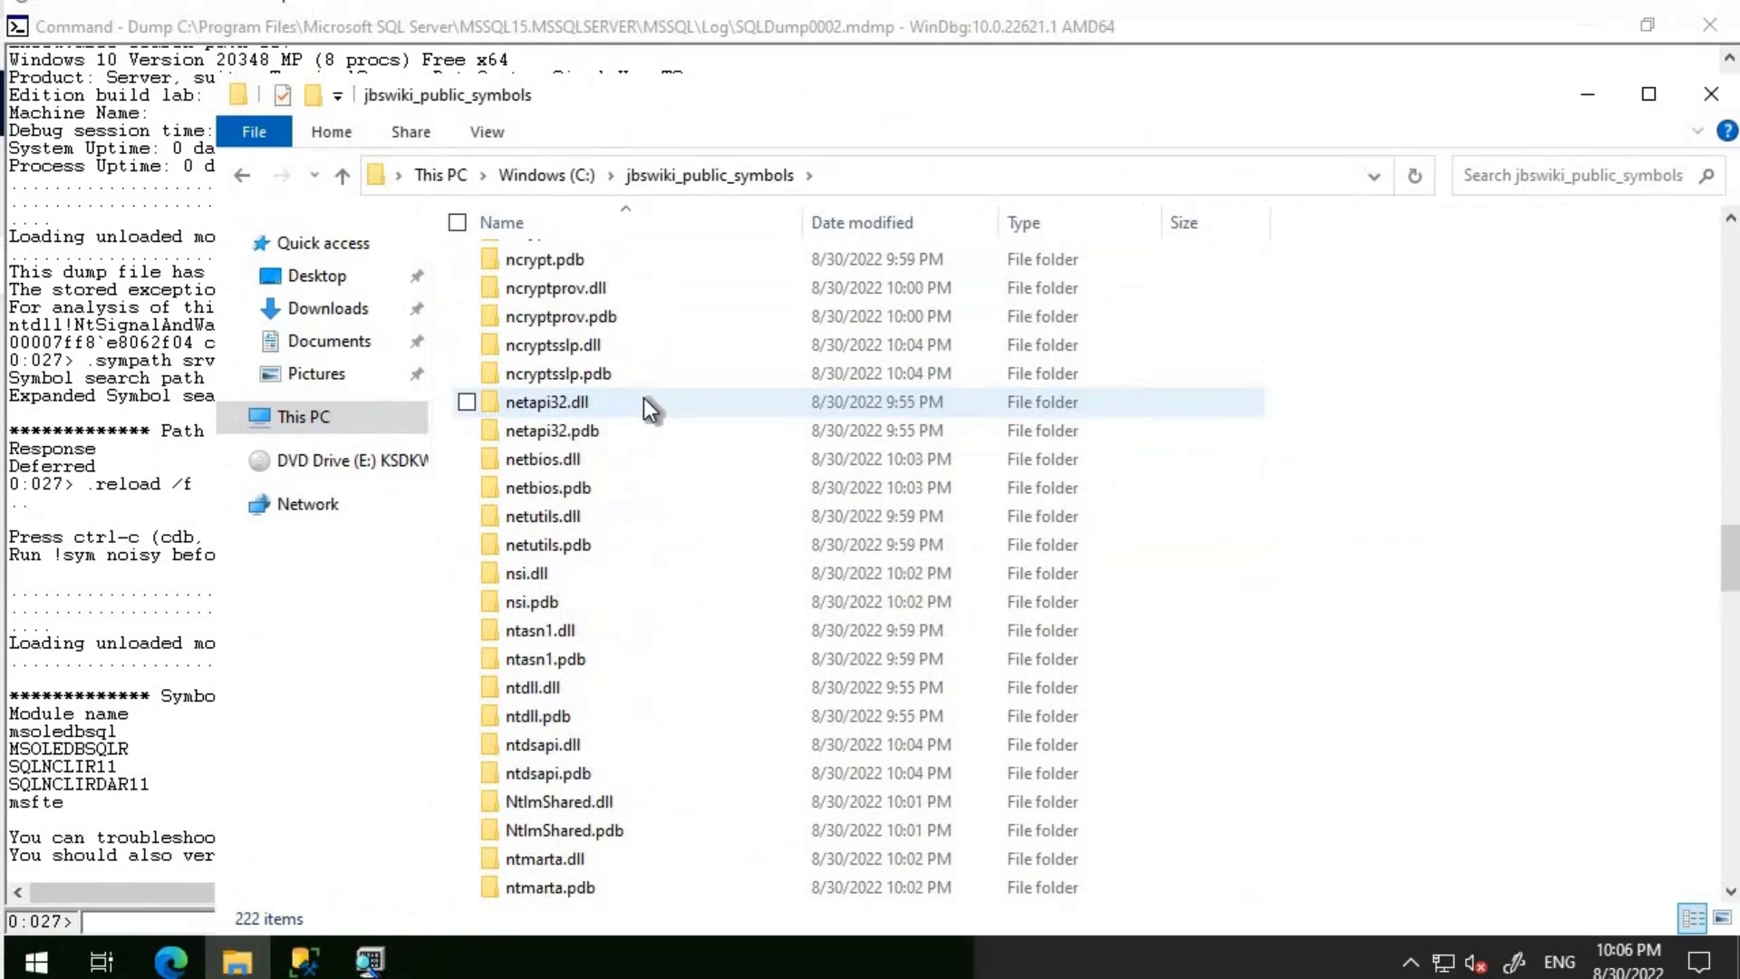
scroll("down", 3)
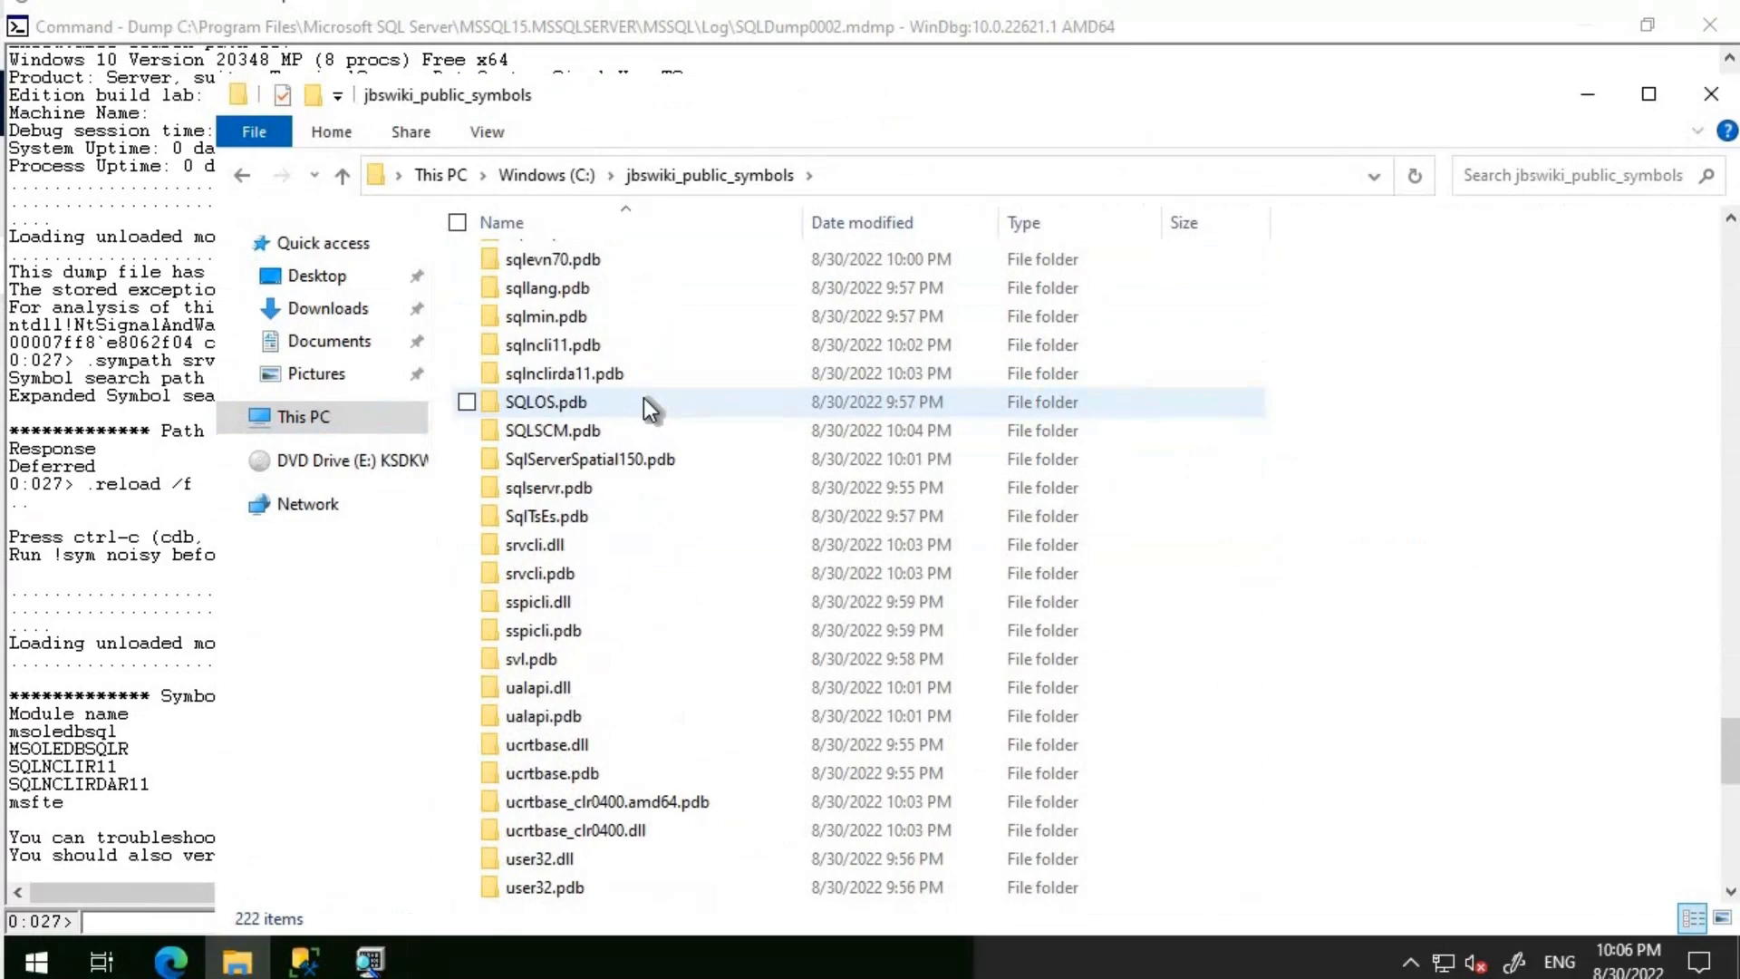
scroll("down", 3)
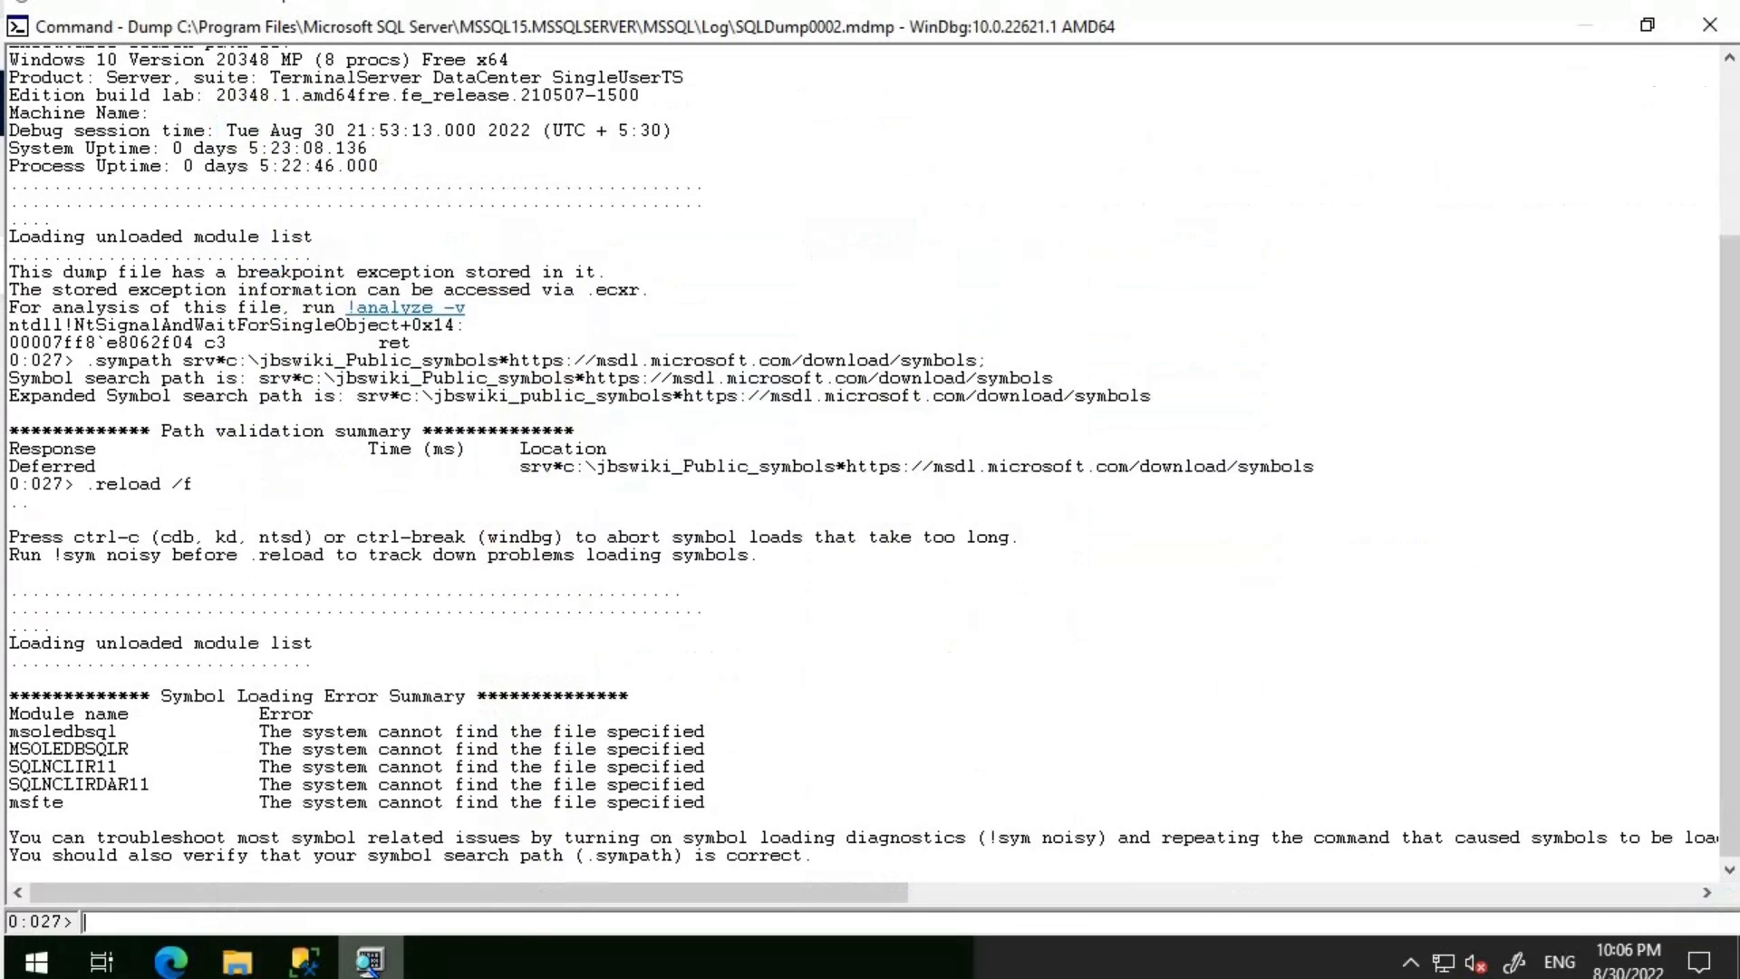
mouse_move(464, 919)
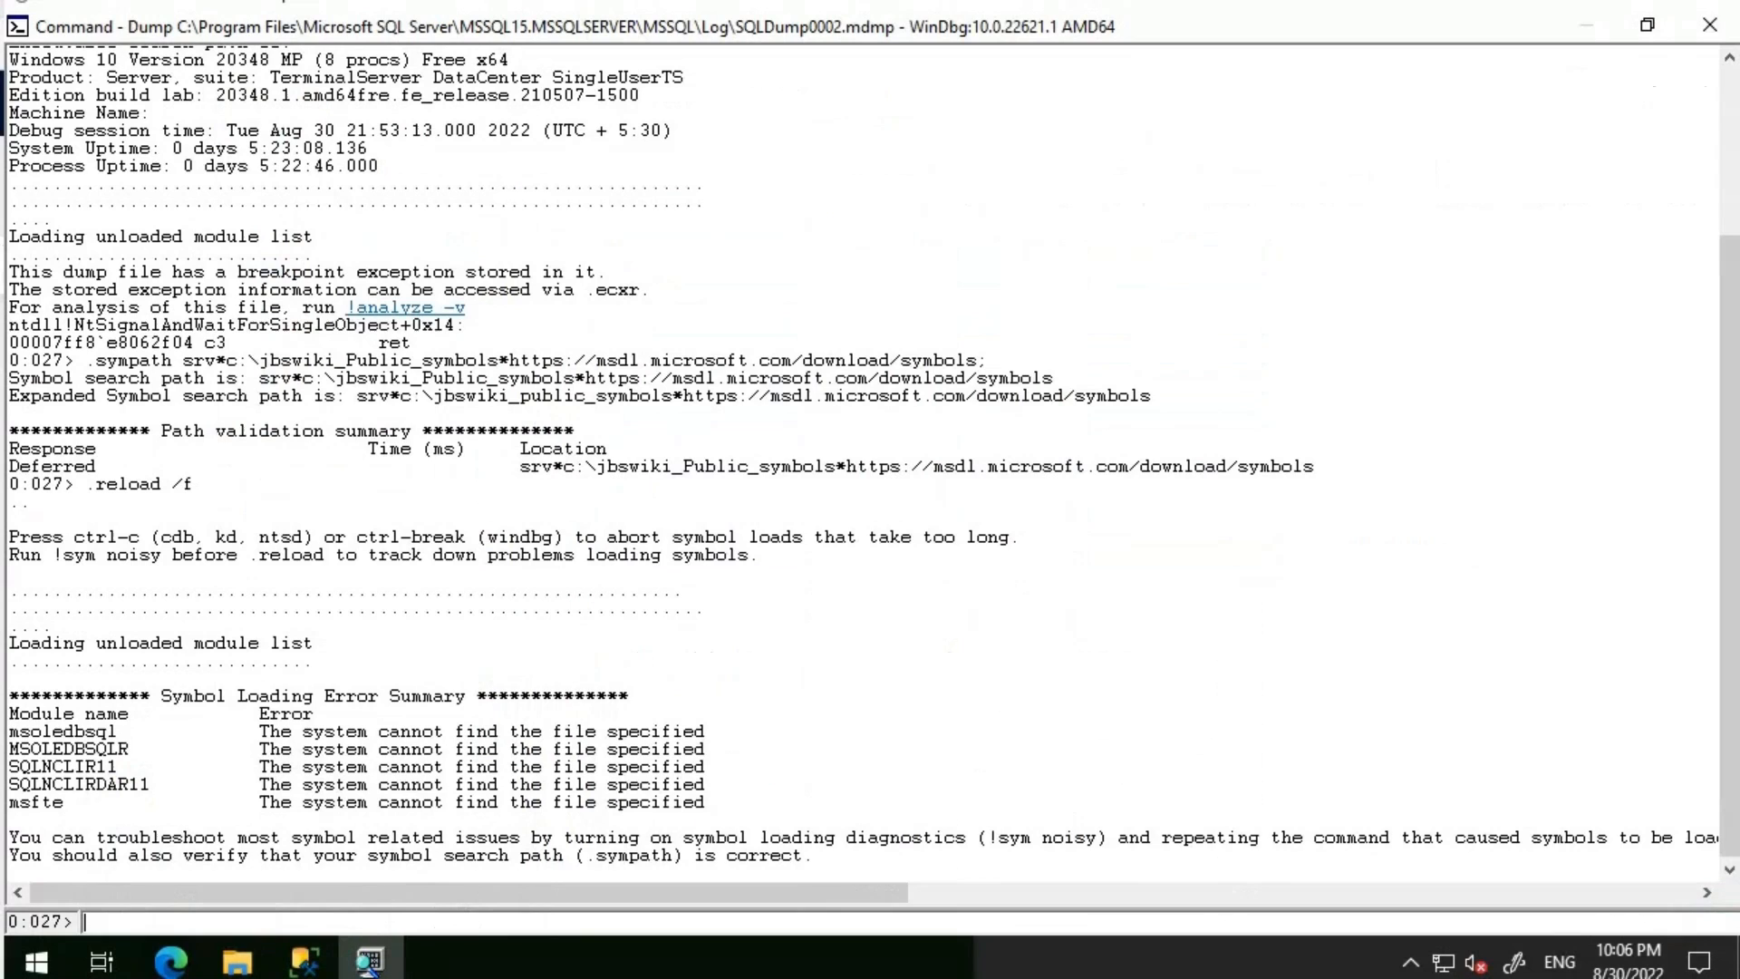
Run lmvm sqlservr to show loaded PDB symbols and product version 15.0.4236.7.
type("lmvm sq")
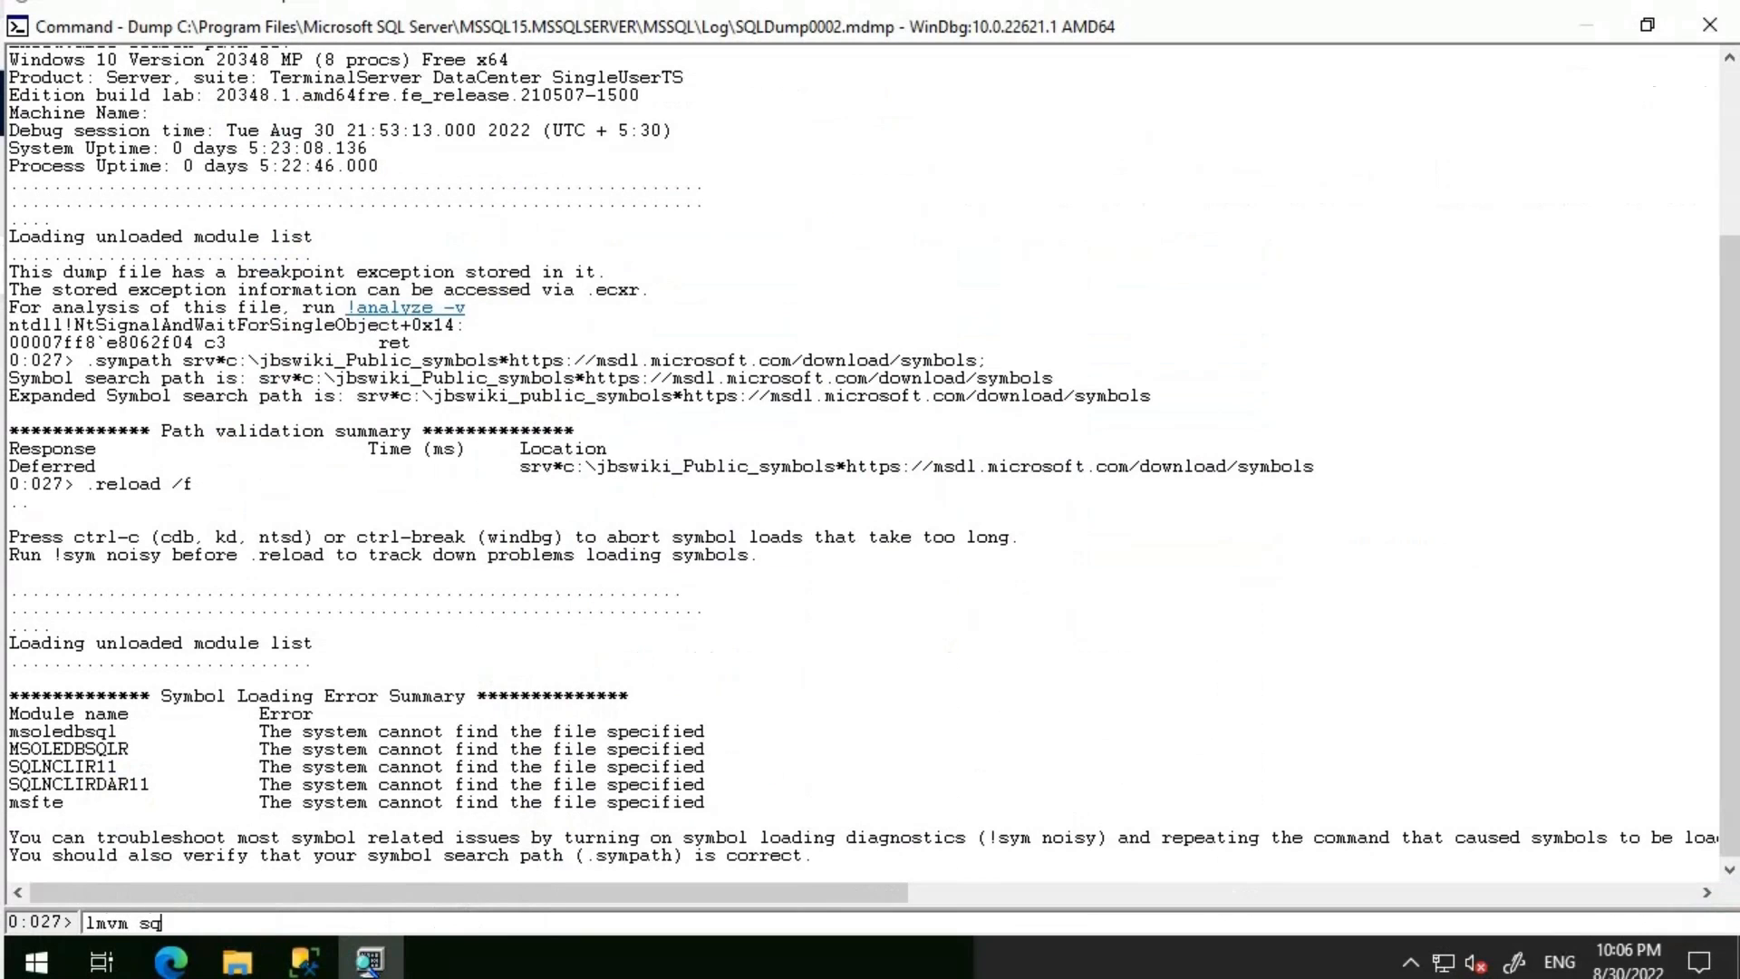
type("lservr")
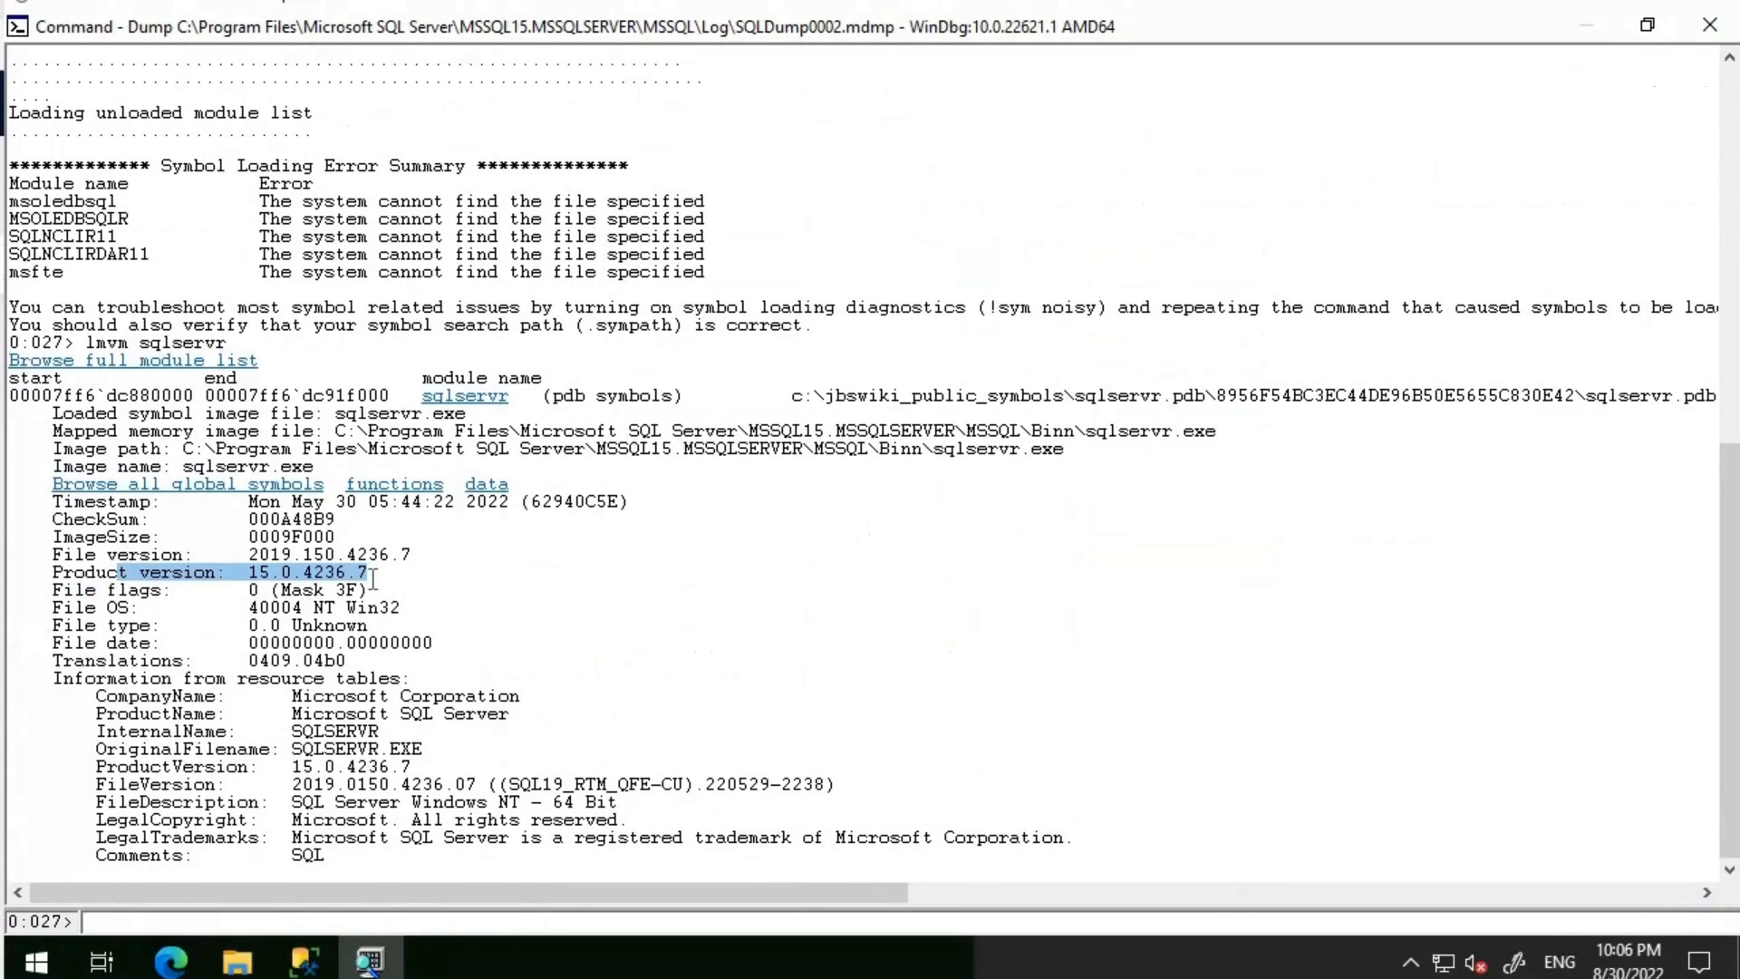
mouse_move(265, 820)
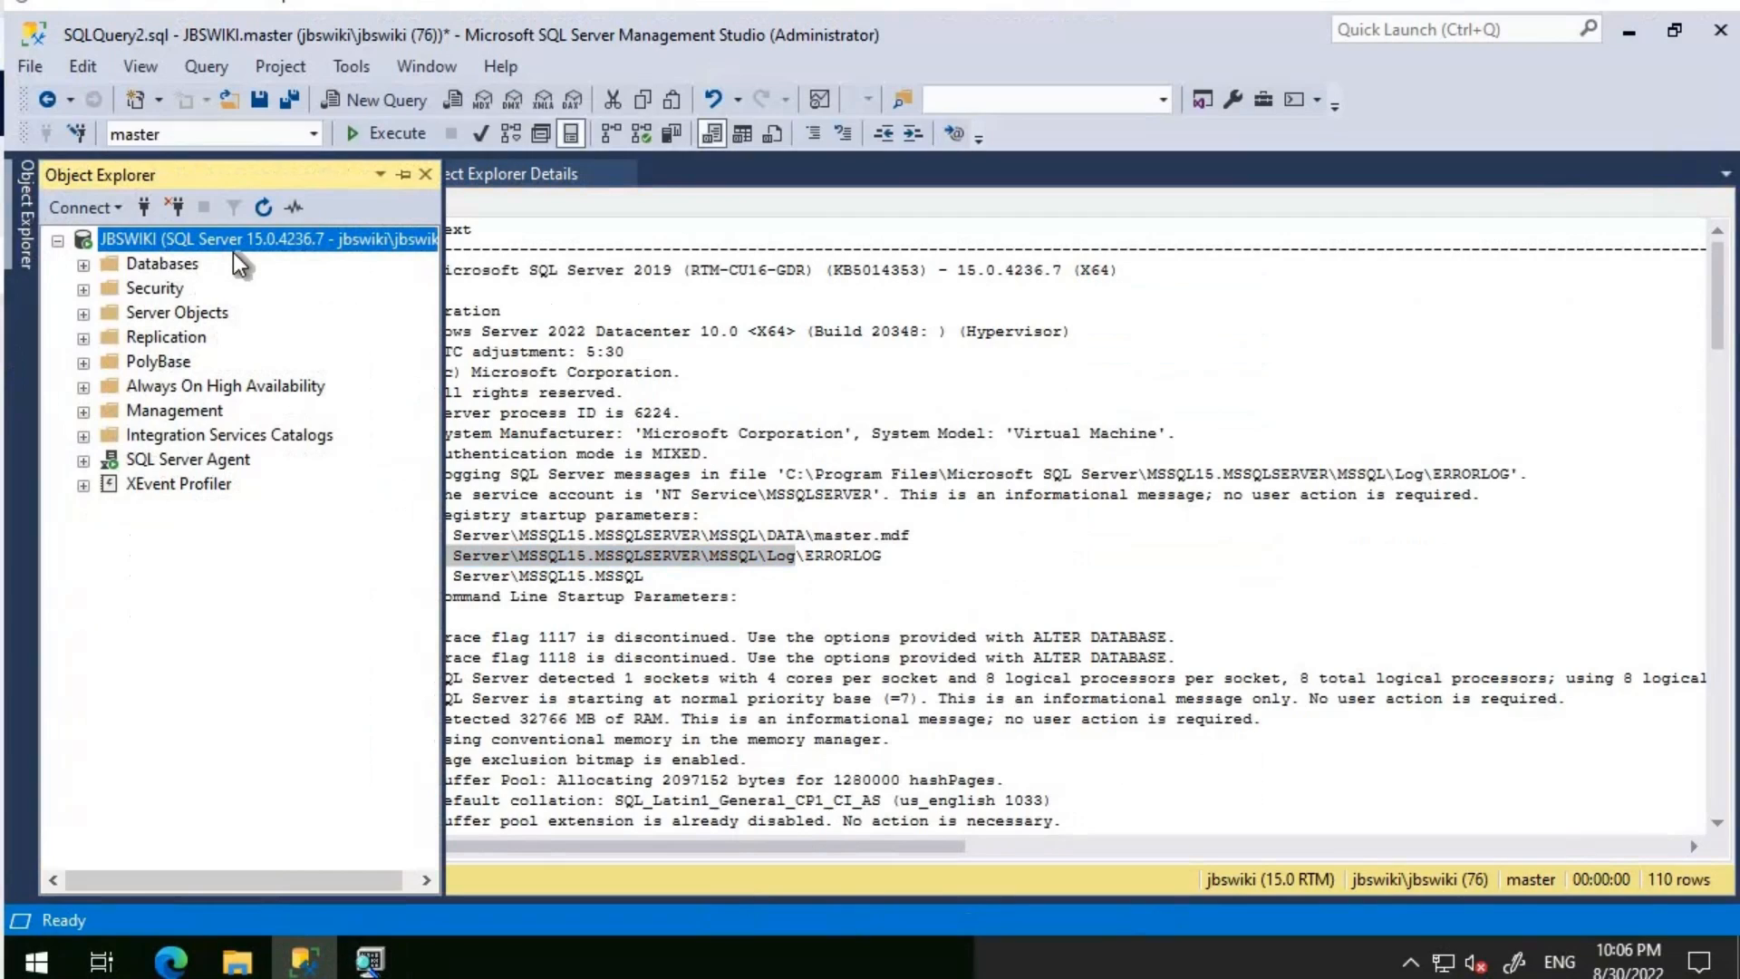
mouse_move(256, 250)
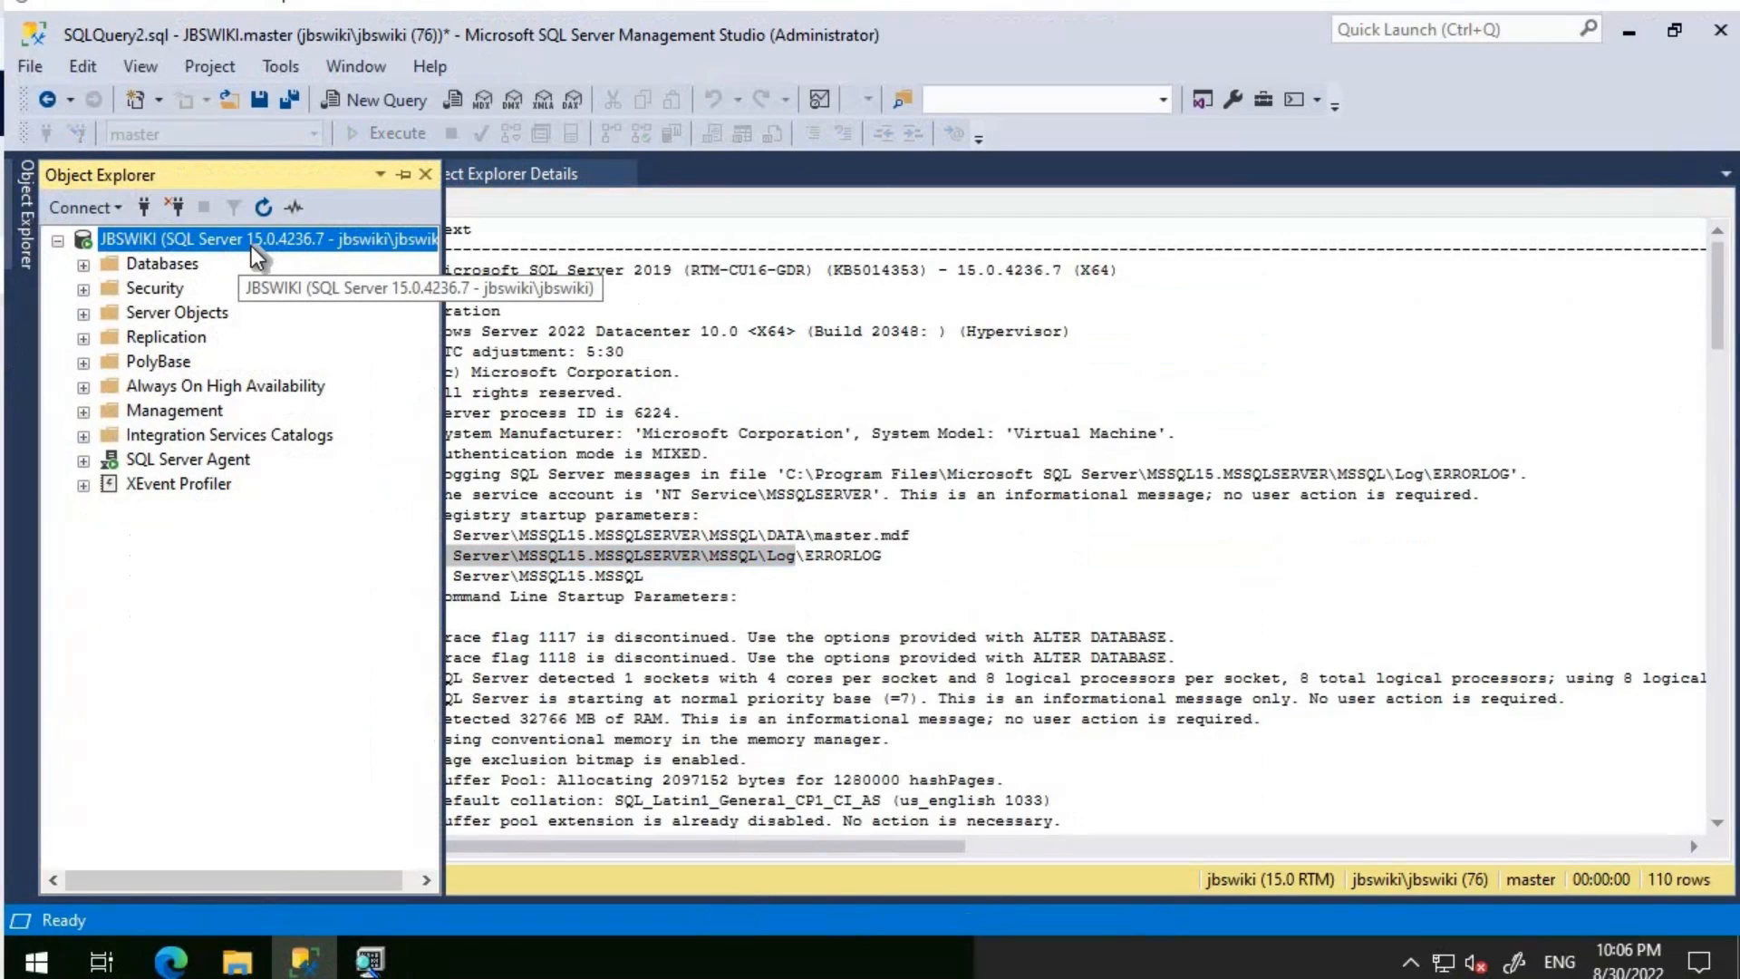
mouse_move(390, 917)
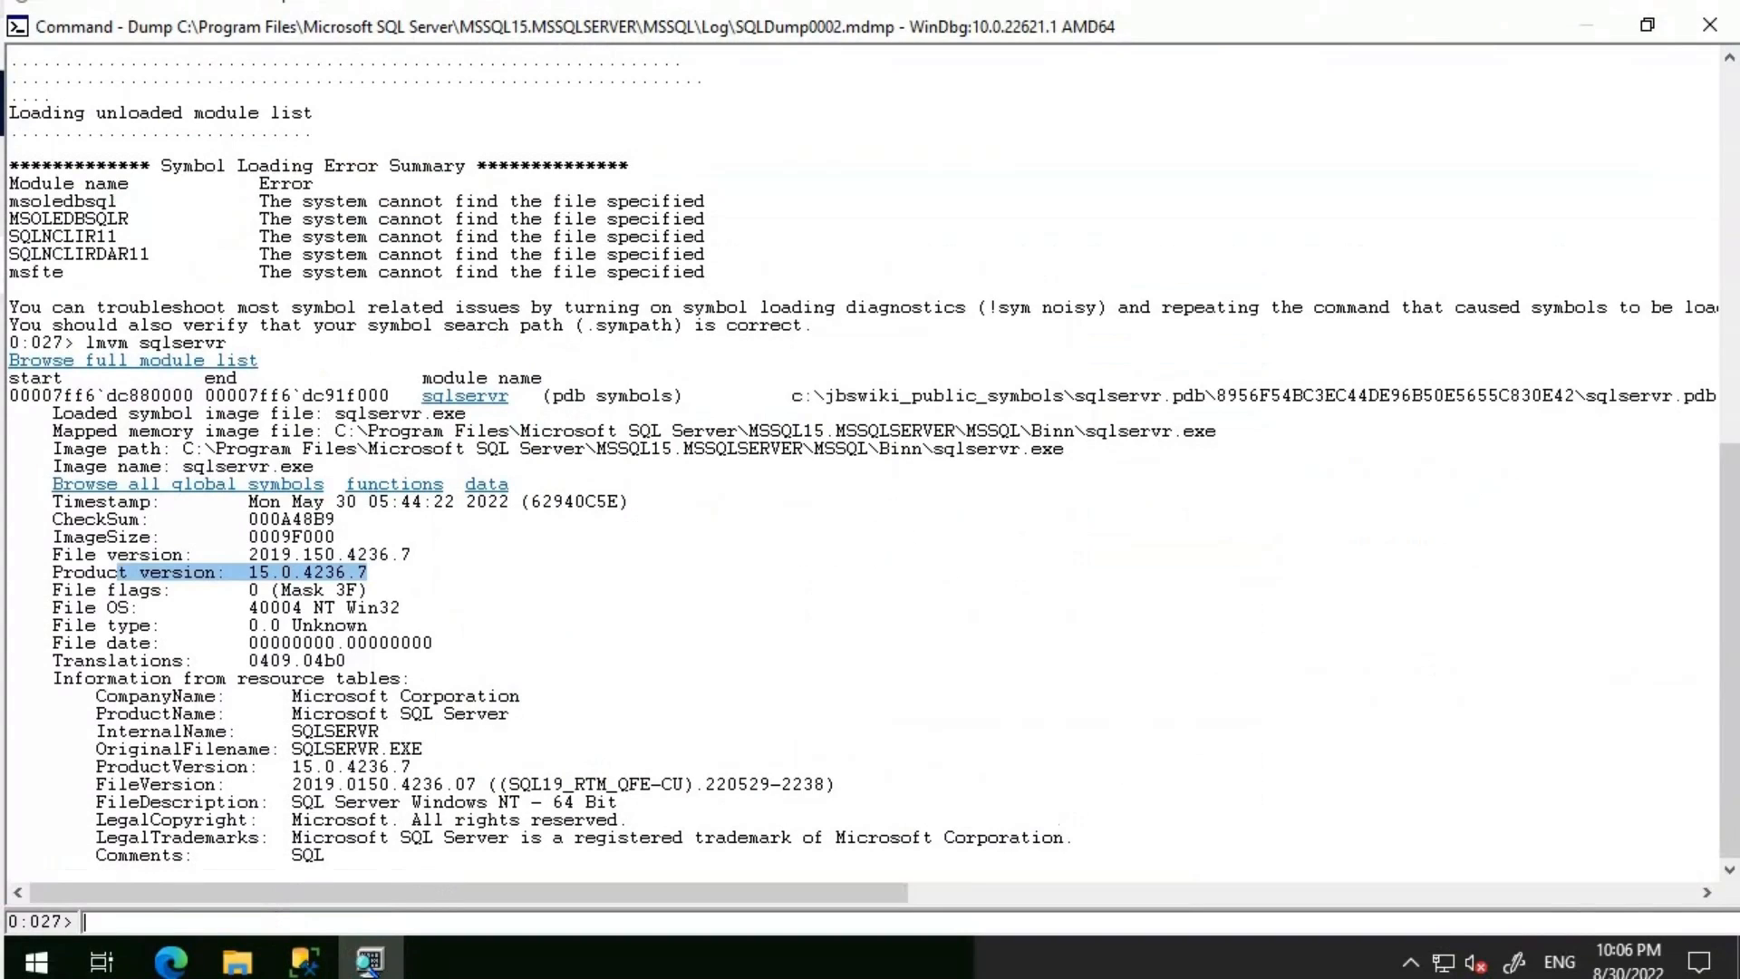
List all threads of the dumped SQL Server process, numbered up to 106.
type("M")
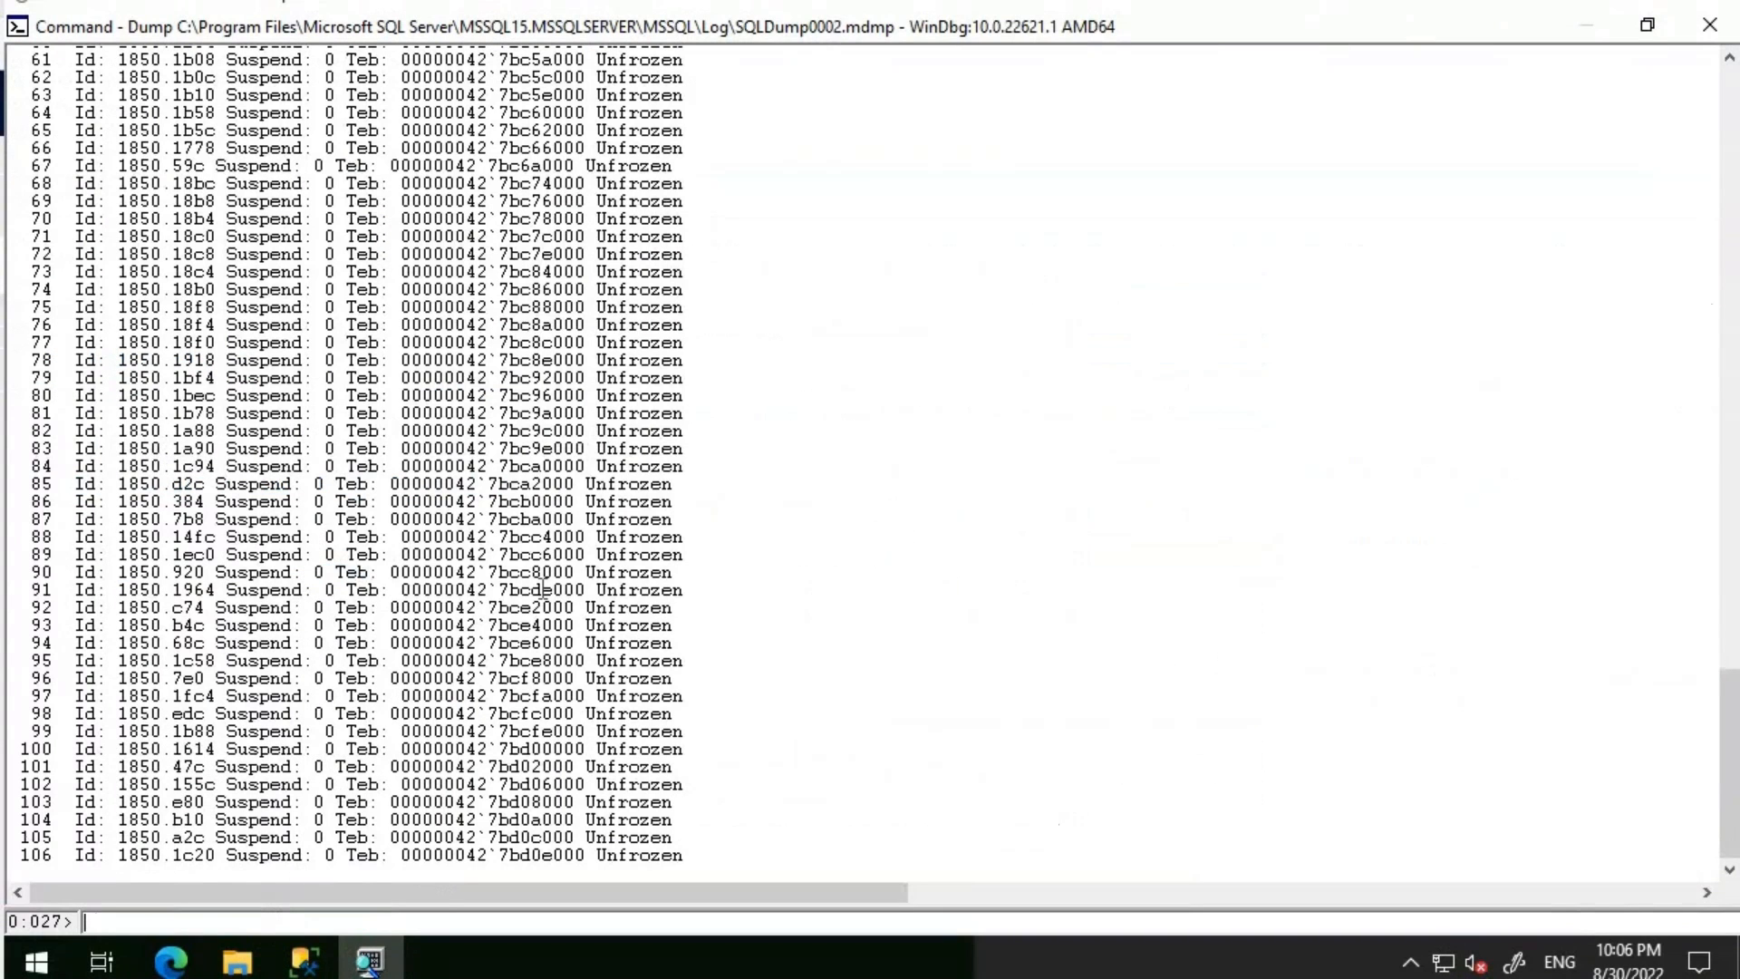
mouse_move(462, 520)
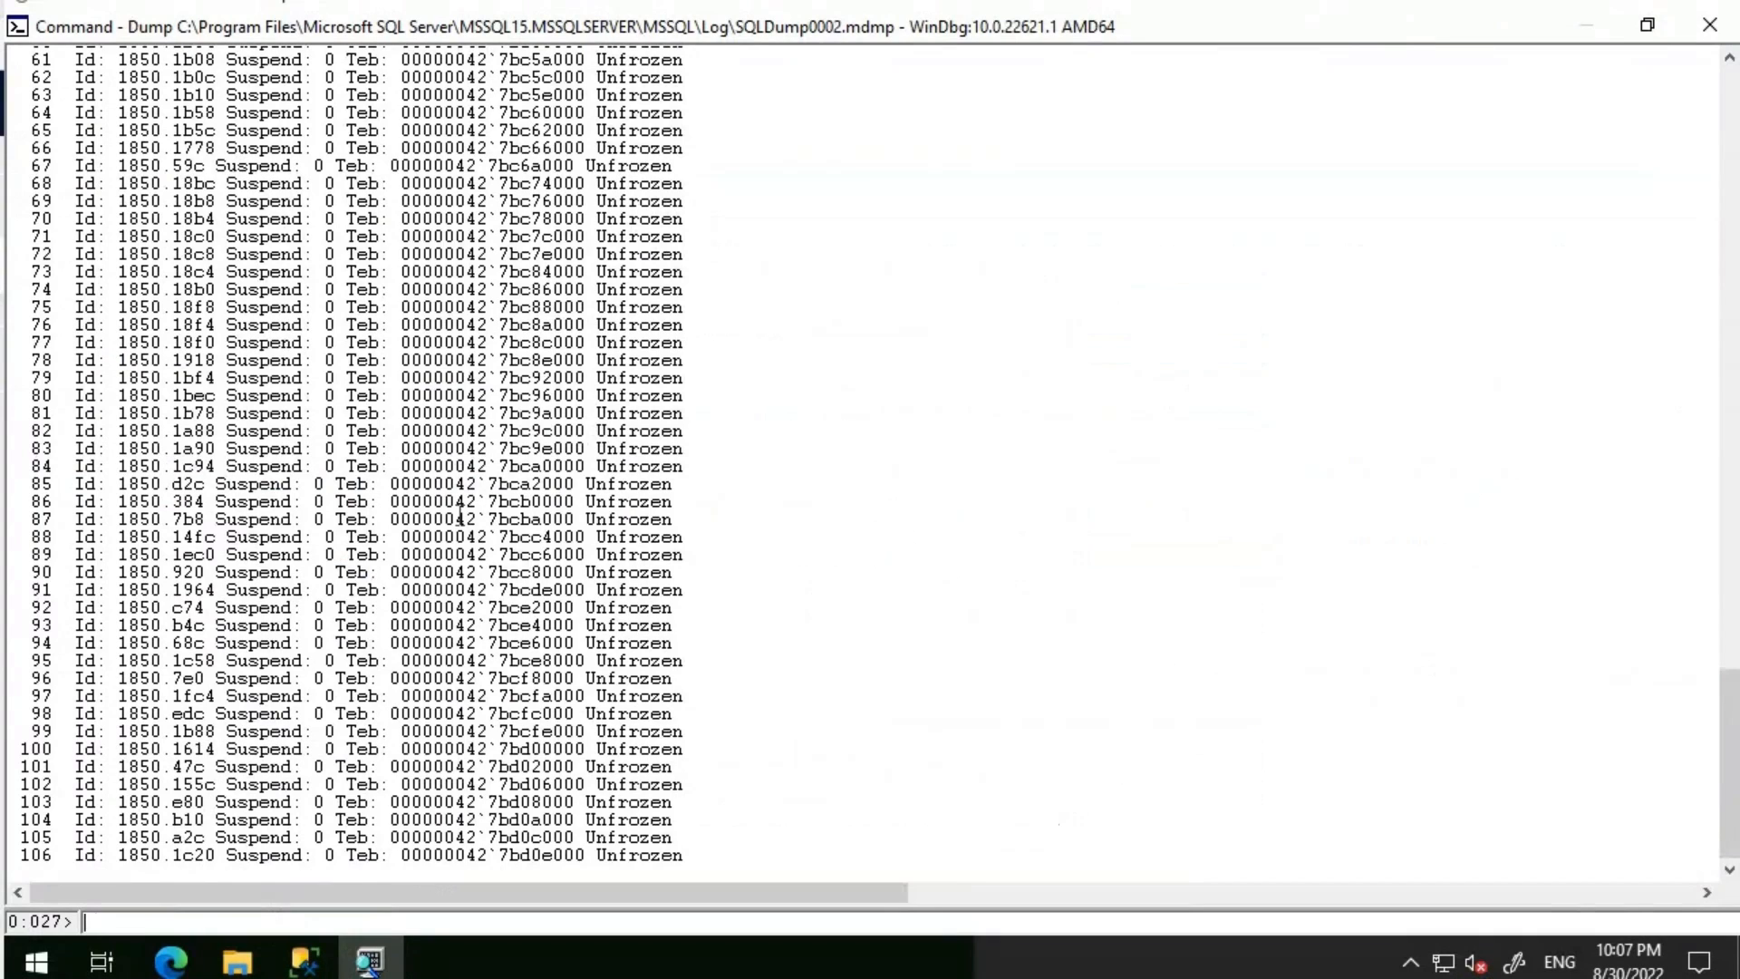
type("M")
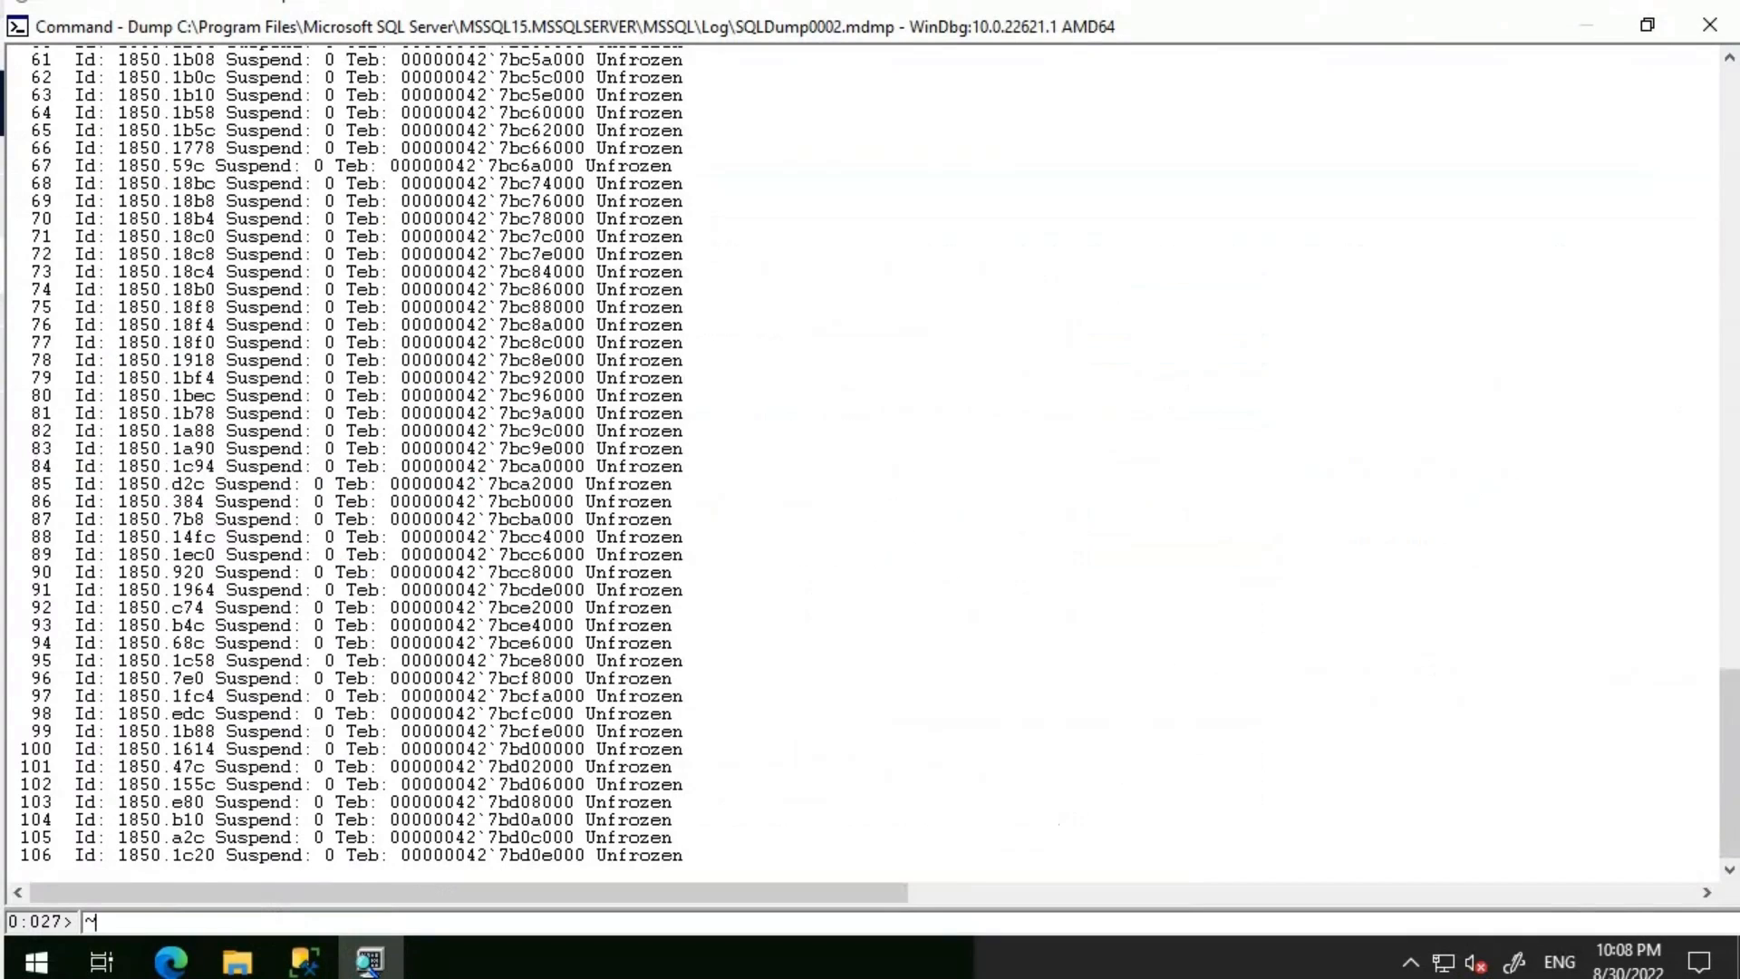
Switch to thread 79 and show its stack waiting in NtSignalAndWaitForSingleObject.
type("7")
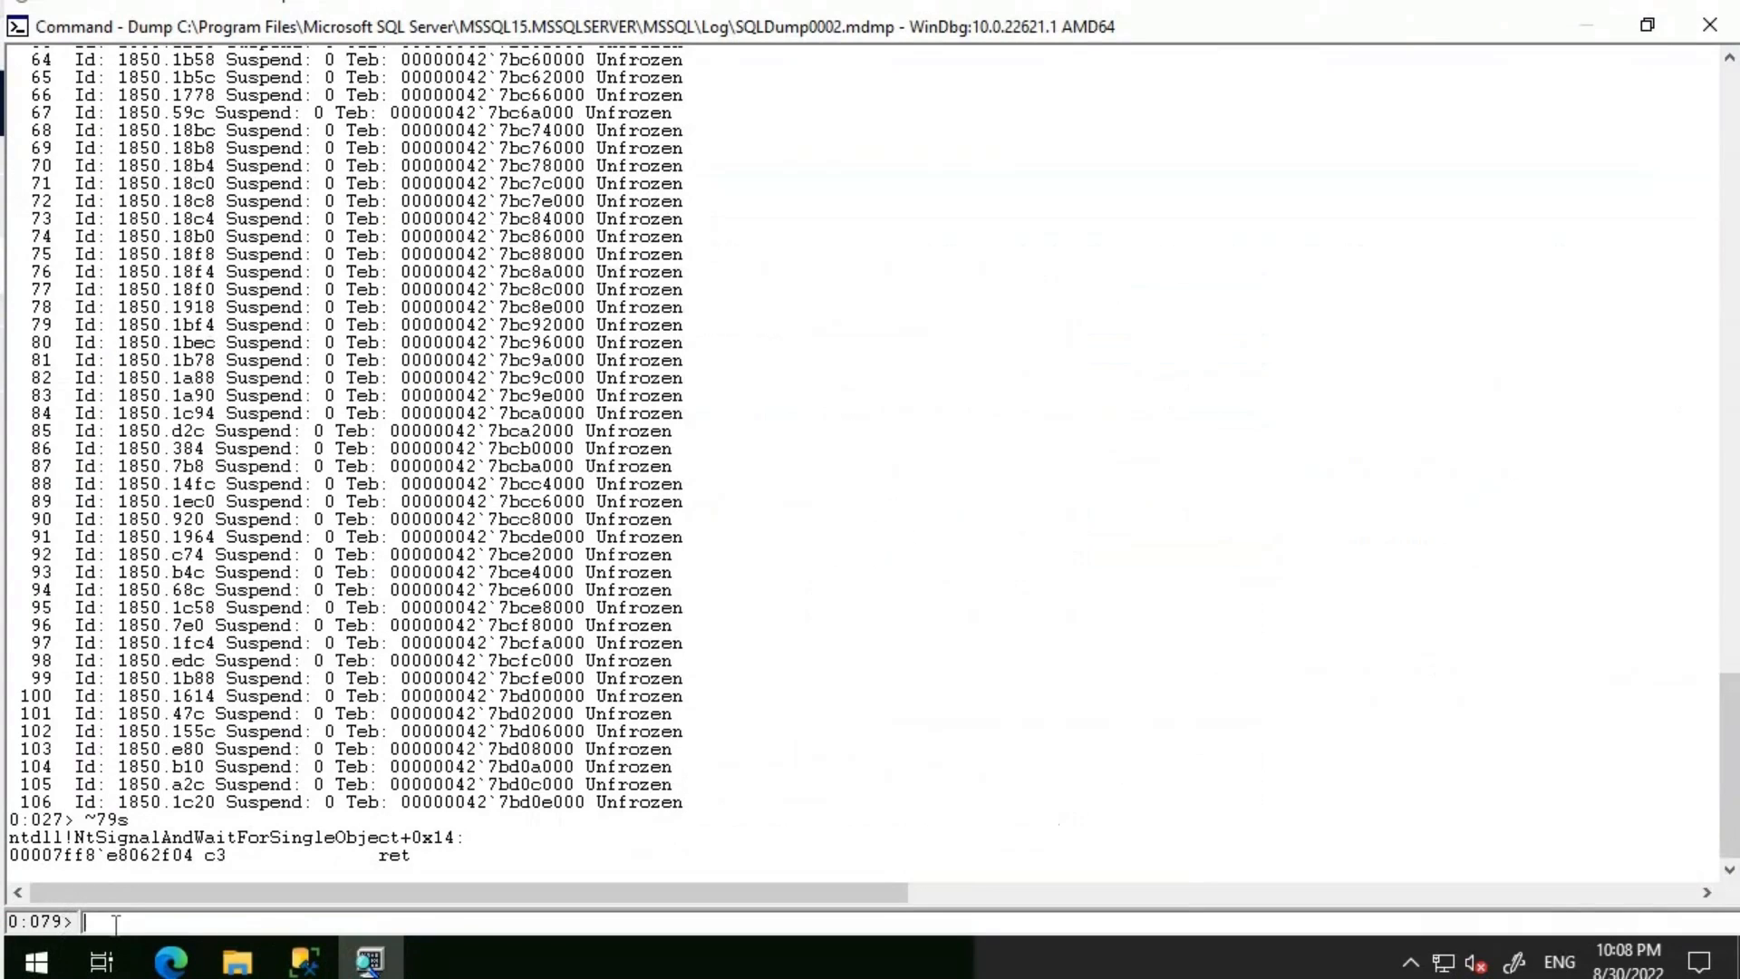
type("k")
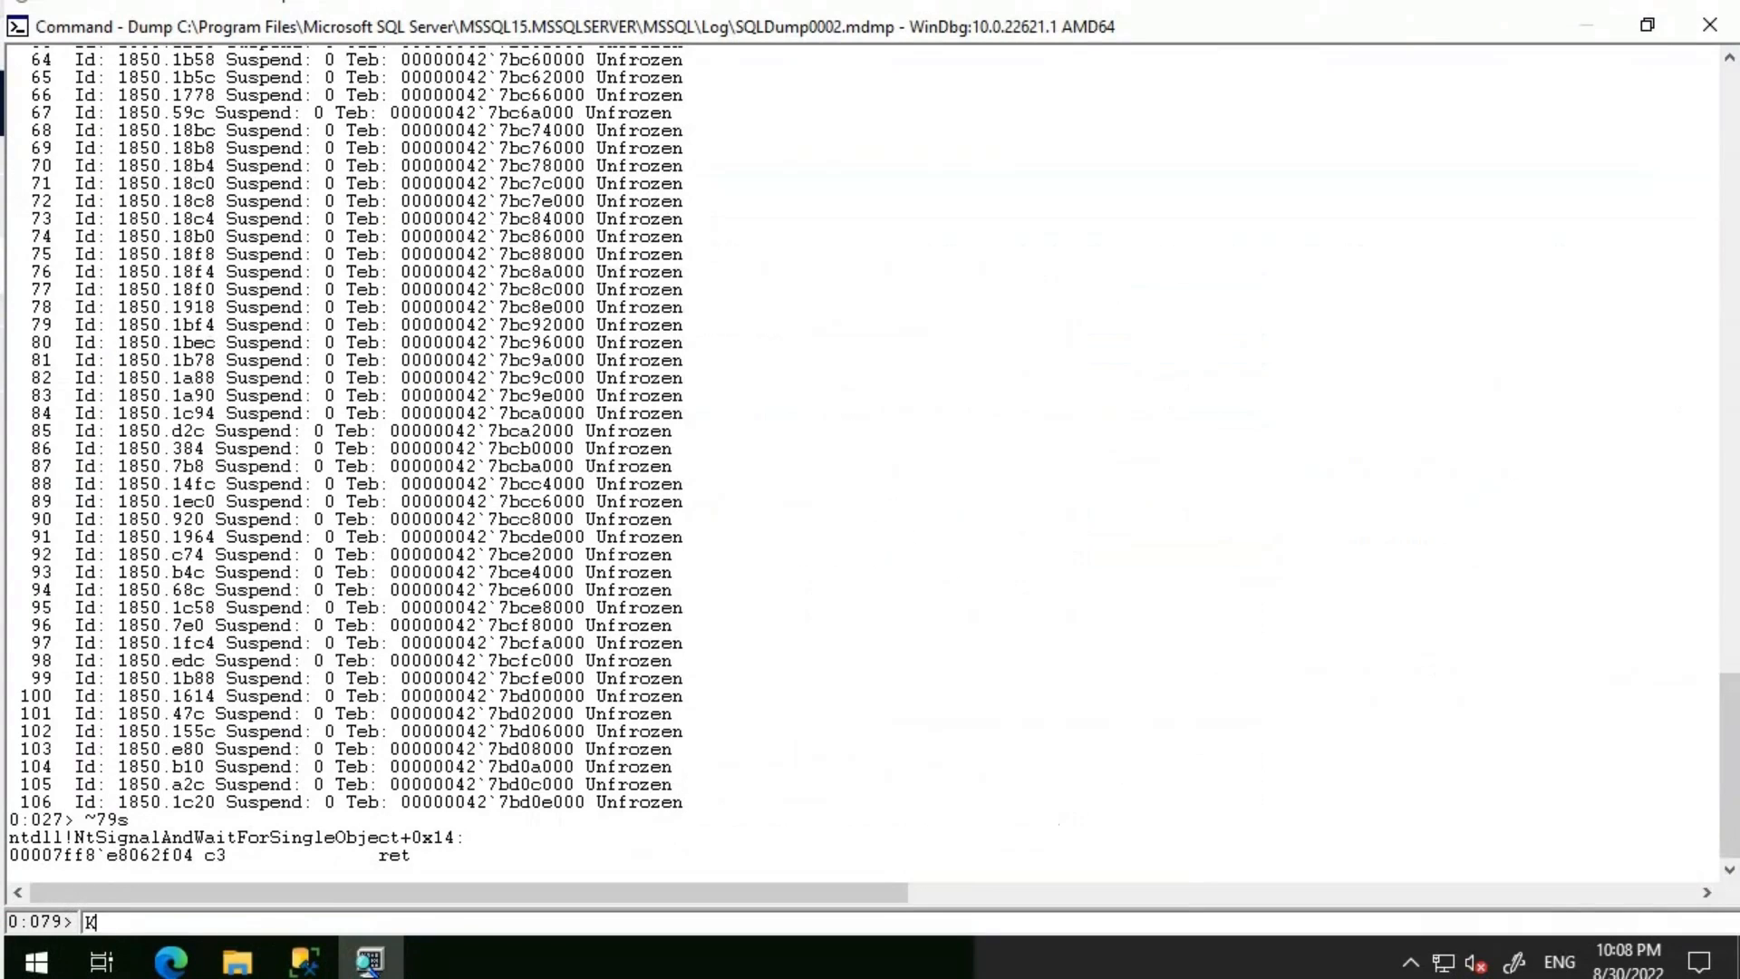